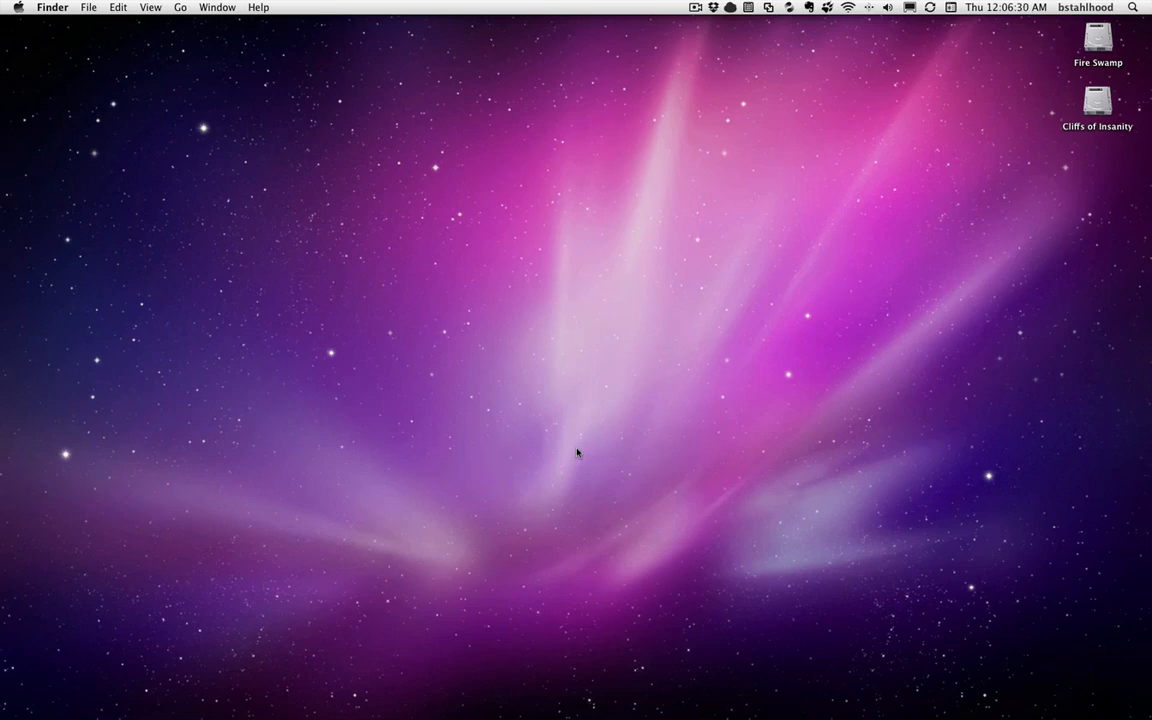
mouse_move(580, 328)
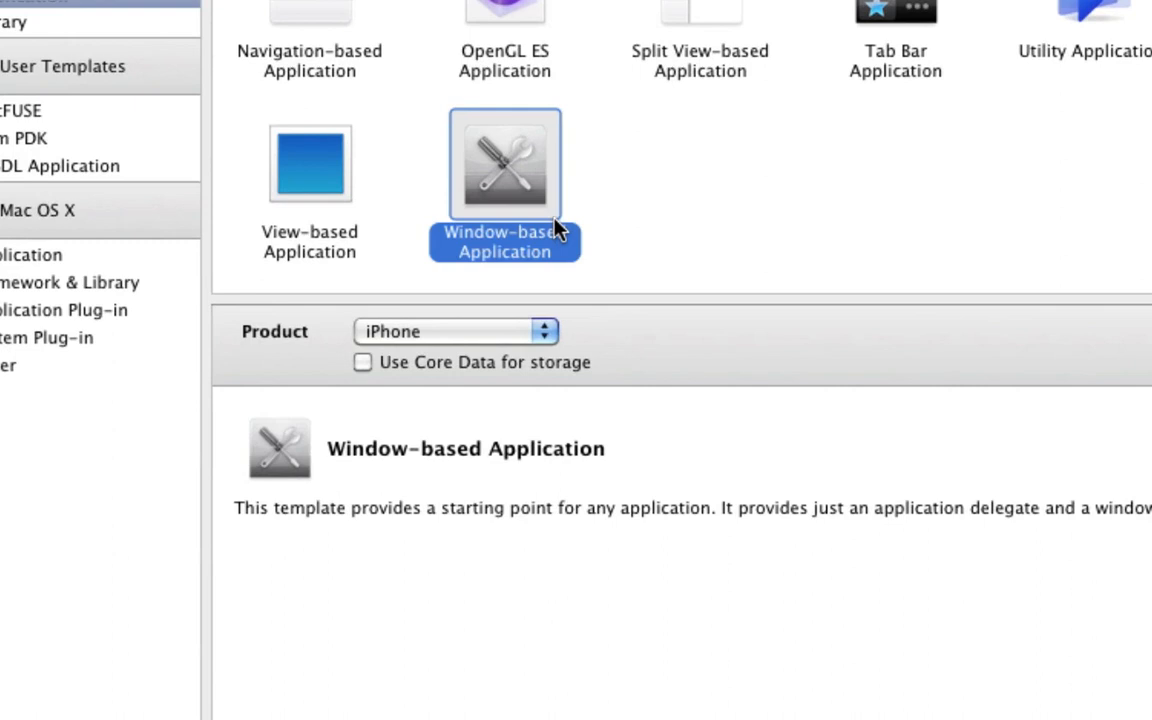
mouse_move(744, 410)
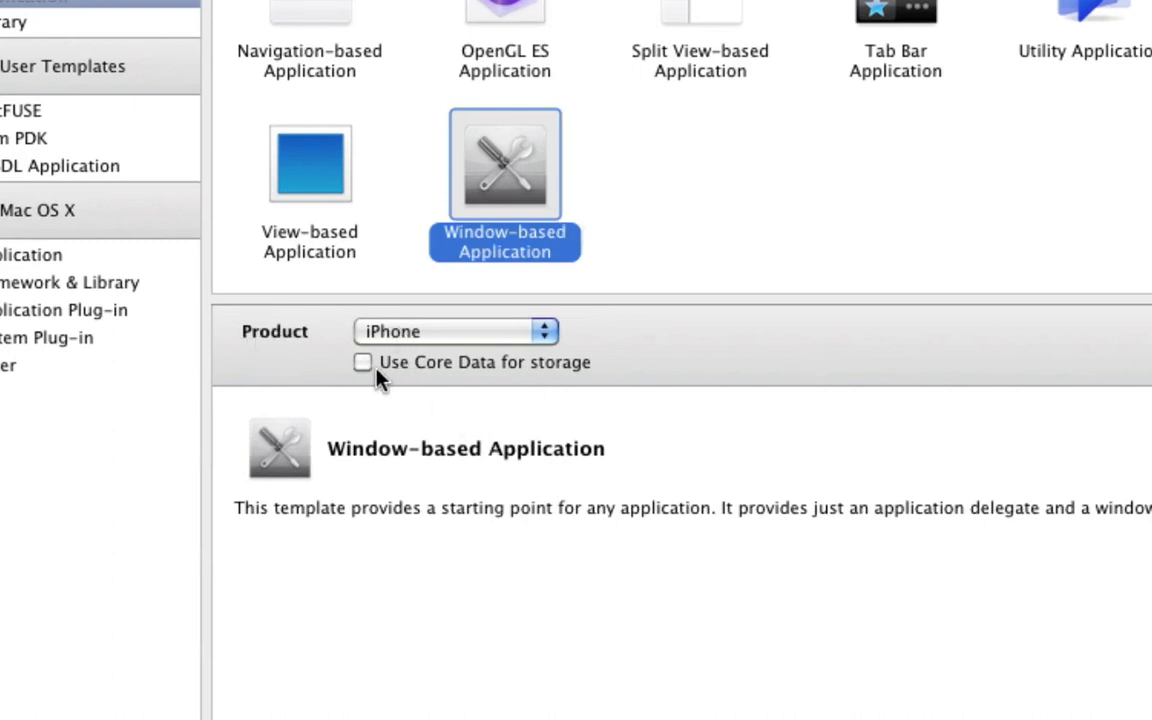
mouse_move(310, 40)
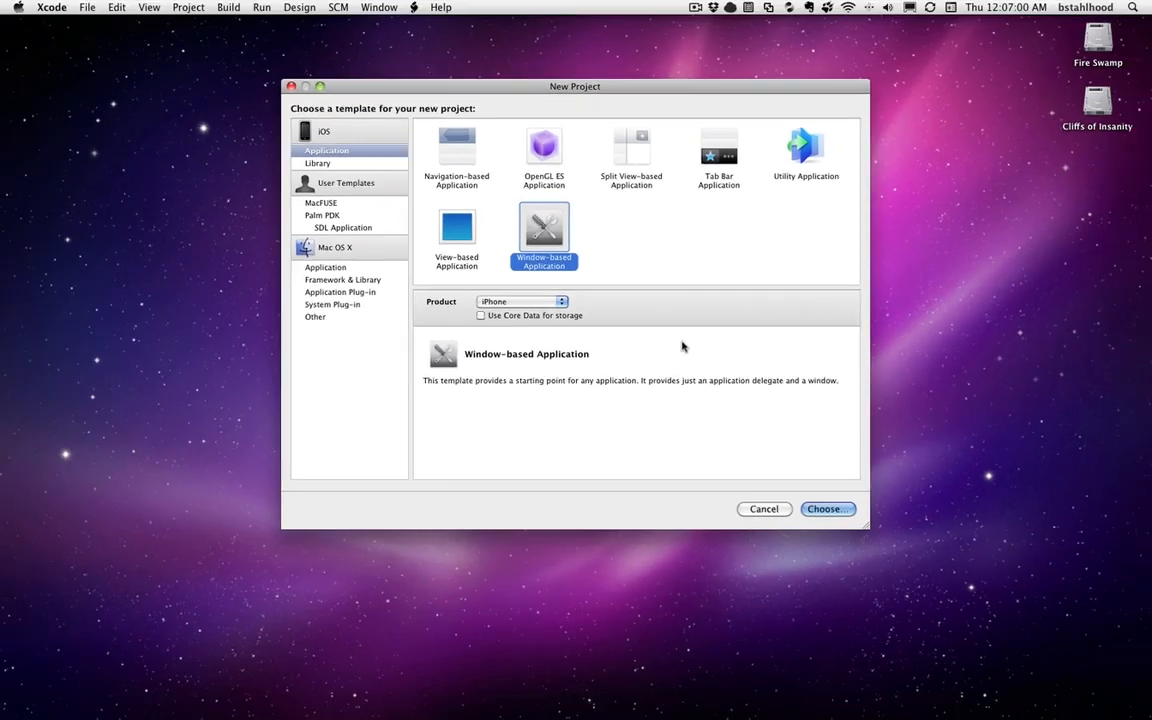
mouse_move(770, 490)
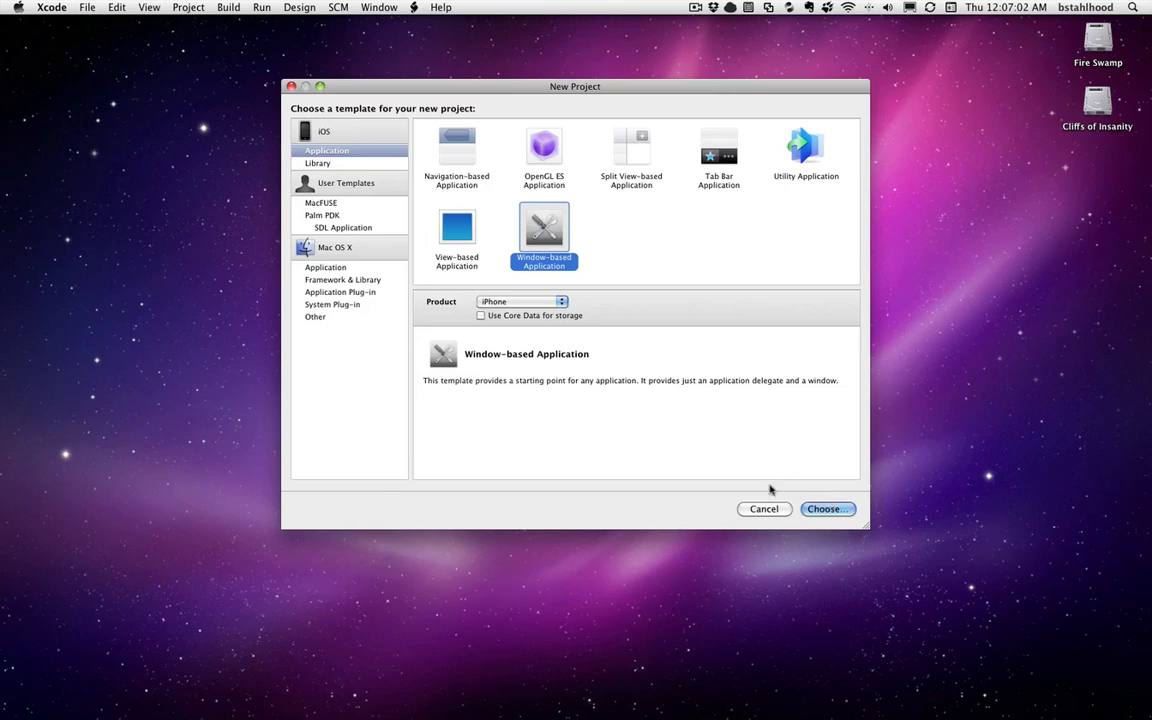
- Choose the Window-based Application template, name the project HelloCocoaTouch and save it to the Desktop
click(828, 510)
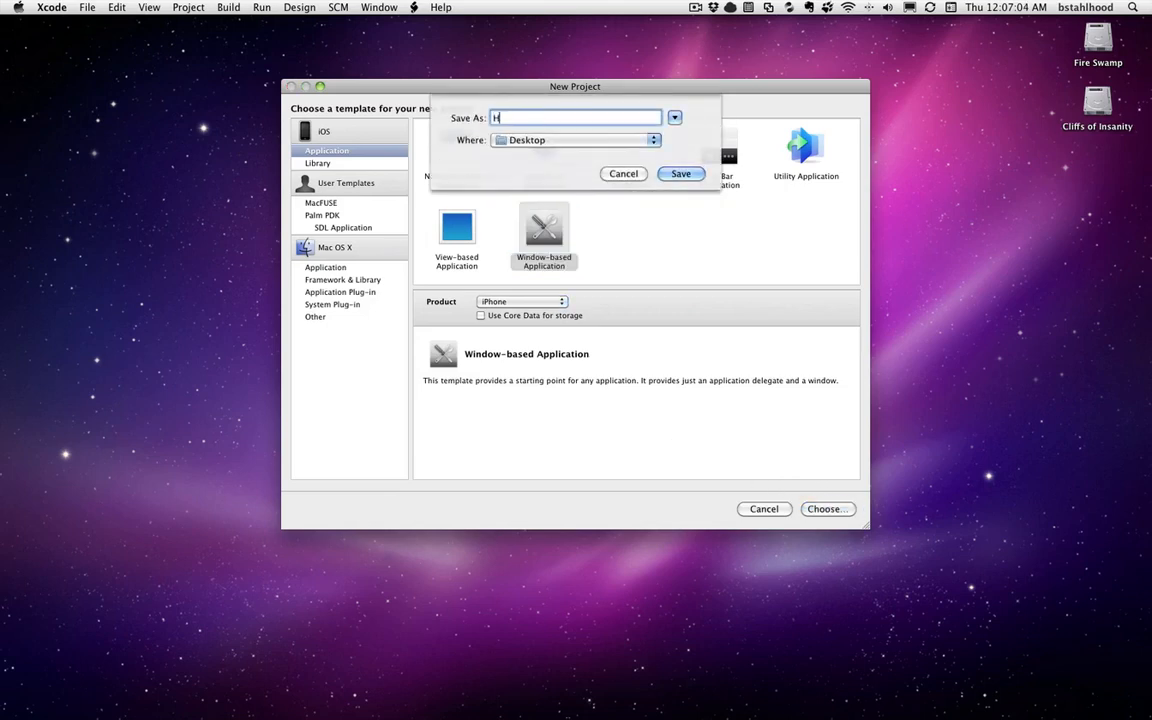
text(elloCocoaT)
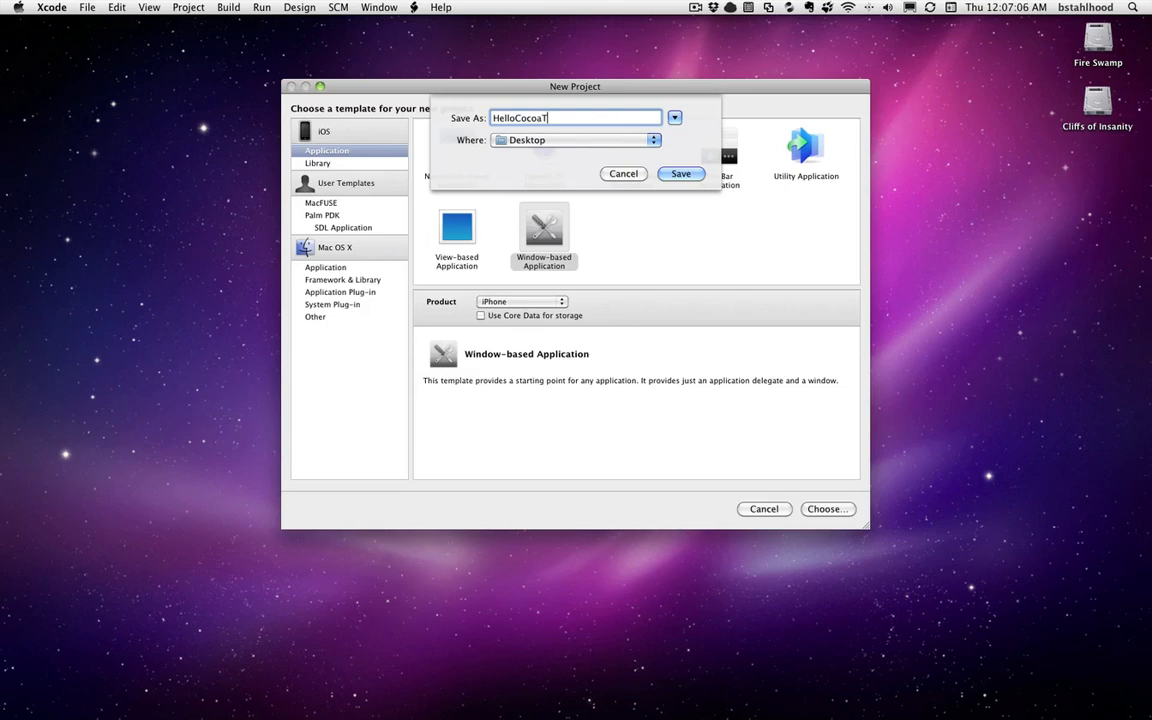
click(624, 172)
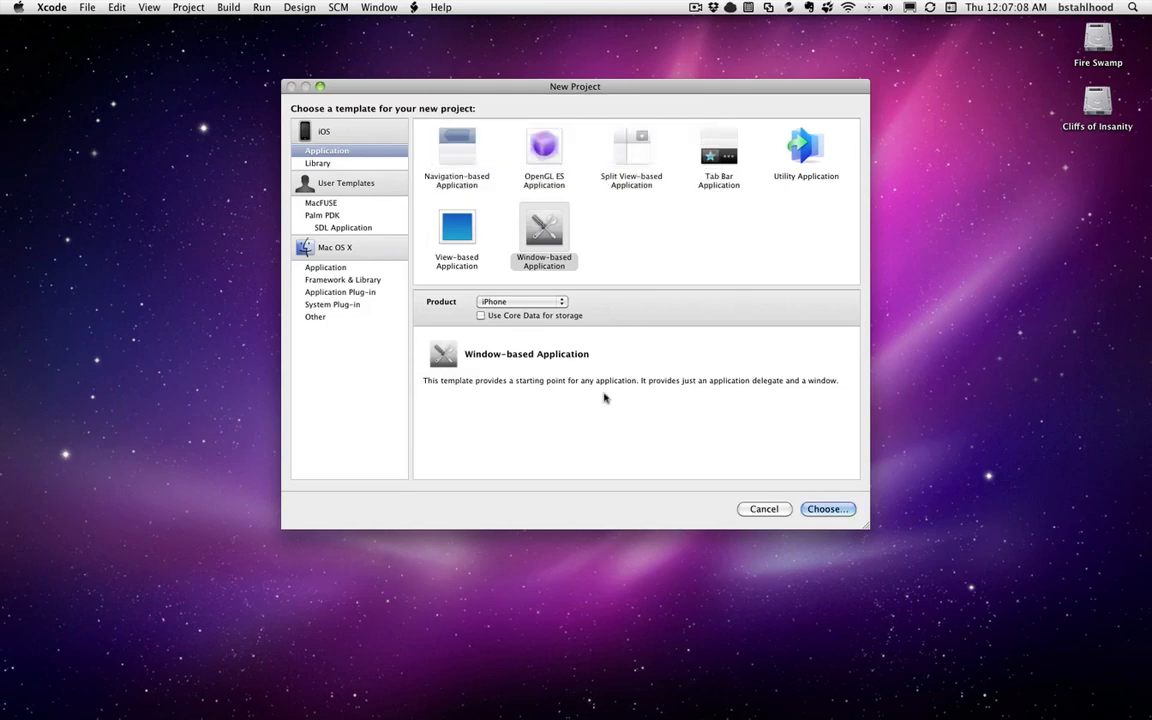
- Confirm the template dialog so the HelloCocoaTouch project window opens
click(828, 510)
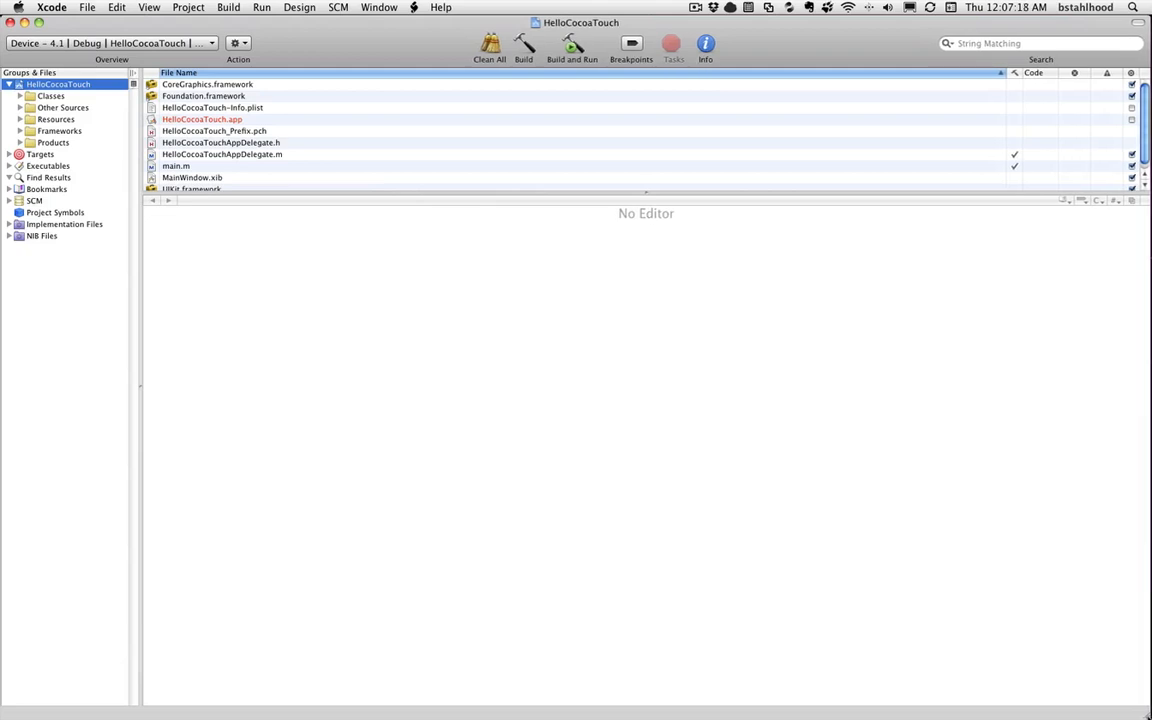
mouse_move(218, 174)
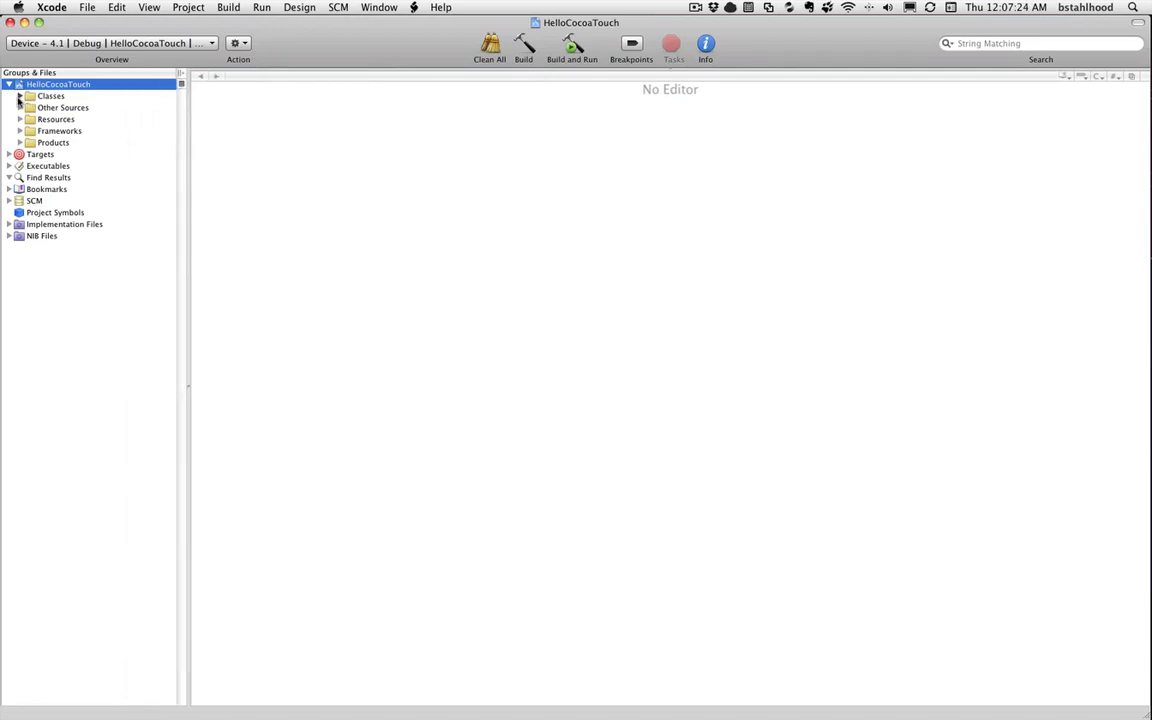
- Expand all project groups and show HelloCocoaTouchAppDelegate.h in the editor
click(20, 96)
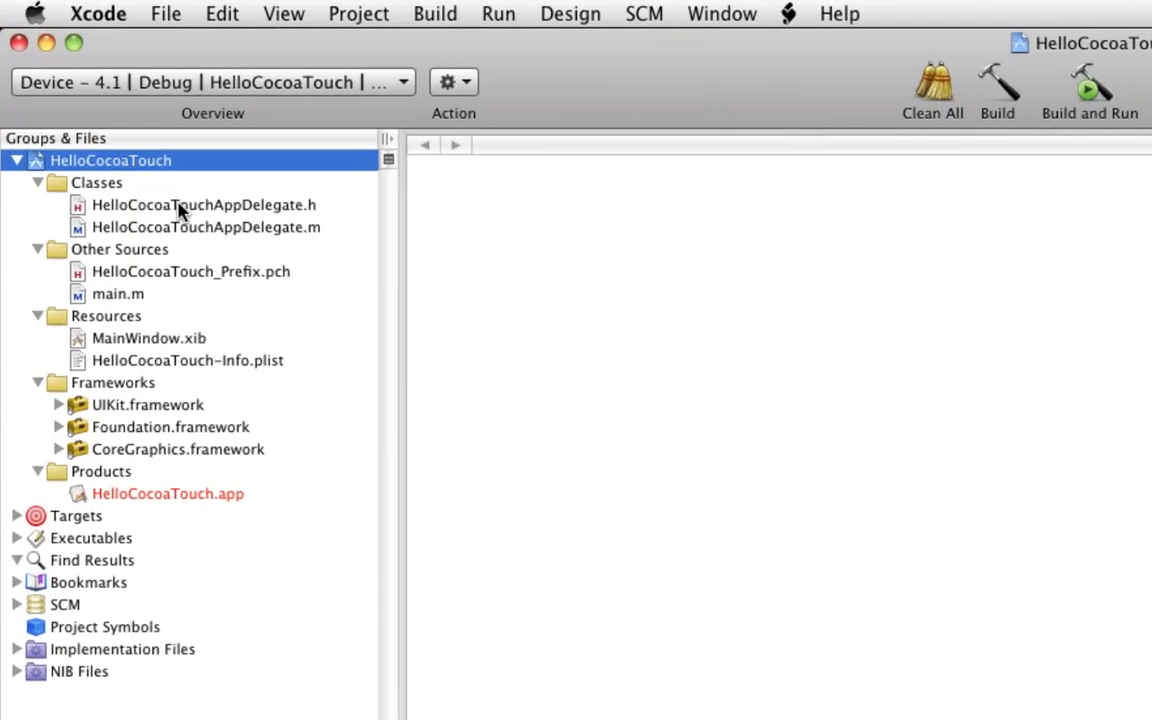
mouse_move(186, 230)
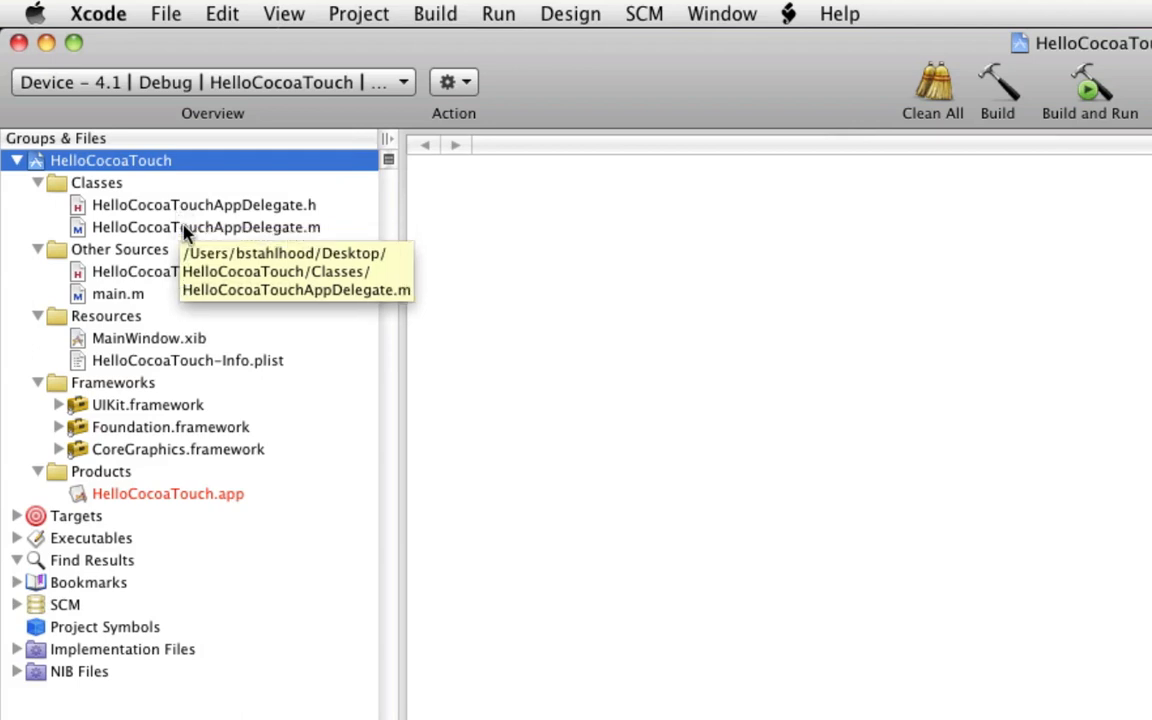
mouse_move(238, 328)
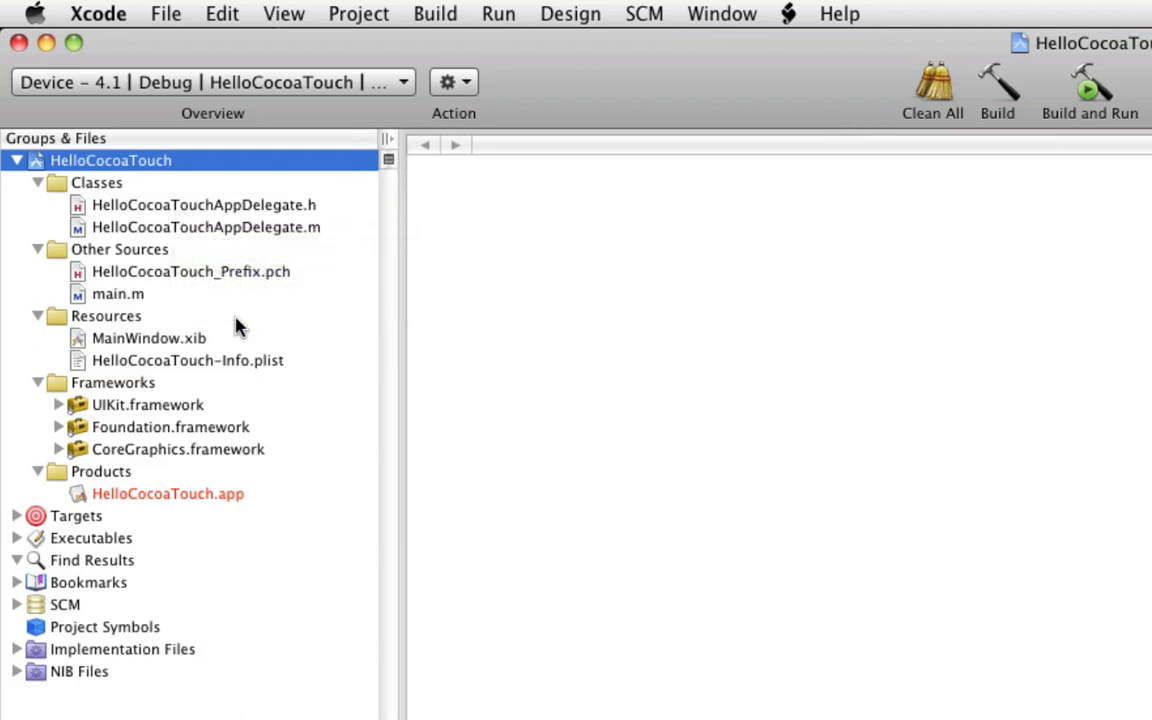
mouse_move(178, 240)
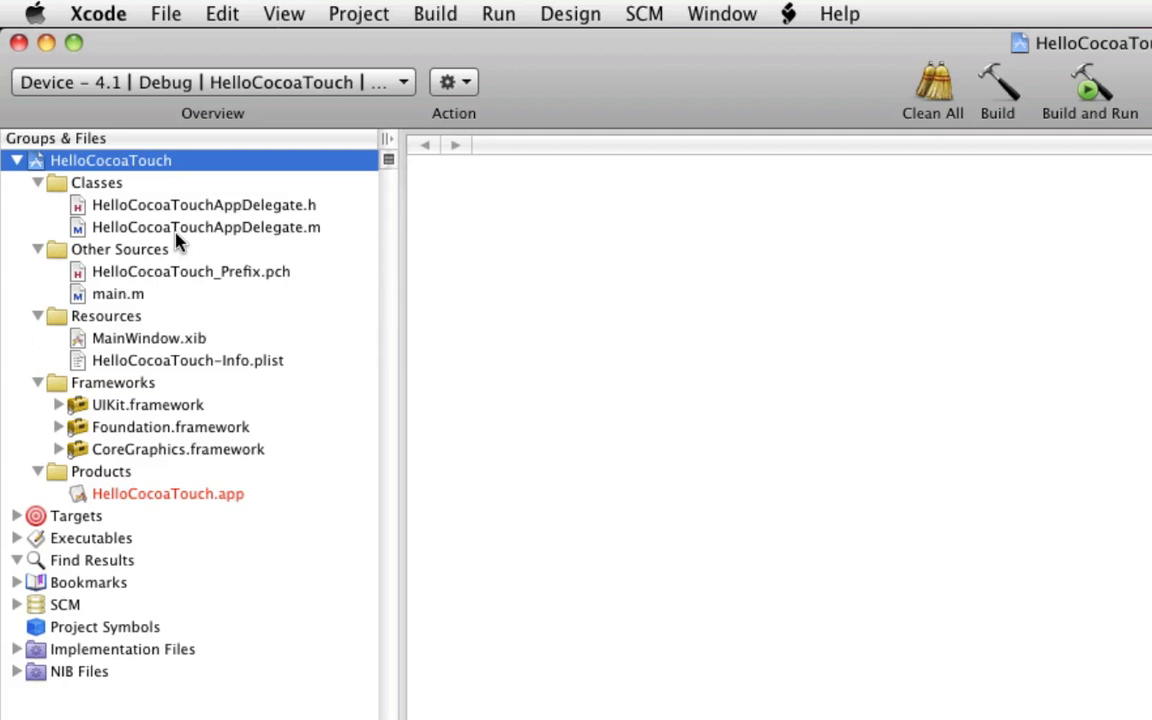
click(204, 204)
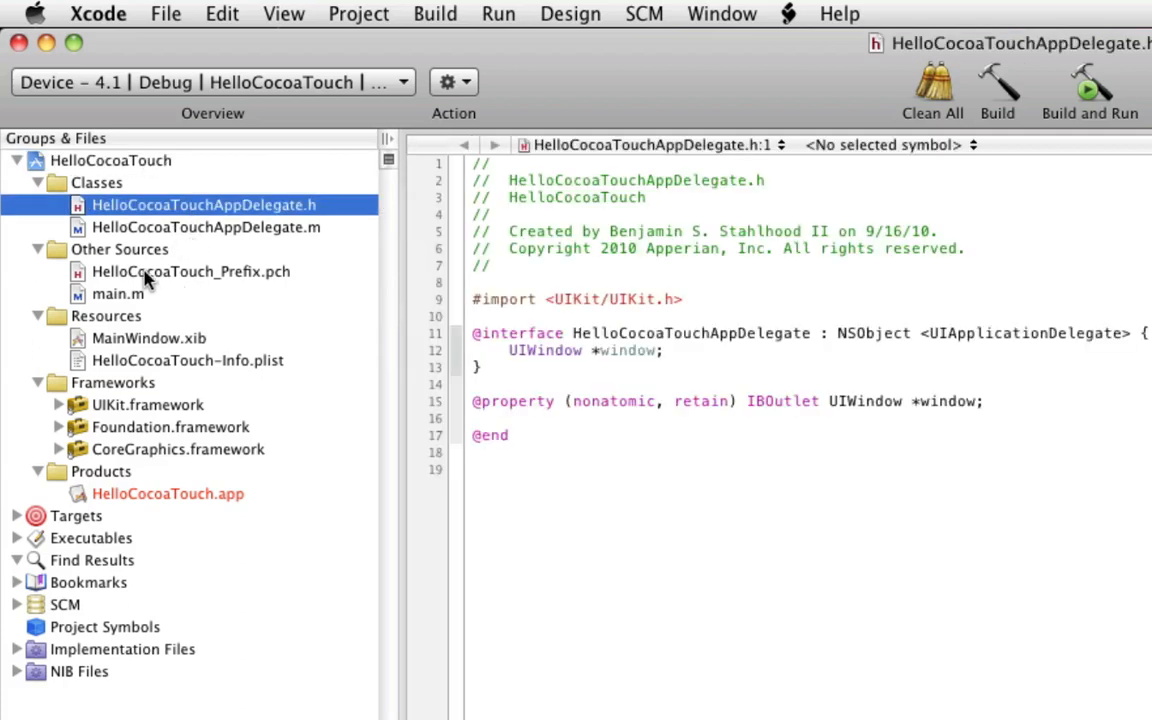
mouse_move(120, 300)
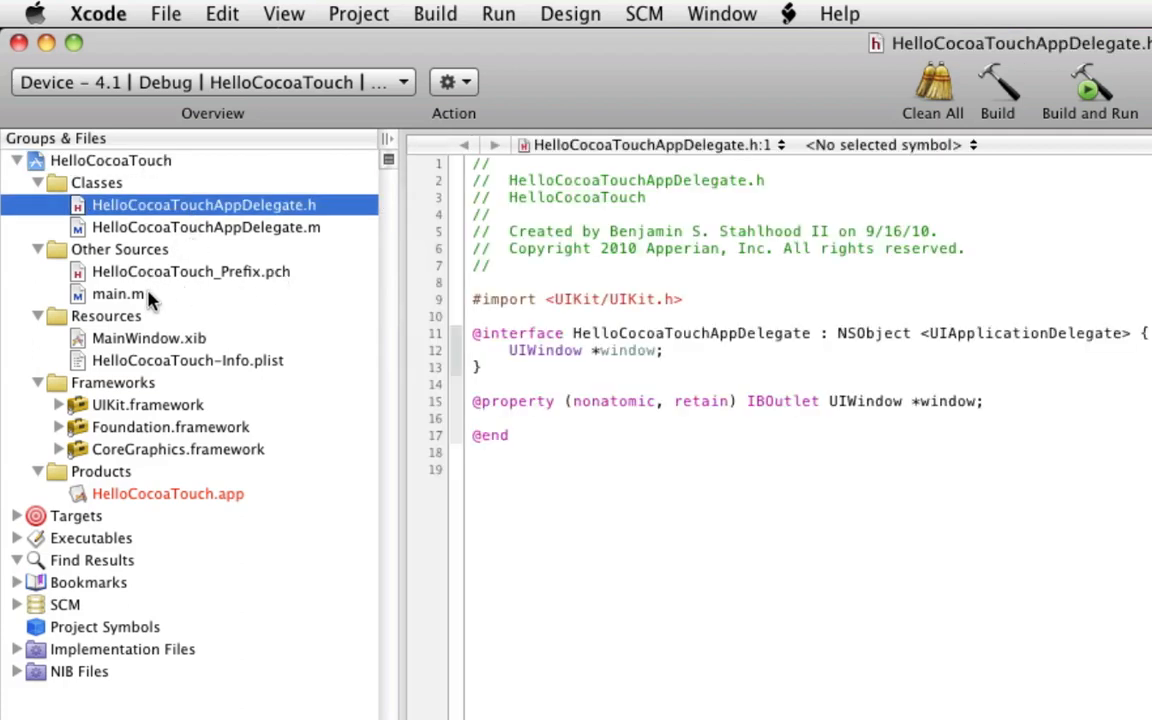
mouse_move(120, 292)
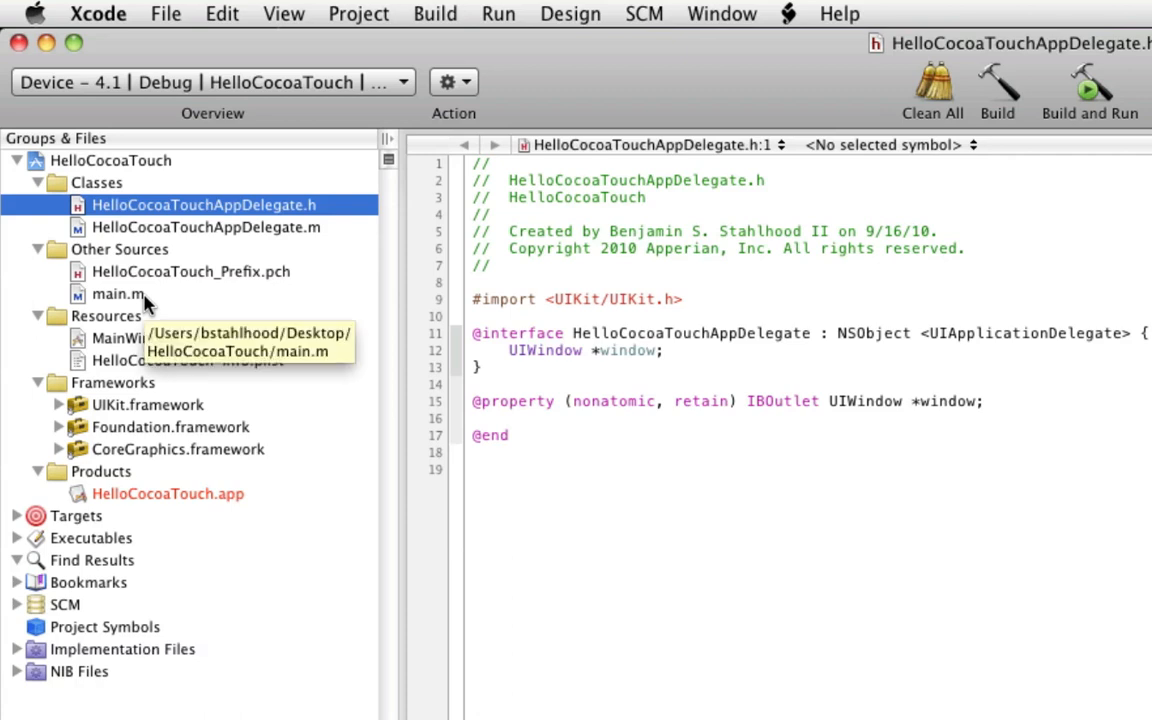
mouse_move(152, 304)
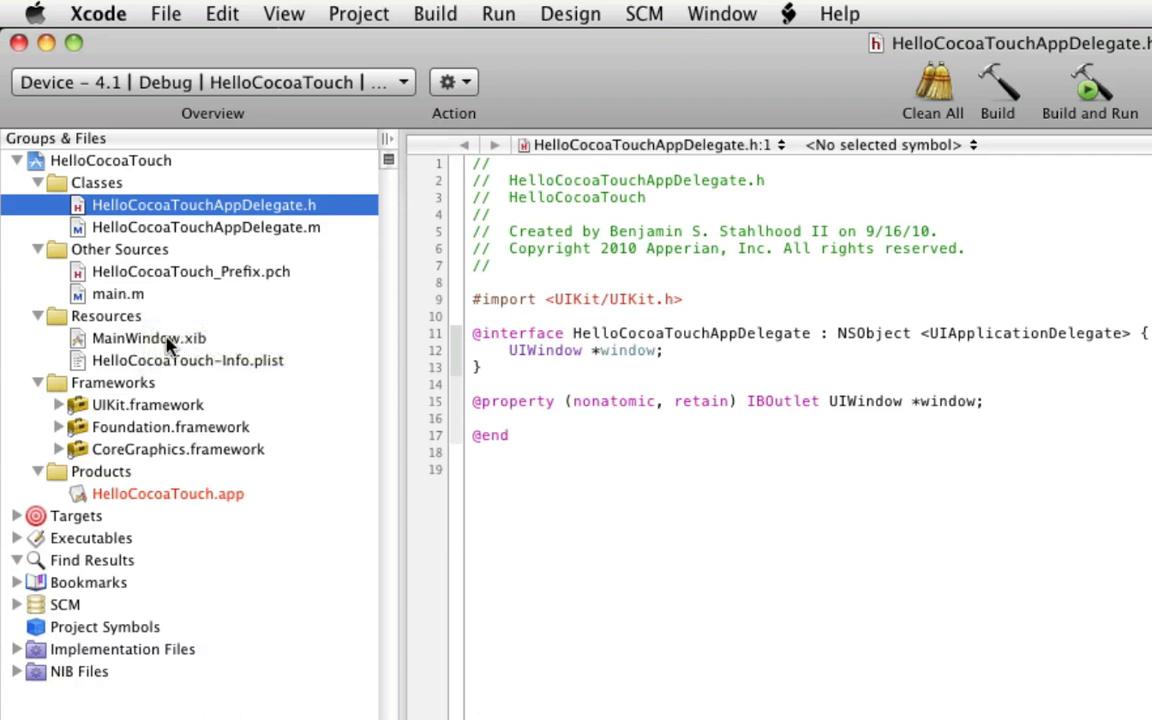
mouse_move(248, 442)
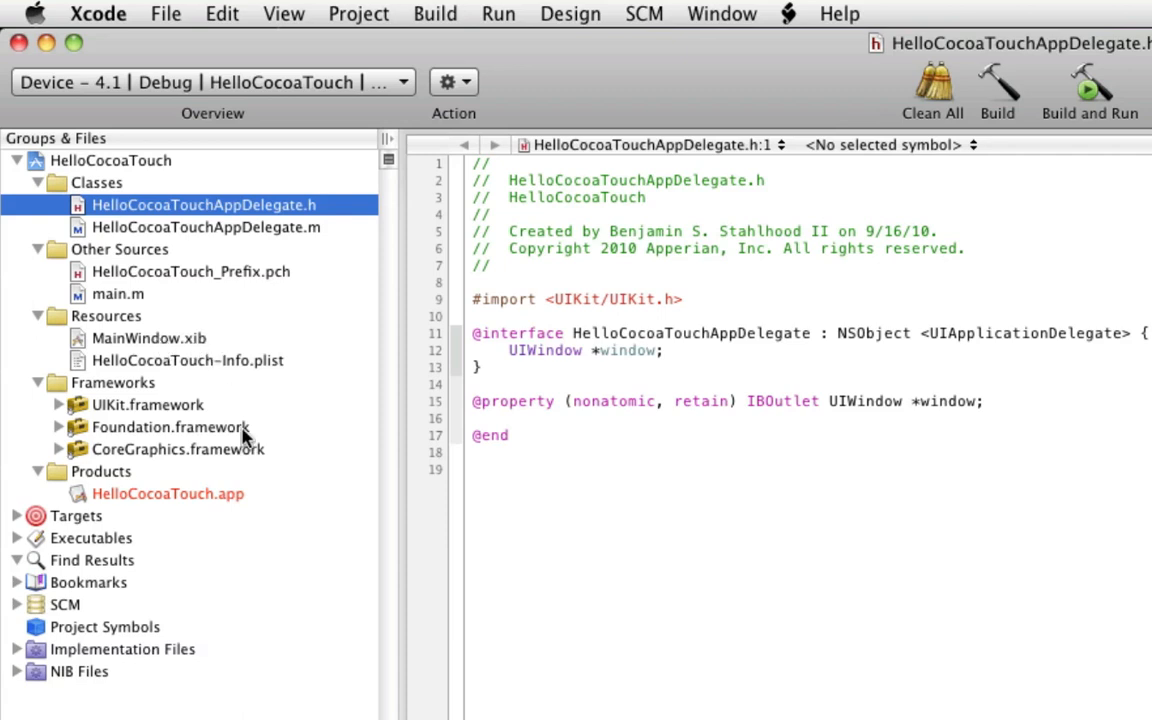
mouse_move(246, 368)
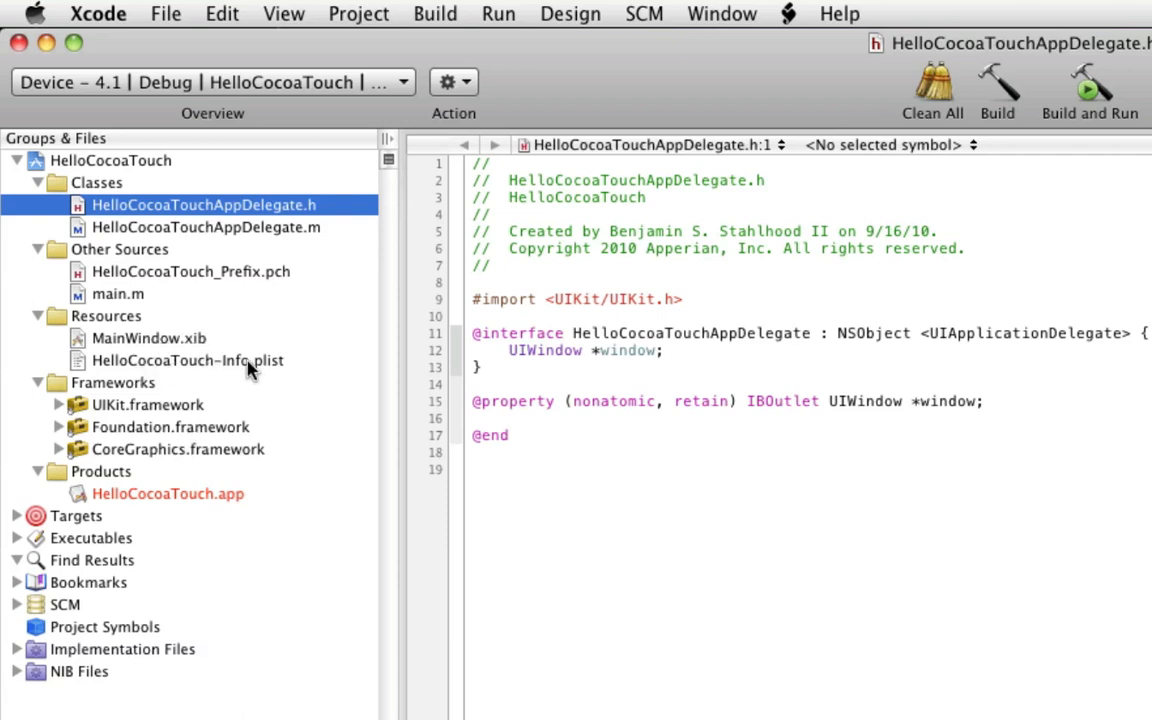
mouse_move(244, 372)
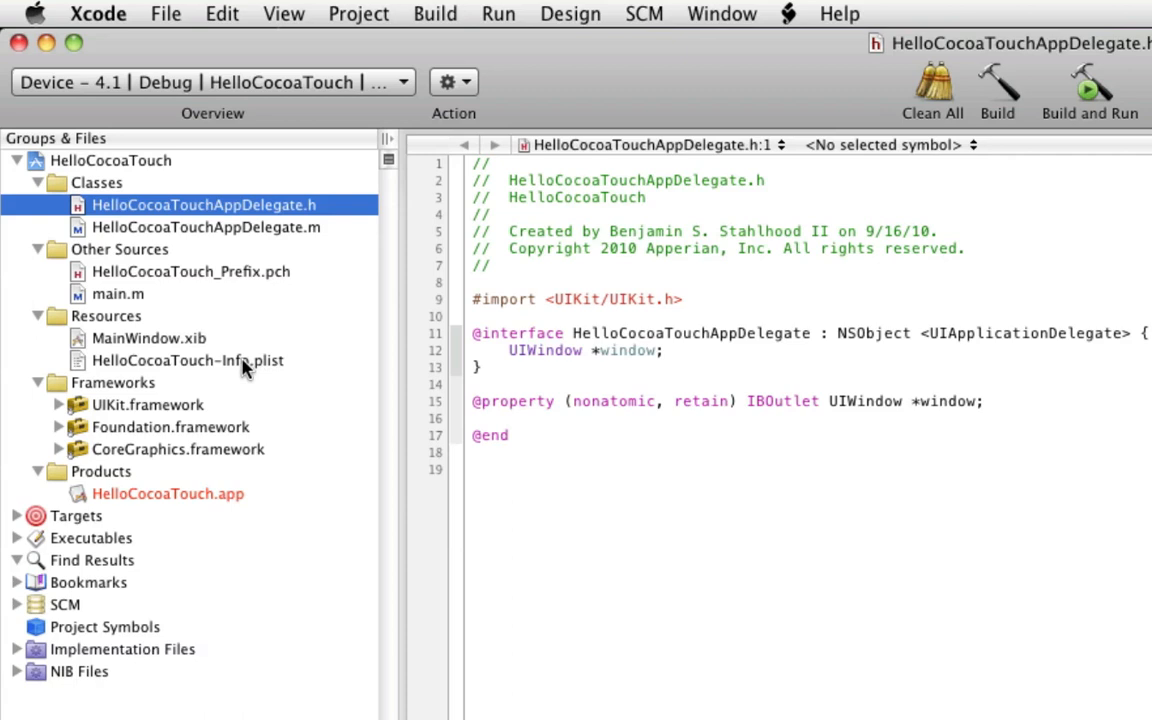
- Open HelloCocoaTouch-Info.plist and select its Bundle identifier entry for editing
double_click(188, 360)
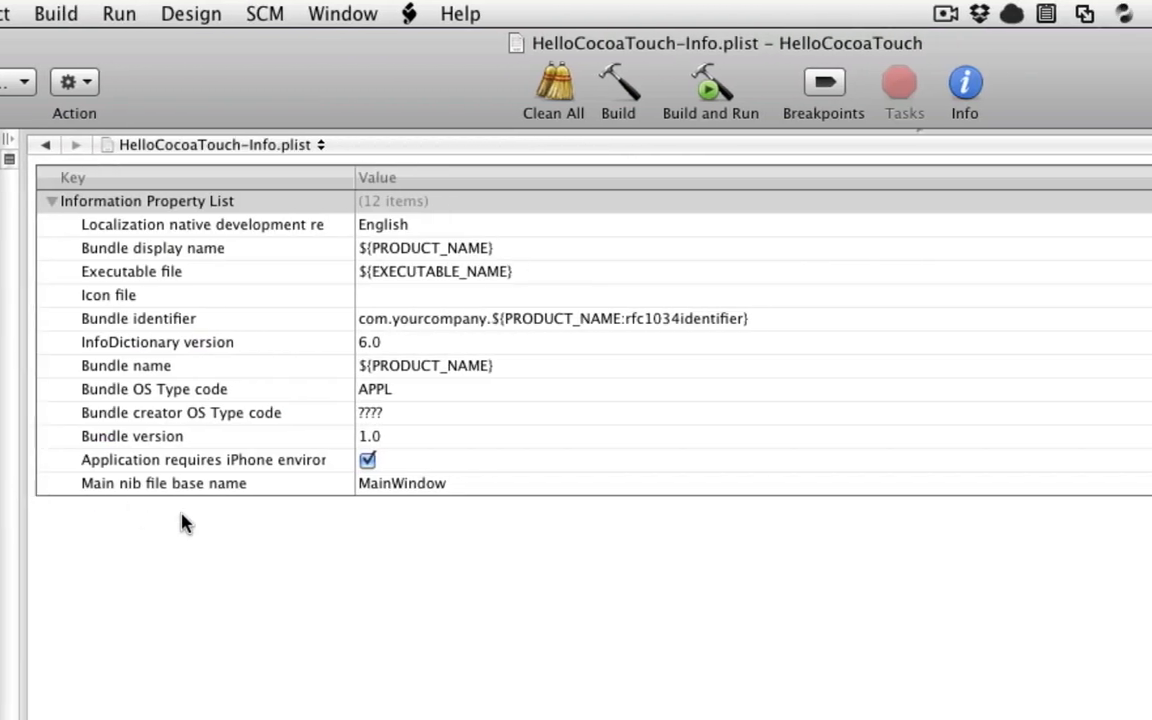
mouse_move(202, 540)
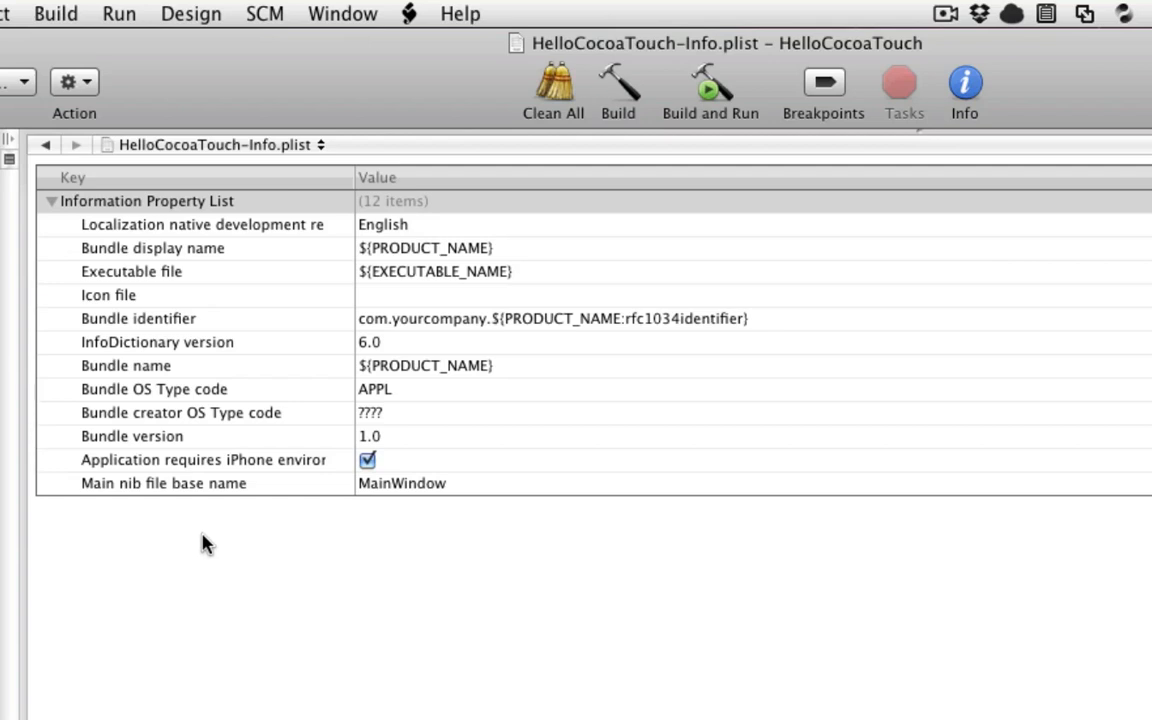
mouse_move(348, 556)
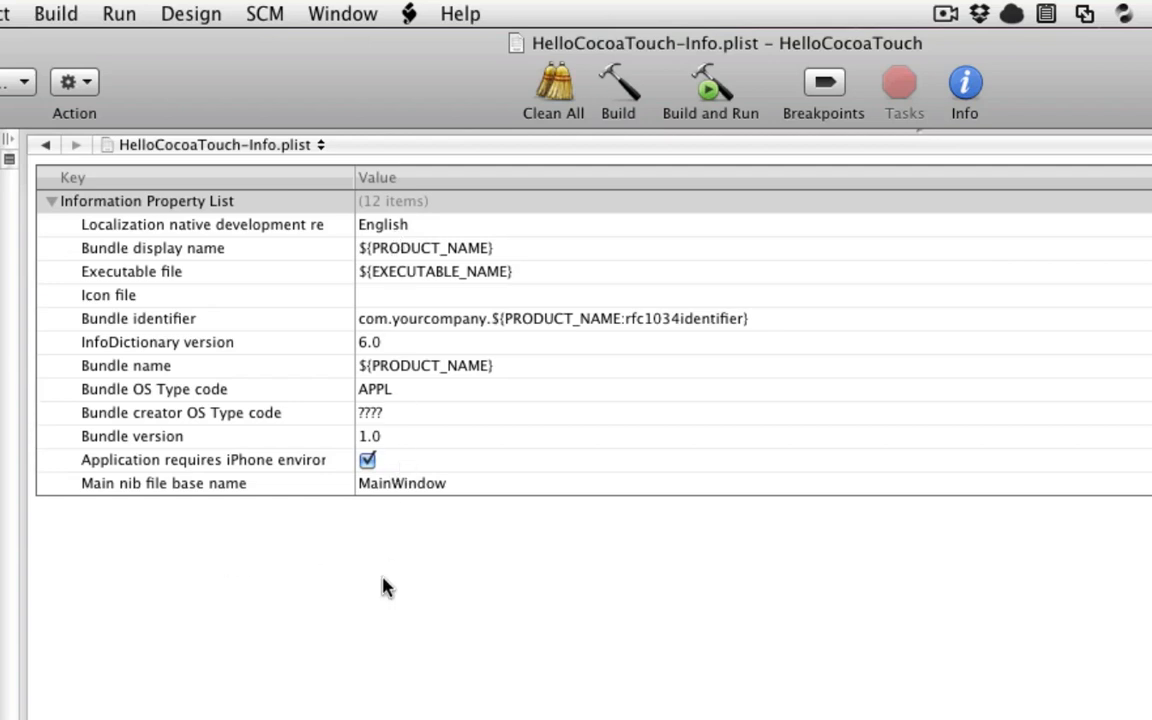
mouse_move(396, 460)
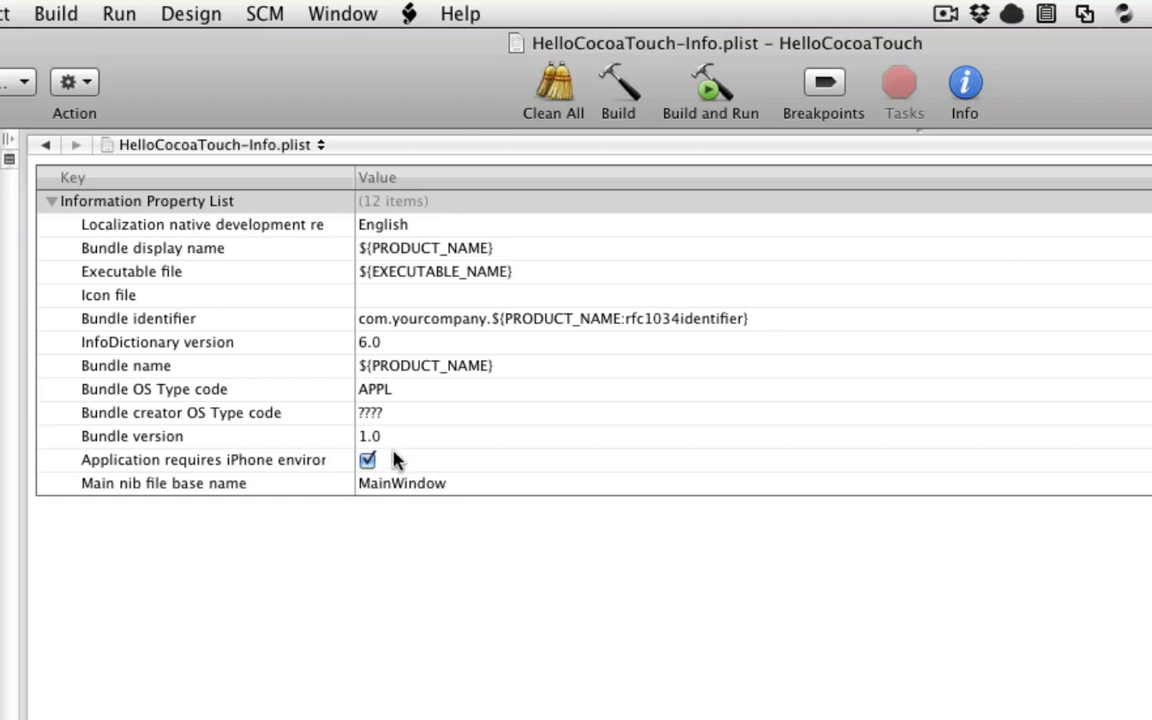
mouse_move(278, 330)
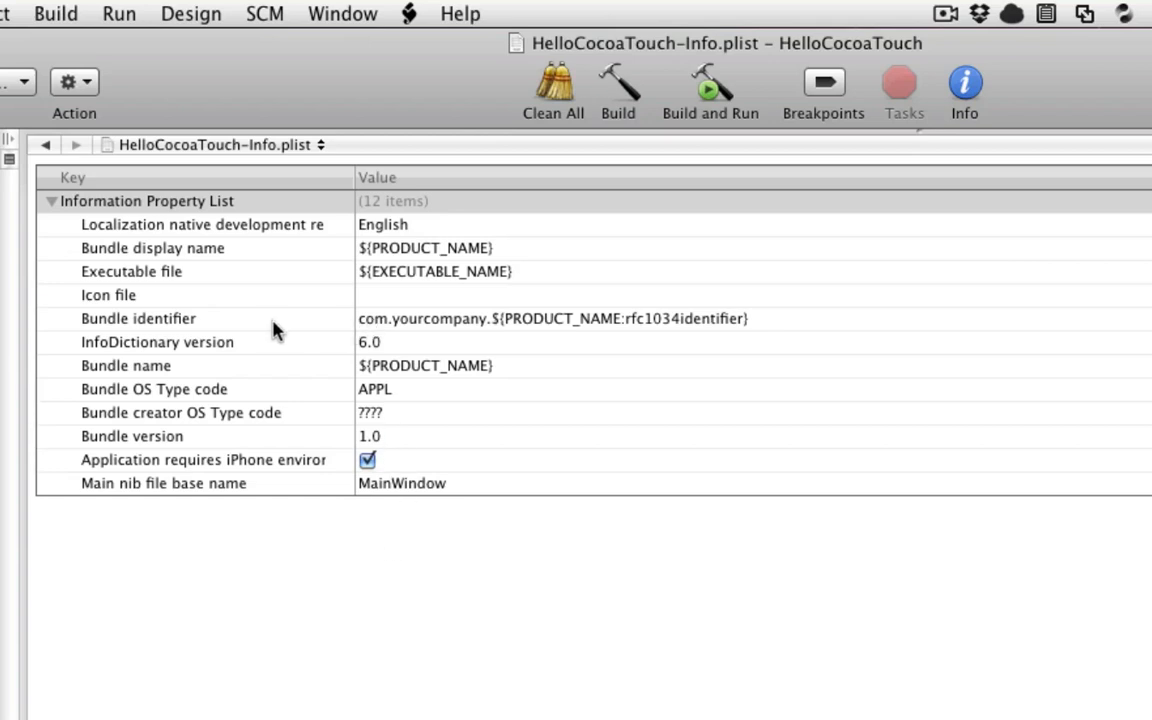
mouse_move(338, 356)
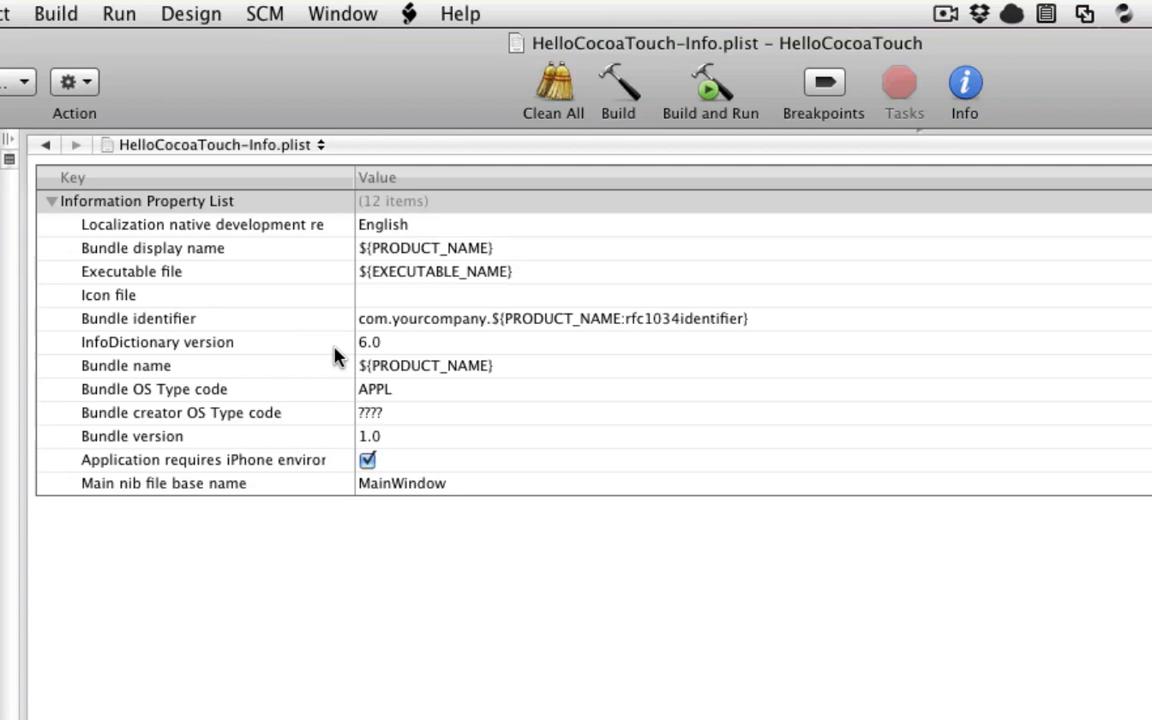
click(138, 318)
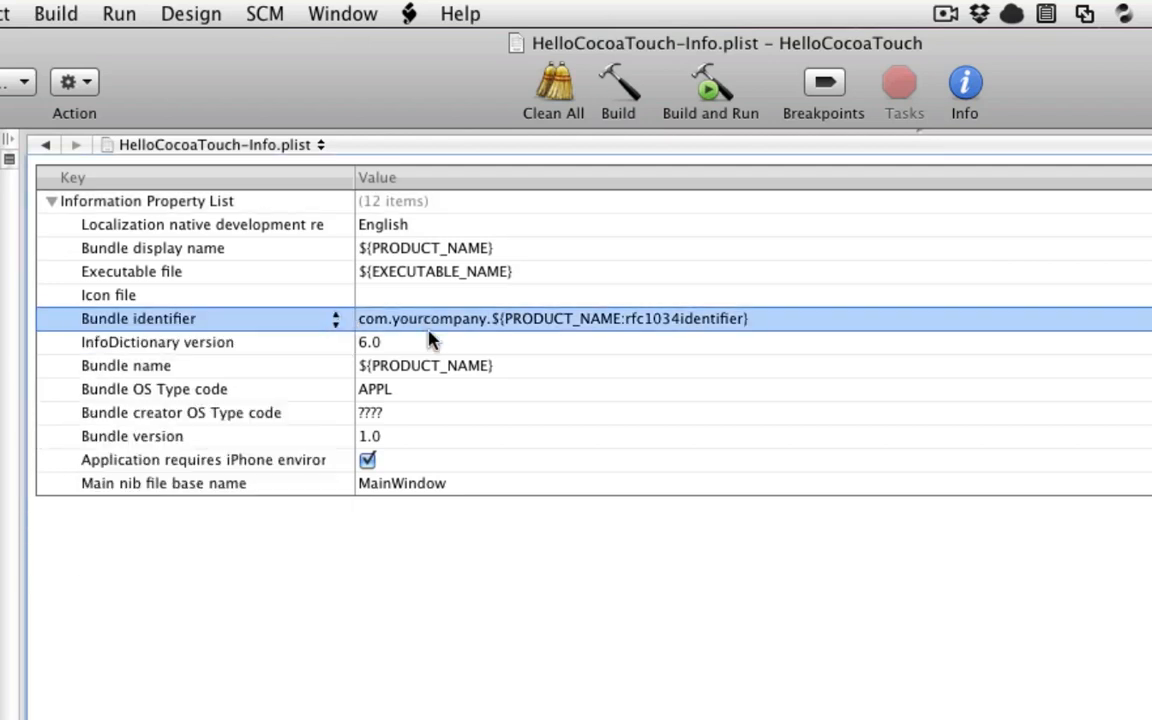
mouse_move(438, 348)
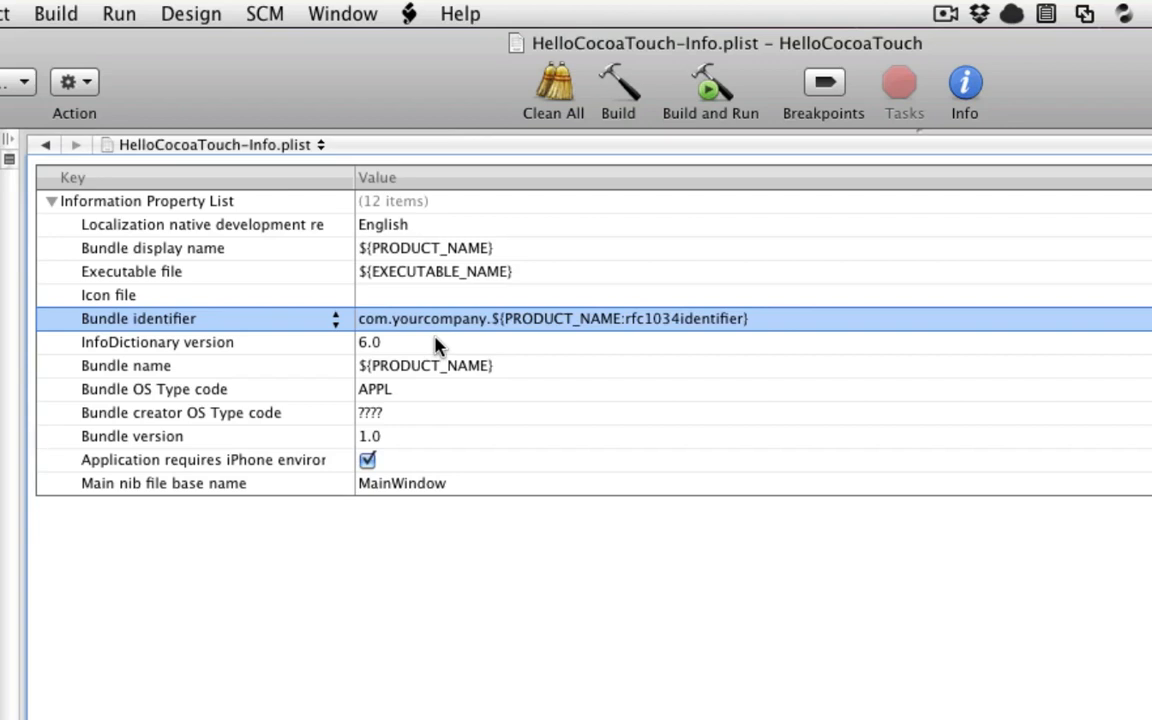
mouse_move(448, 334)
text(stahlhood)
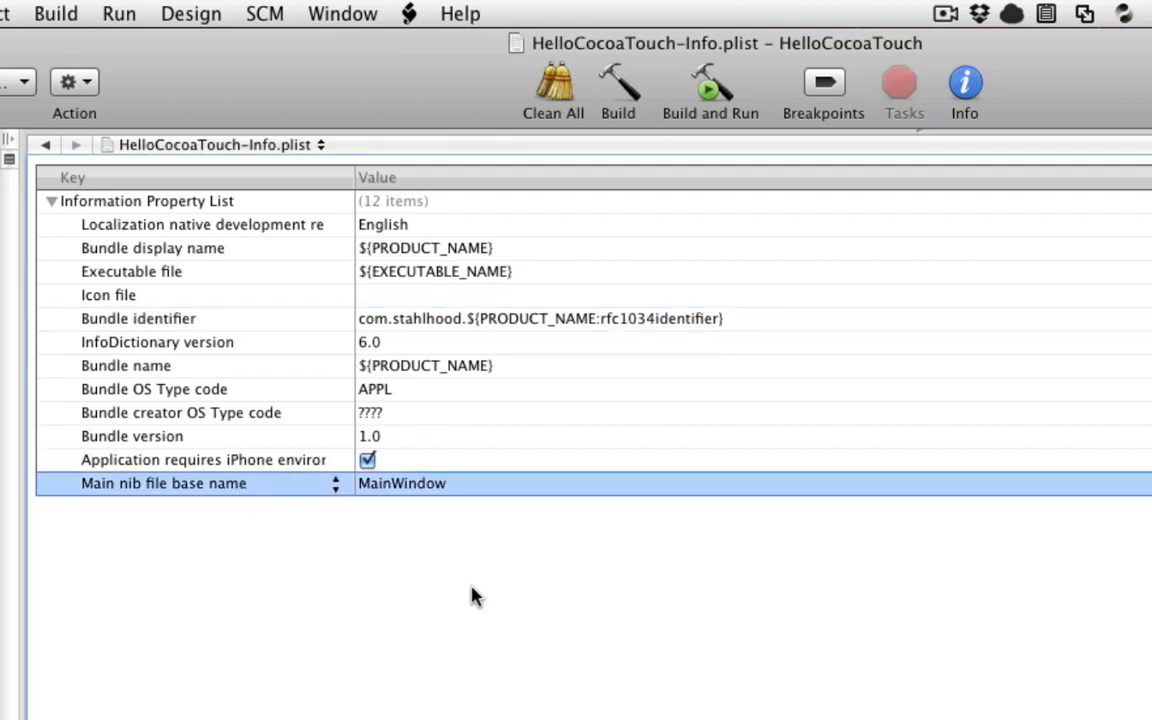
mouse_move(180, 504)
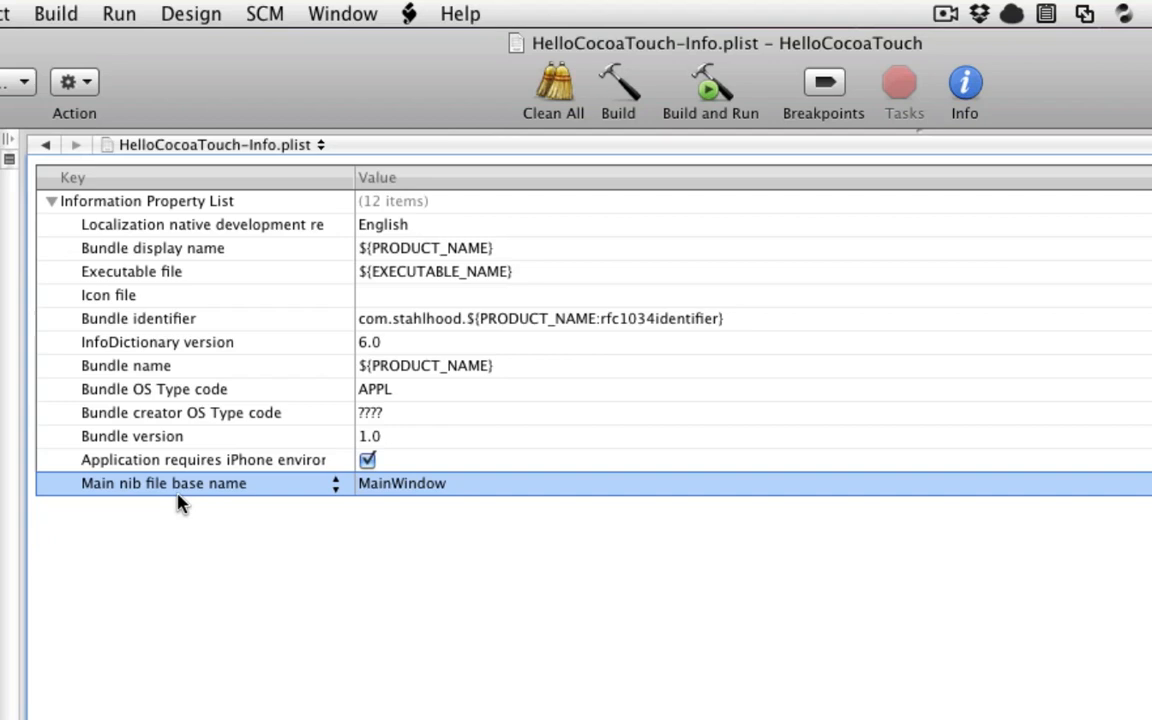
mouse_move(384, 490)
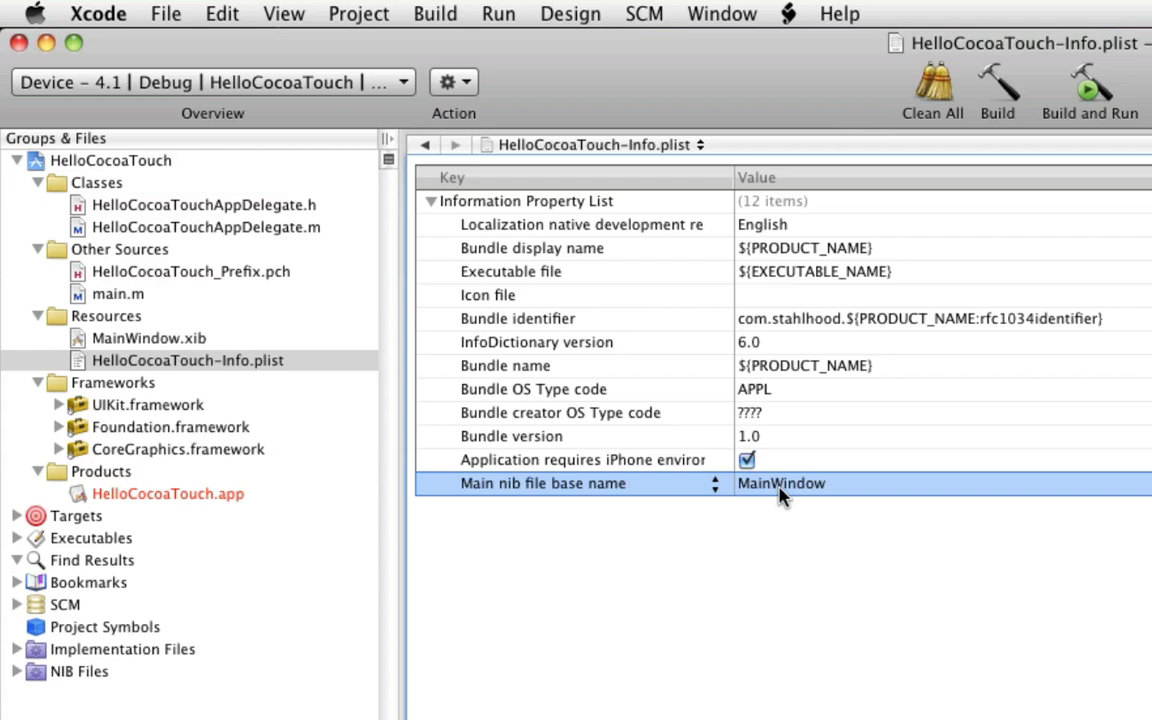
mouse_move(816, 504)
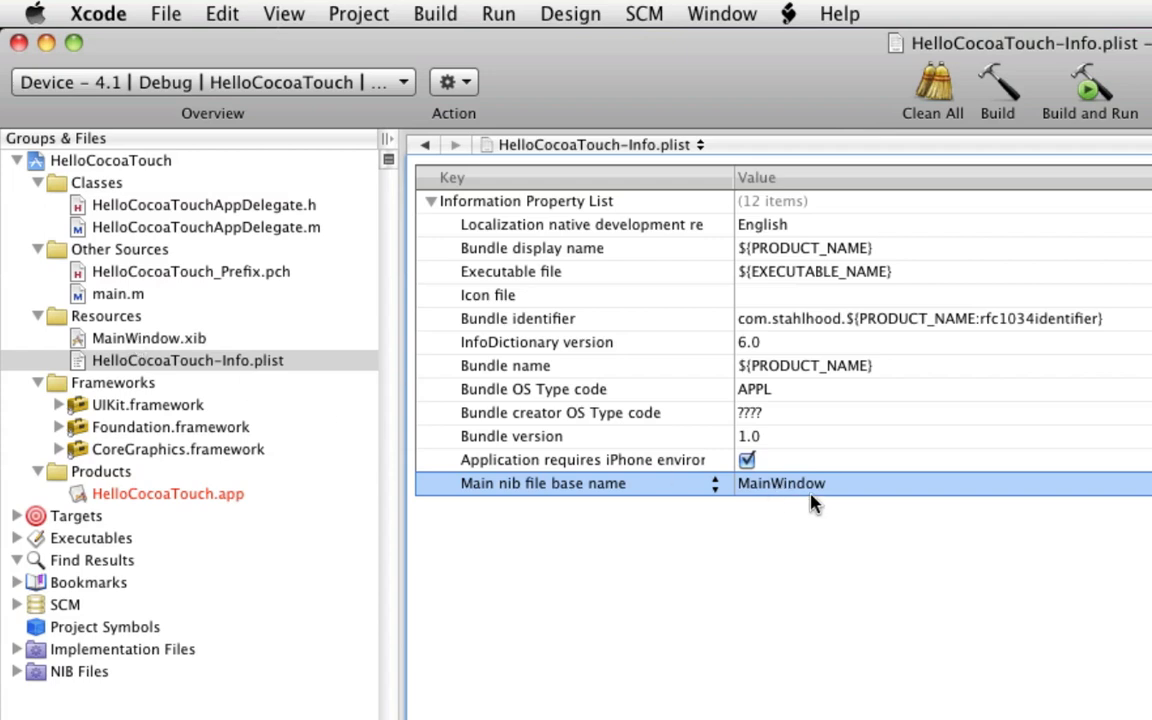
- Select the MainWindow.xib interface file under Resources
click(148, 338)
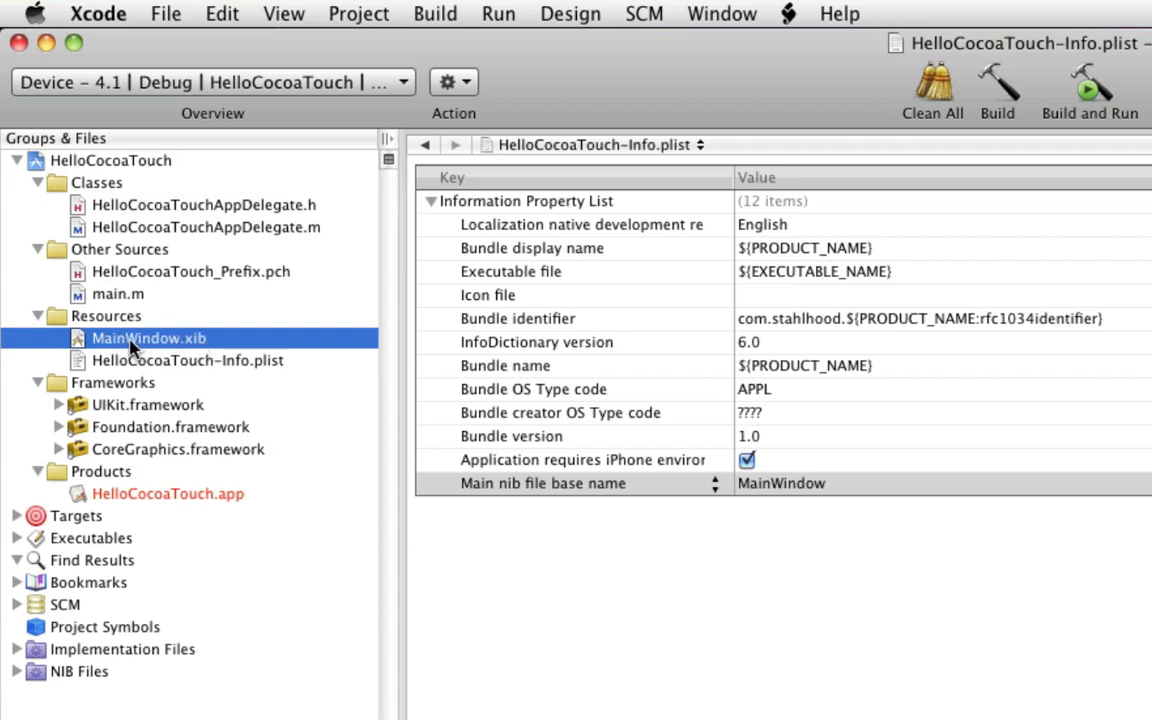
mouse_move(192, 356)
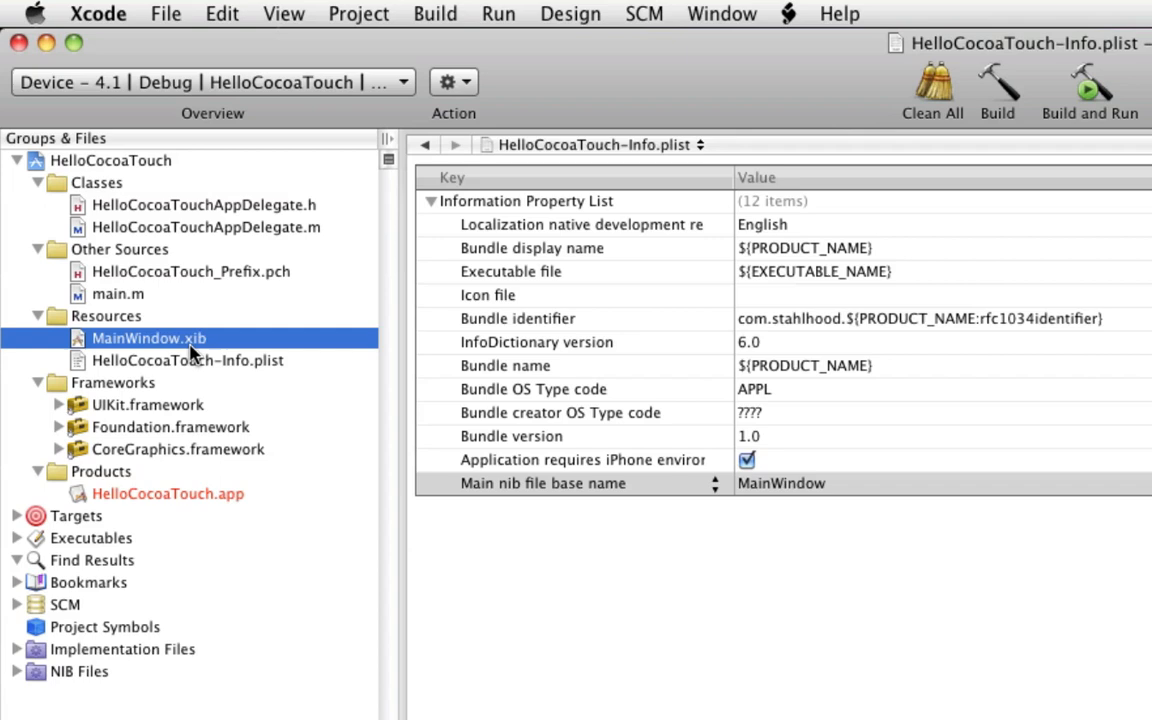
mouse_move(796, 490)
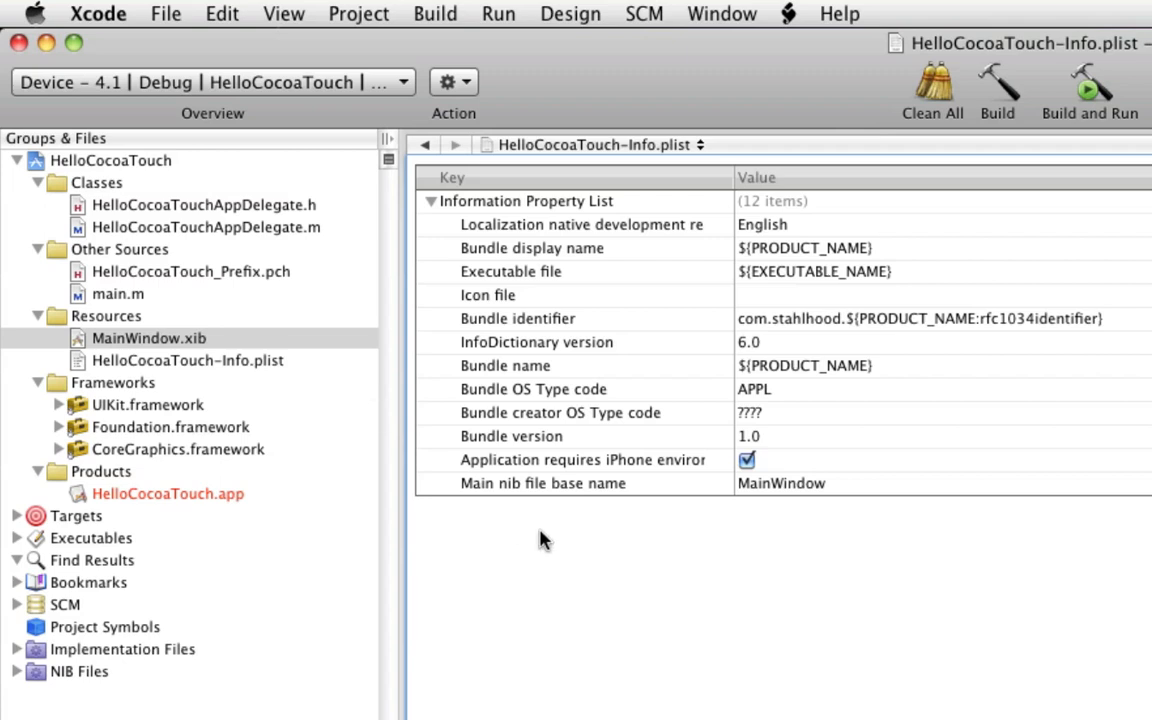
mouse_move(520, 504)
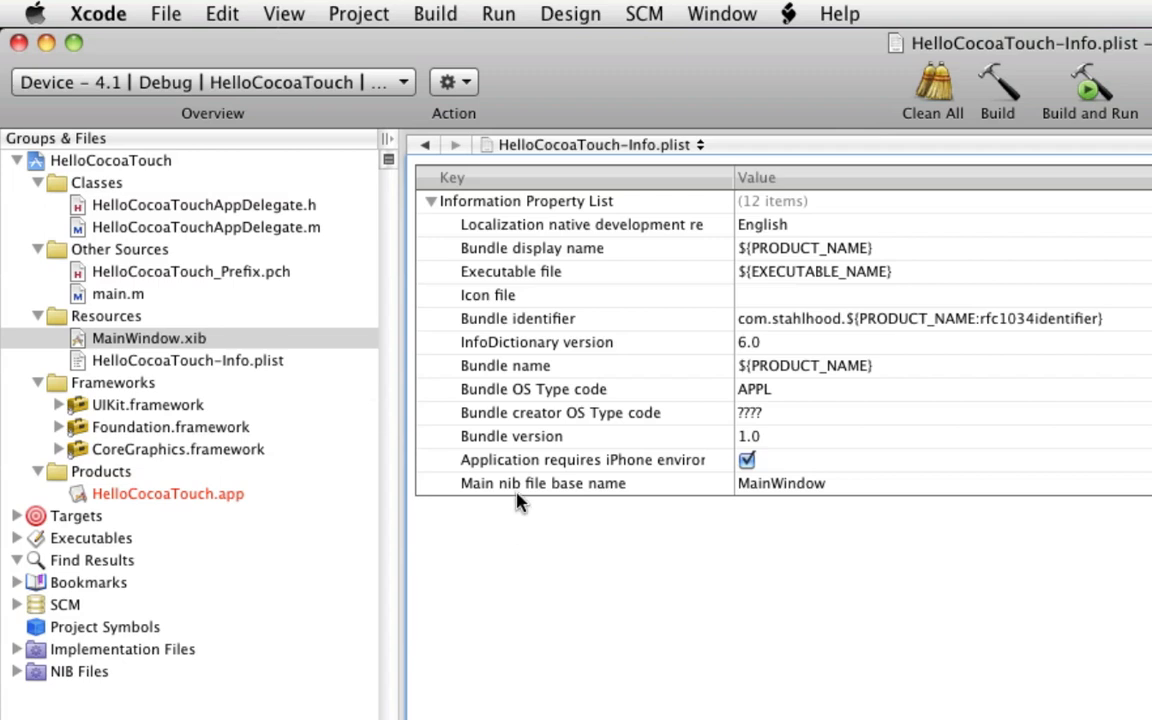
mouse_move(532, 508)
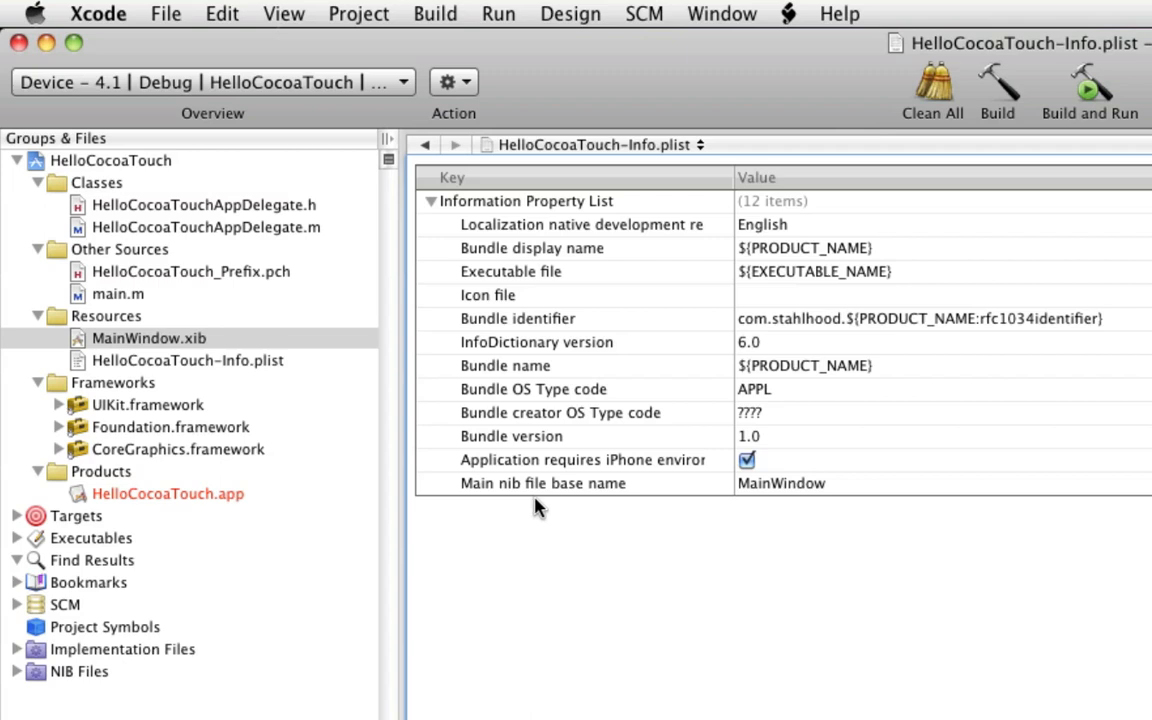
mouse_move(226, 350)
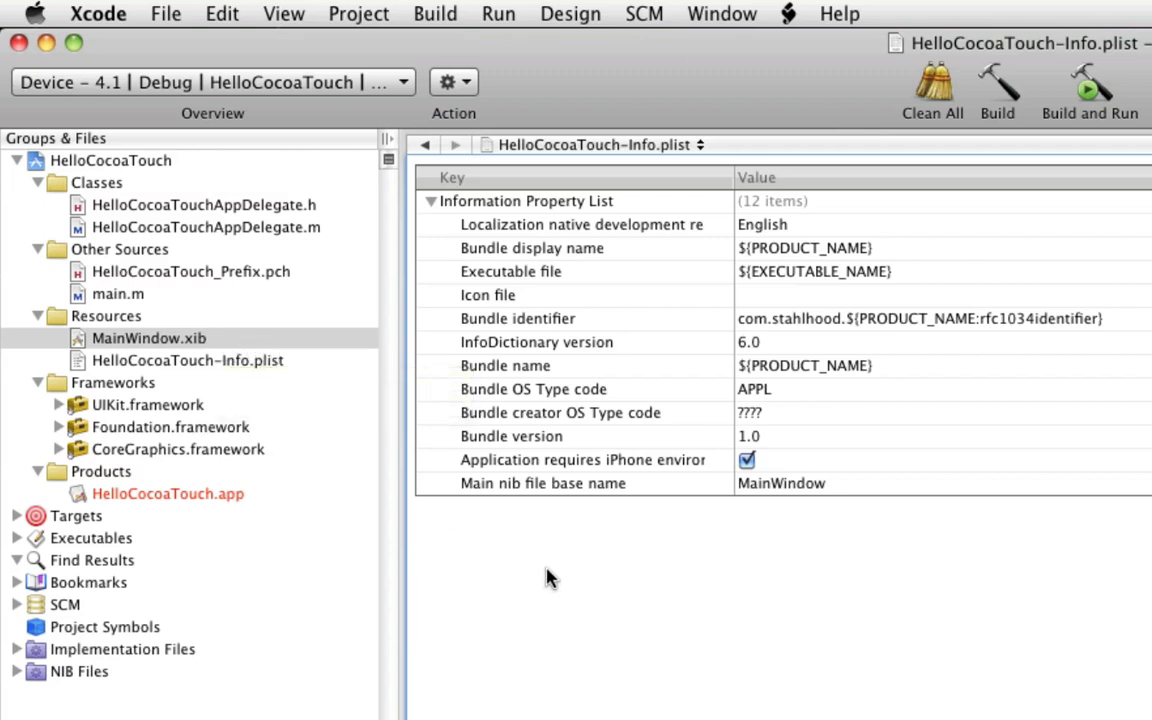
mouse_move(558, 576)
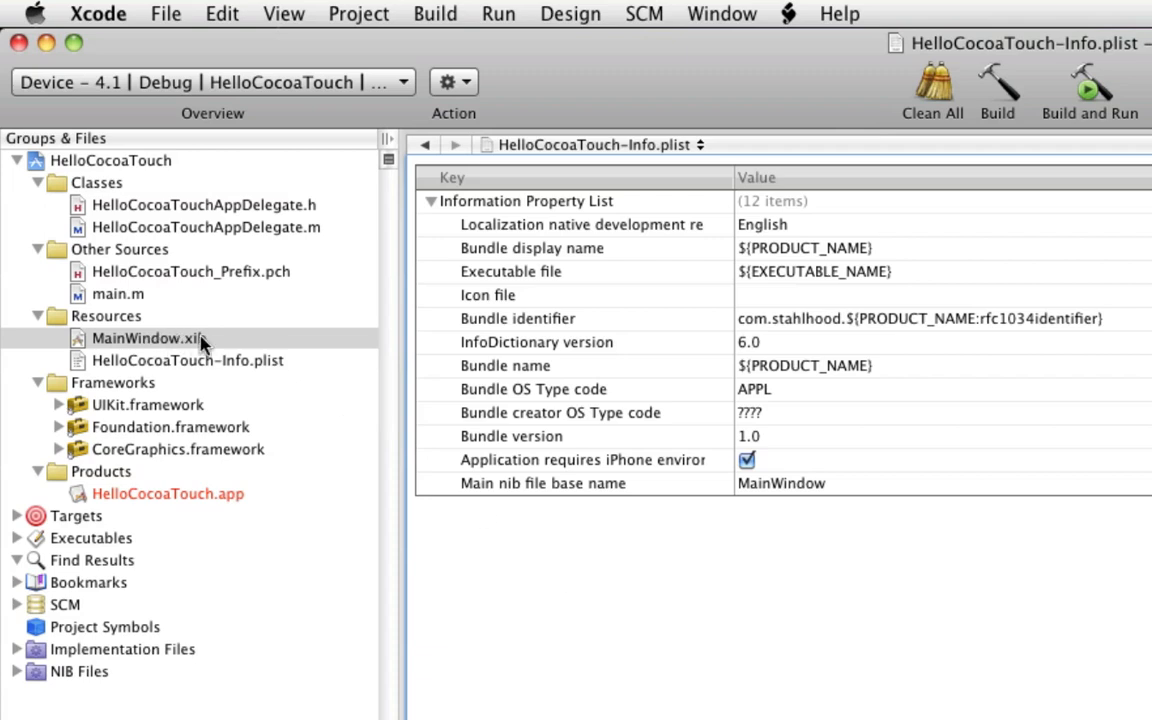
mouse_move(230, 344)
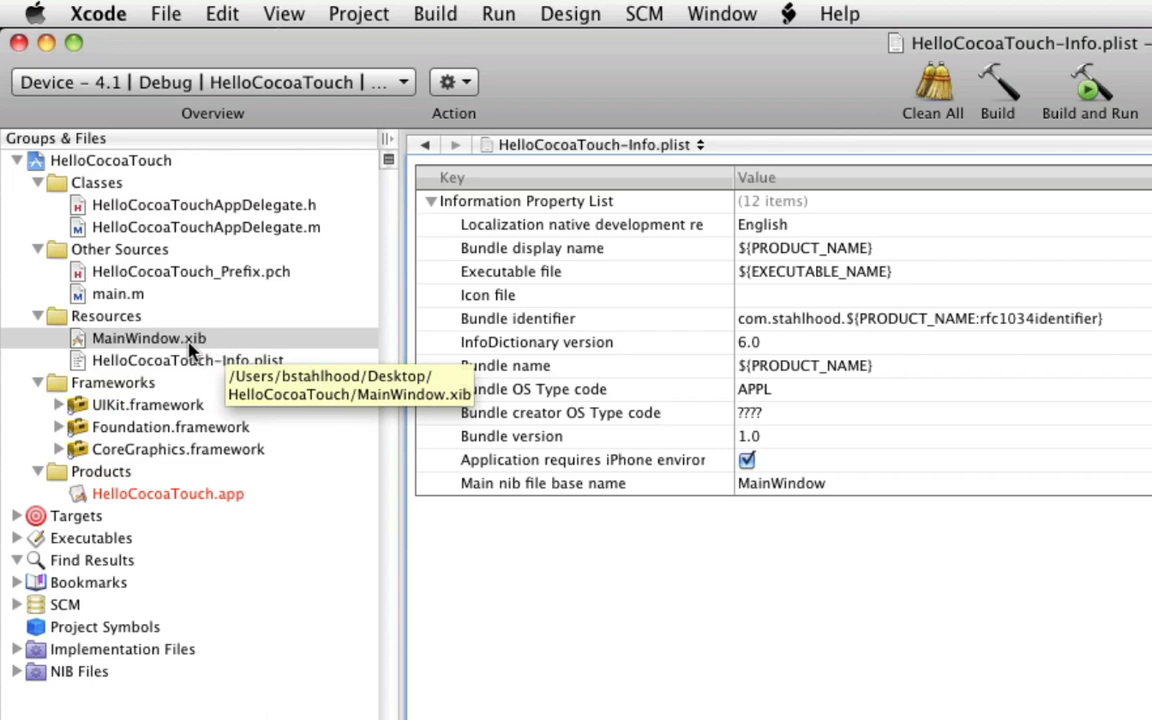
mouse_move(776, 670)
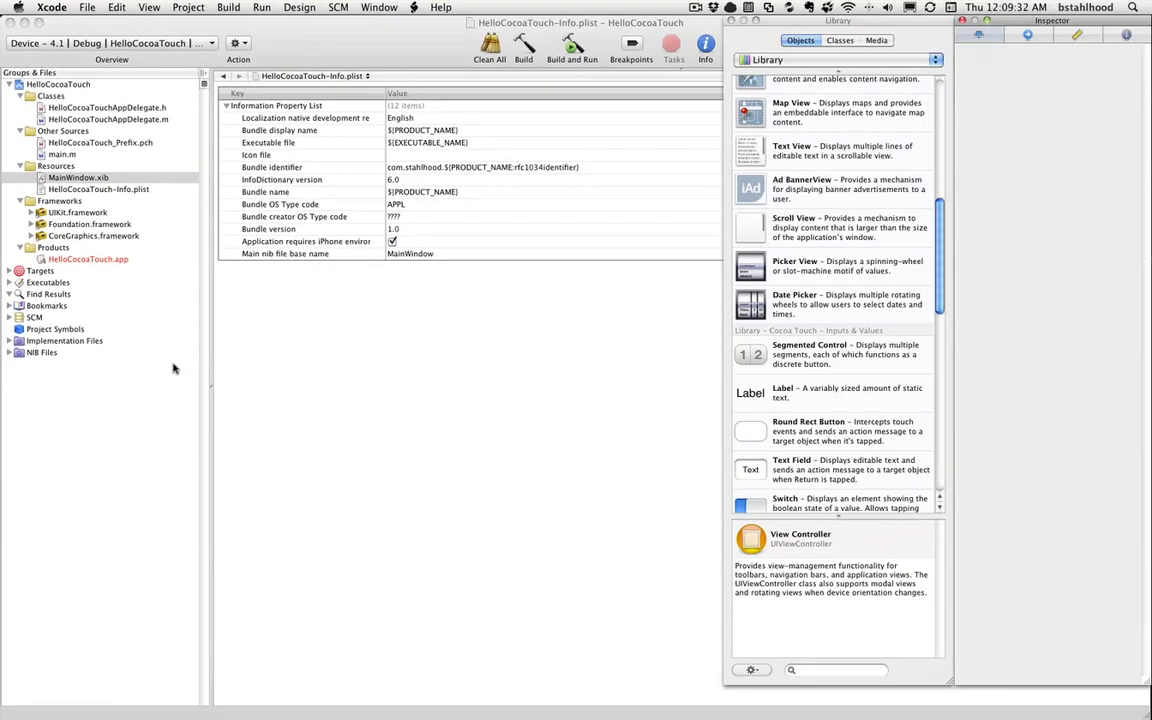
- Open MainWindow.xib in Interface Builder, switch its document to list view and select the Window object
double_click(78, 176)
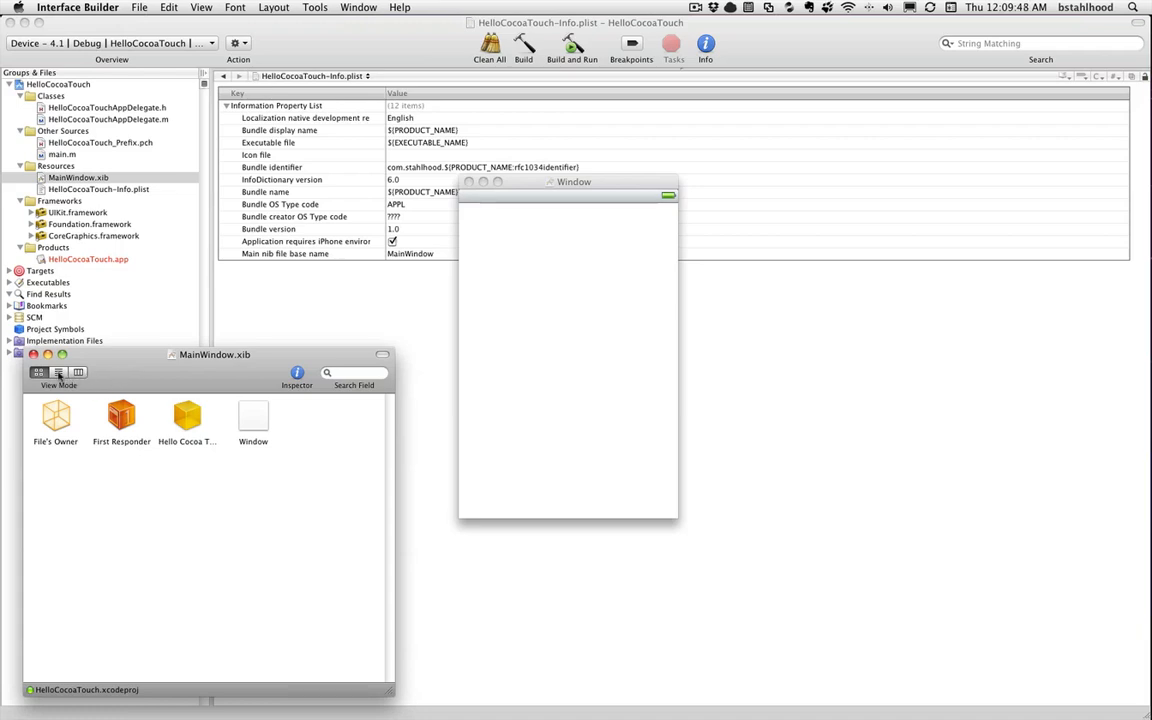
mouse_move(164, 436)
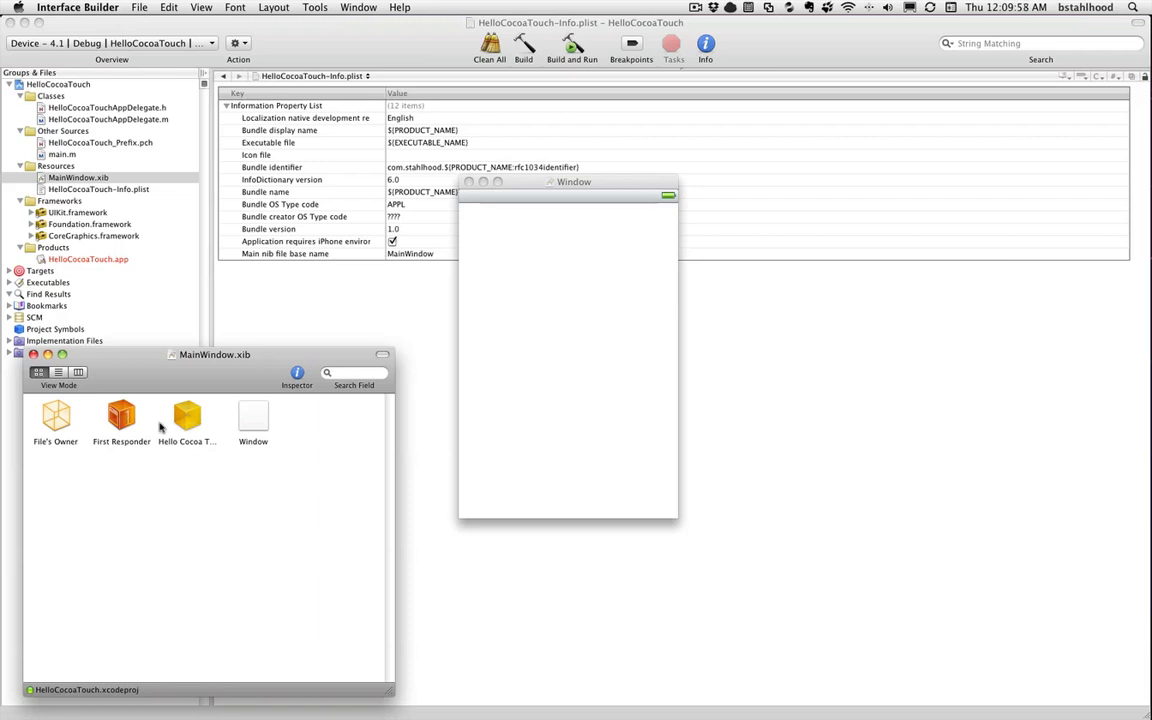
click(58, 372)
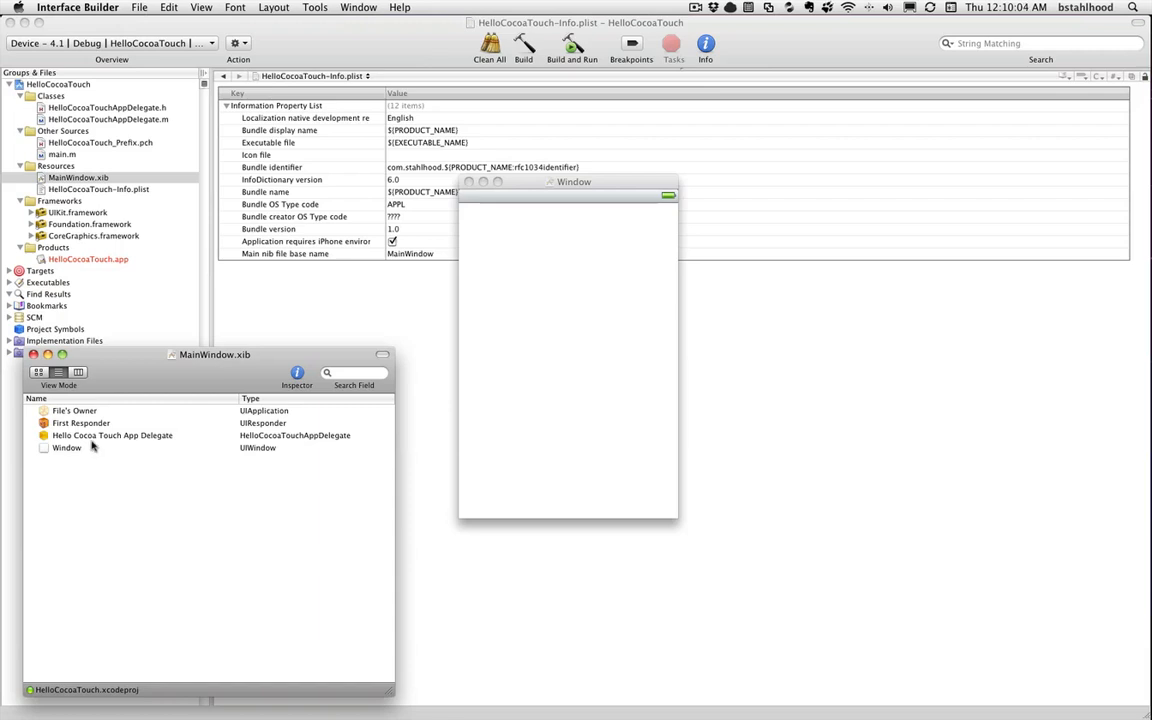
click(68, 448)
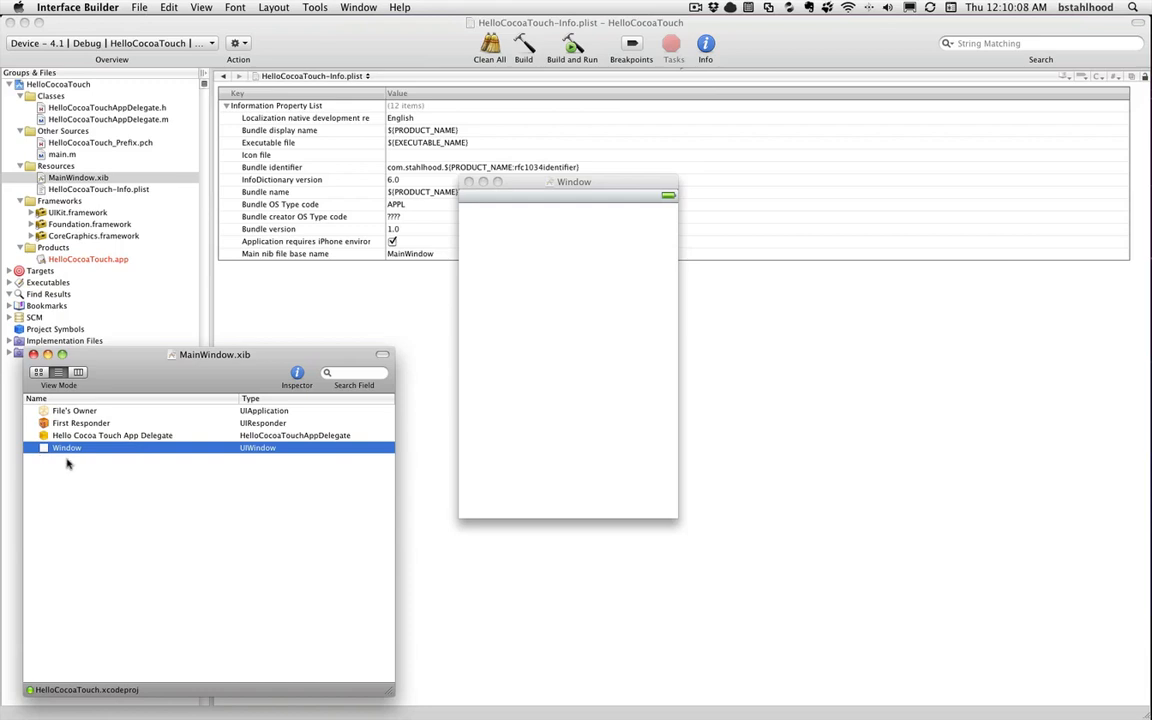
mouse_move(136, 472)
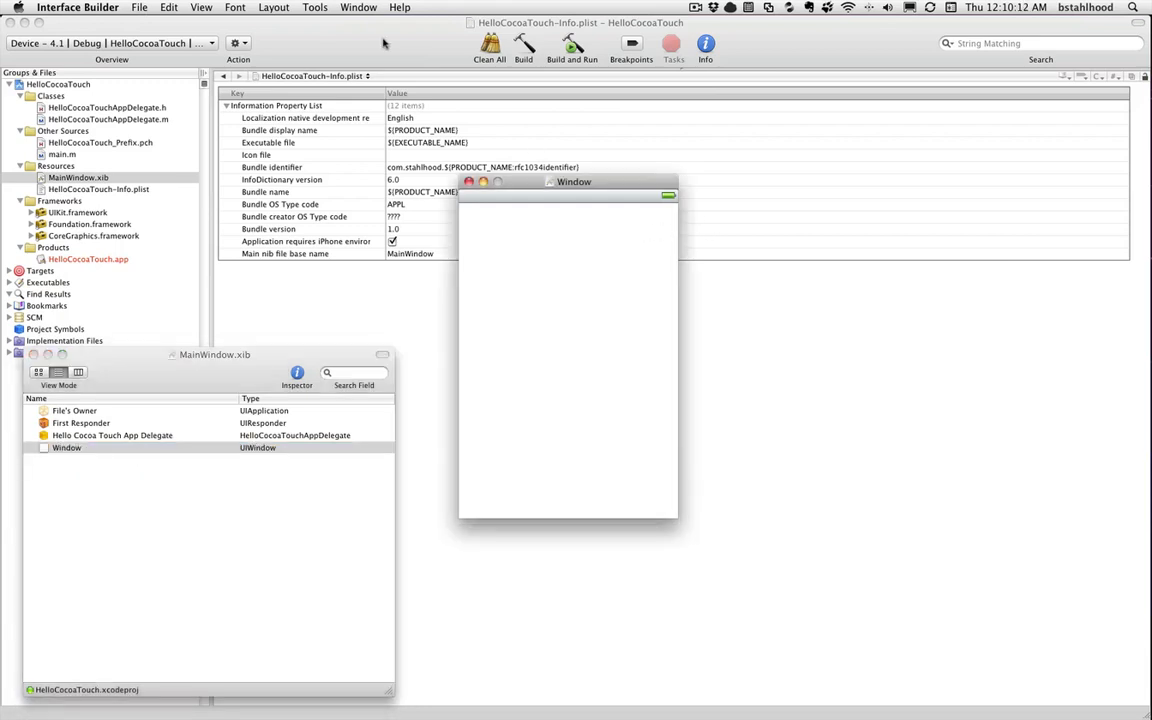
- Bring up the inspector and drag a Round Rect Button from the Library near the window's bottom
click(316, 8)
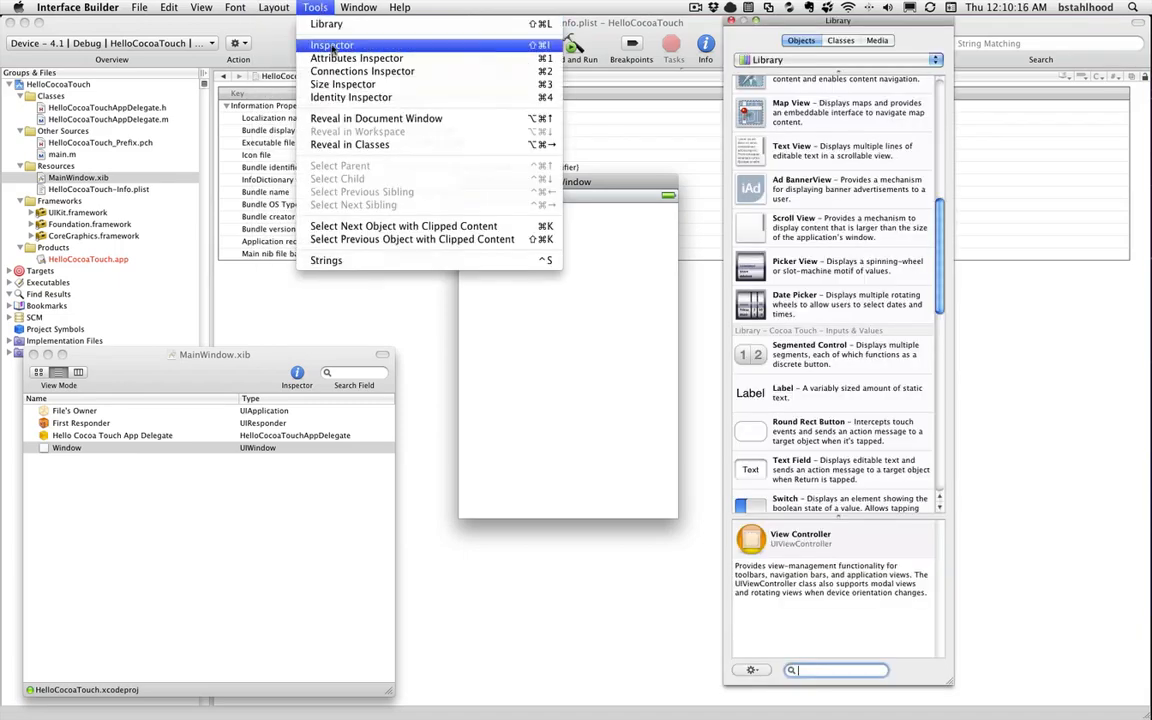
click(332, 44)
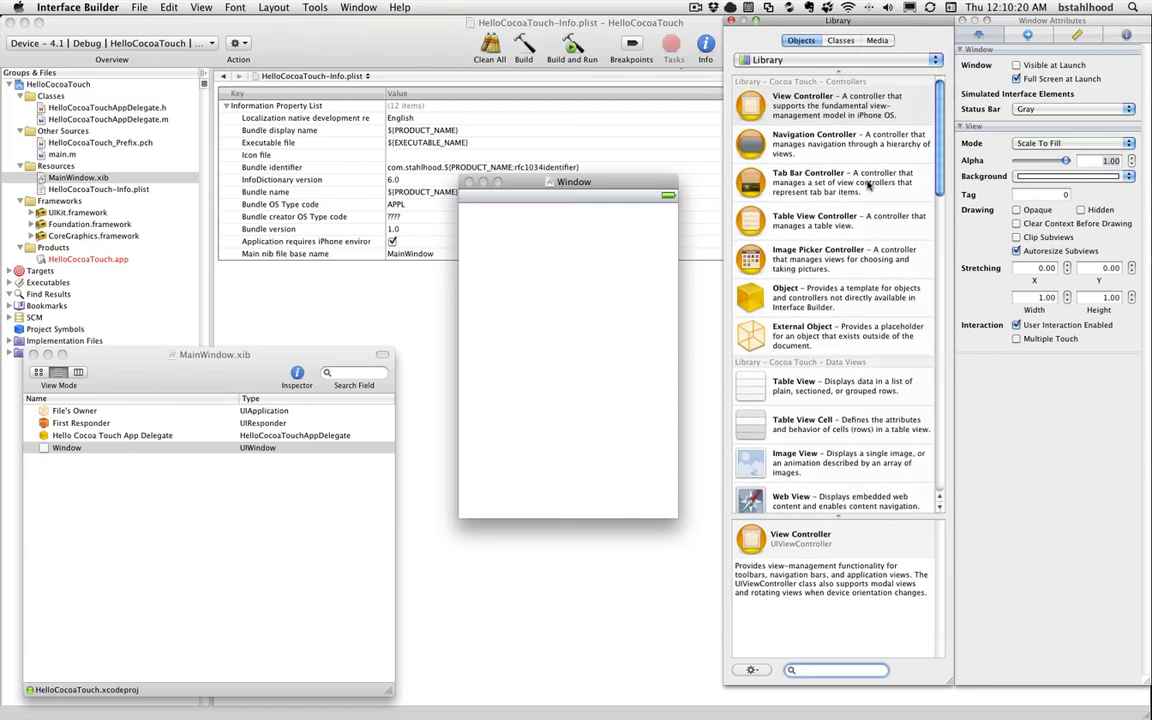
scroll(down, 3)
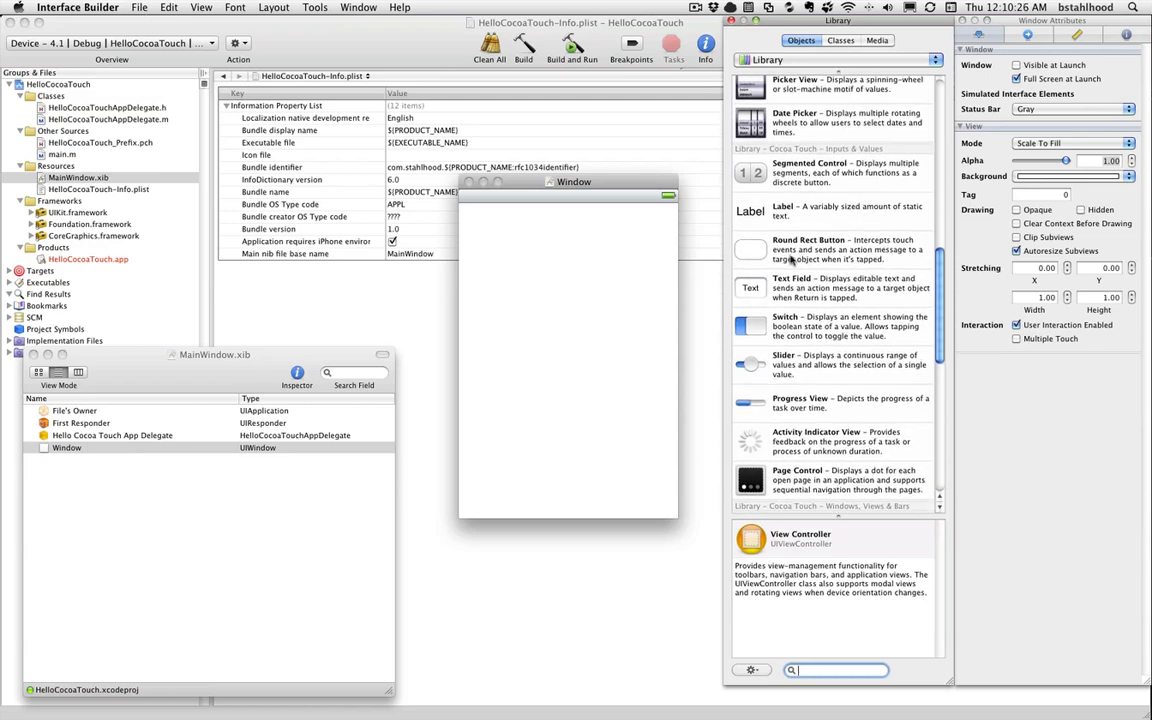
drag(750, 248, 500, 456)
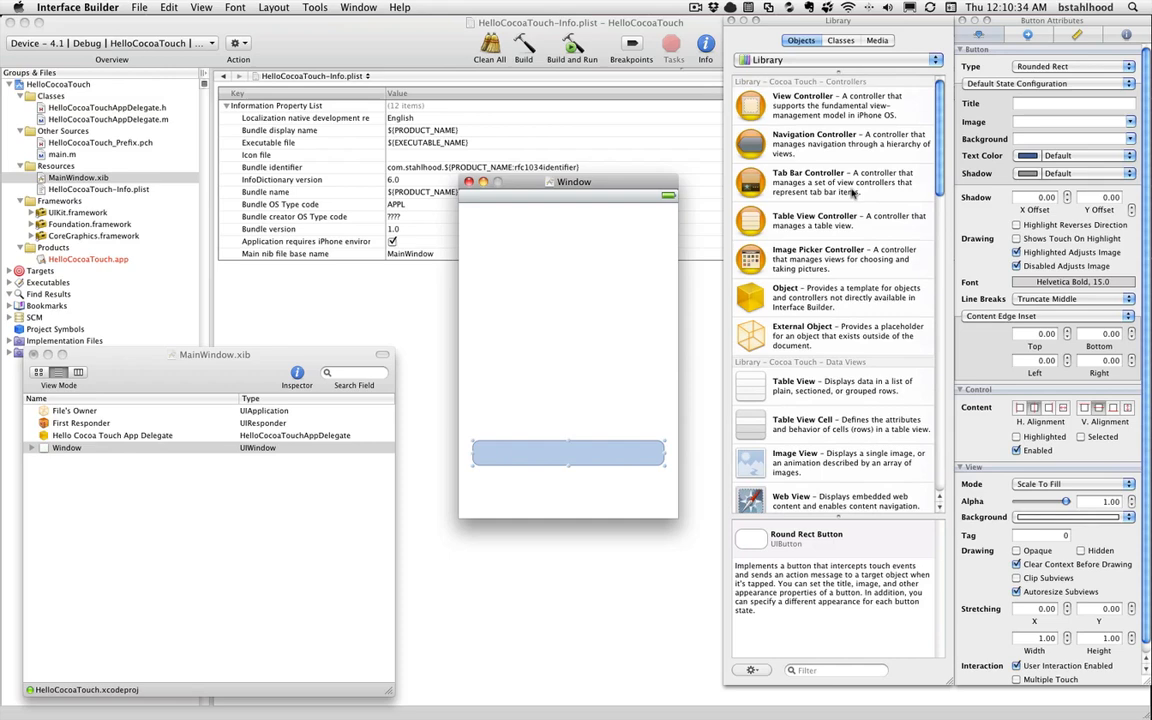
- Add a Label at the upper left, widen it across the window, center its text and enter the Hello title
scroll(down, 3)
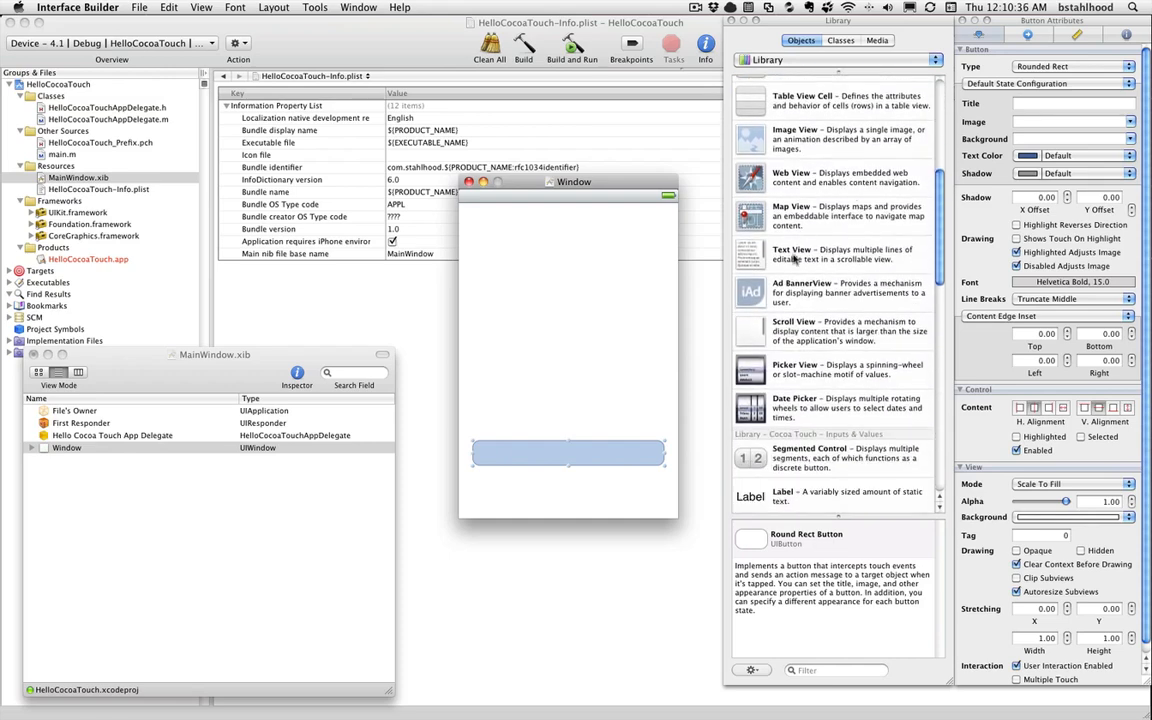
scroll(down, 3)
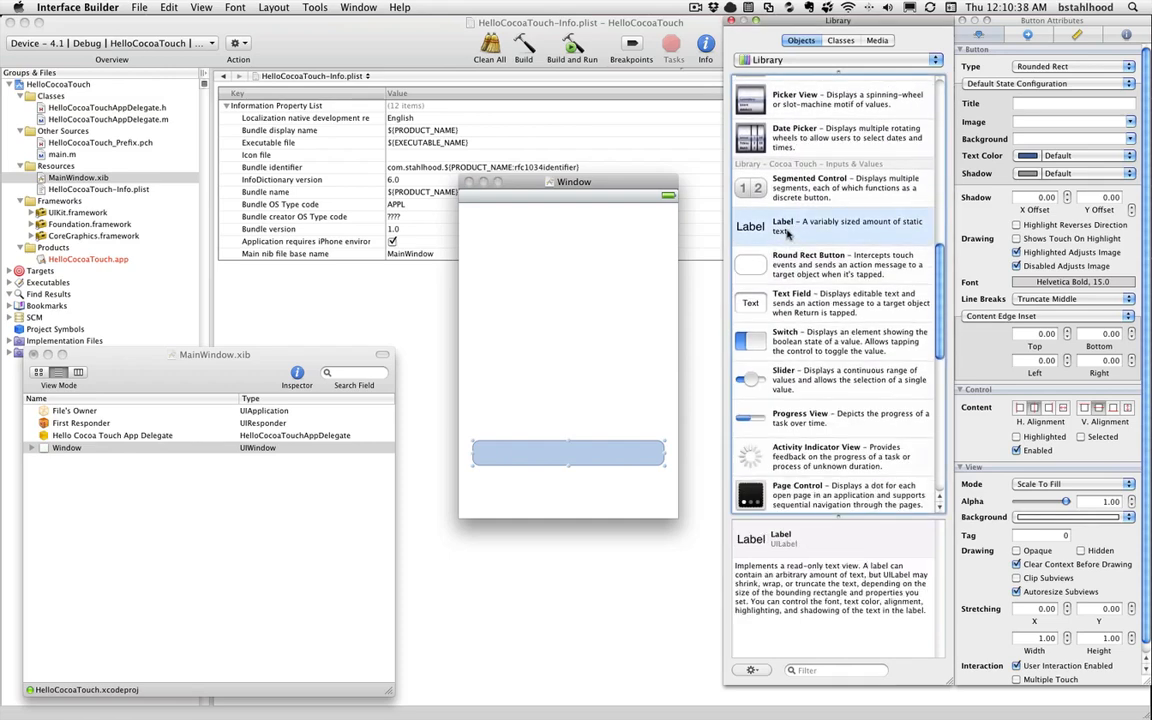
drag(750, 224, 488, 240)
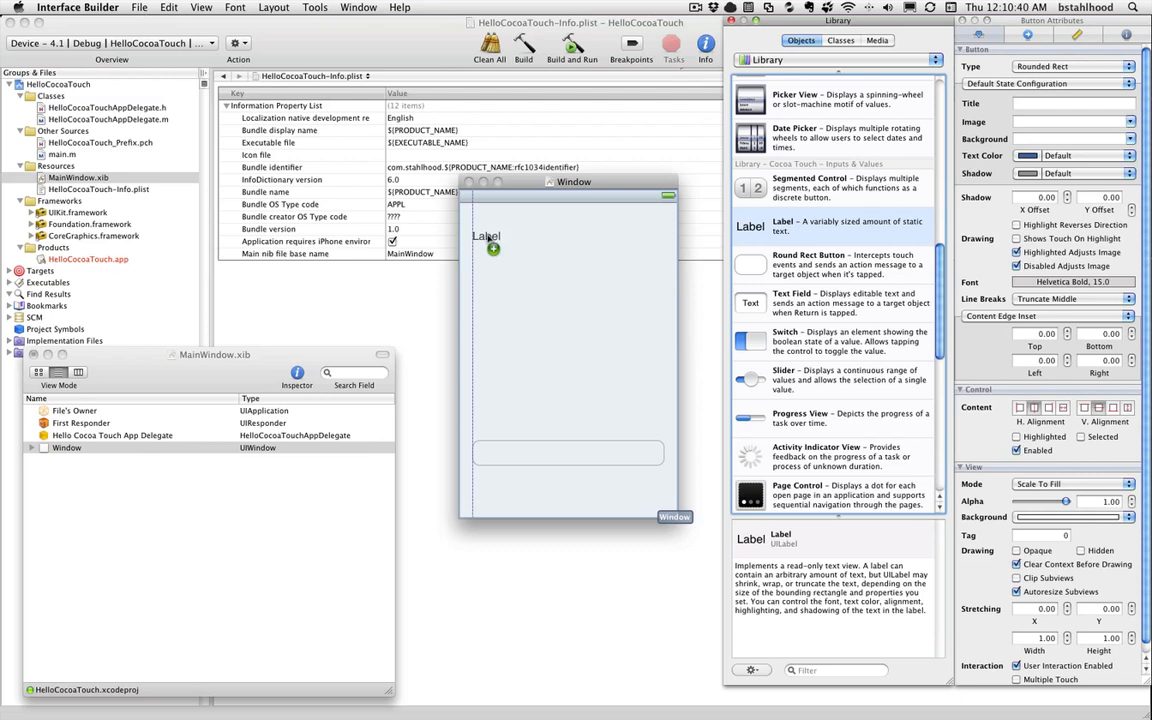
drag(492, 238, 656, 238)
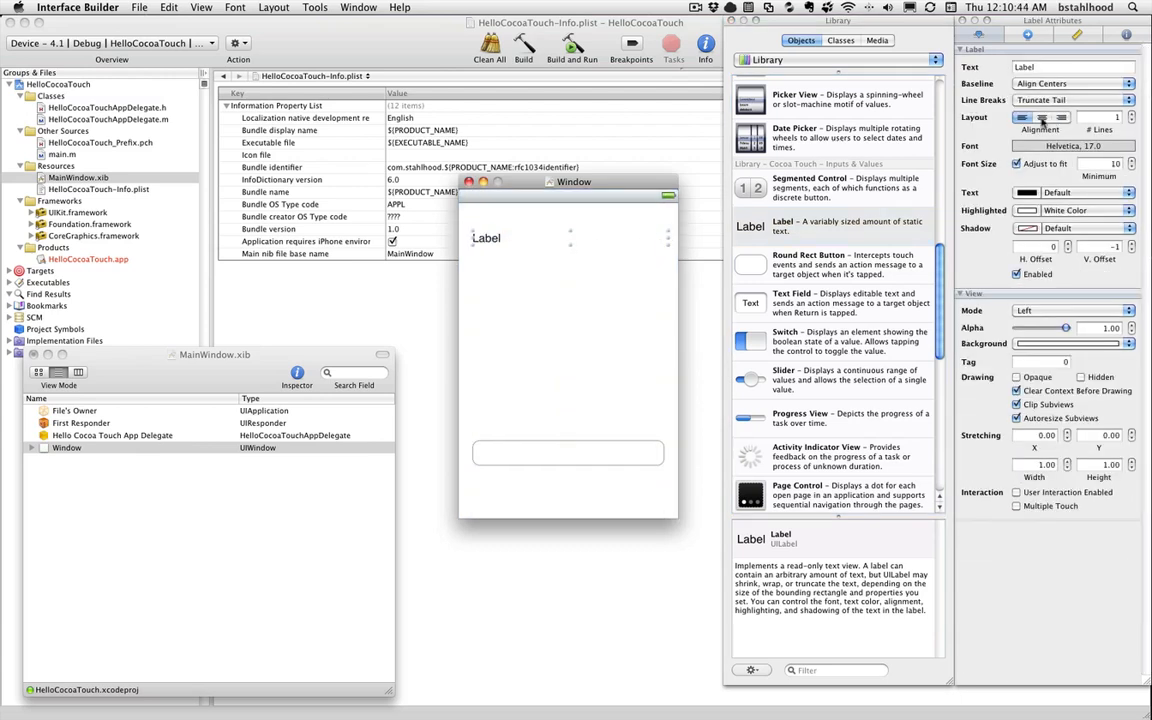
click(1040, 116)
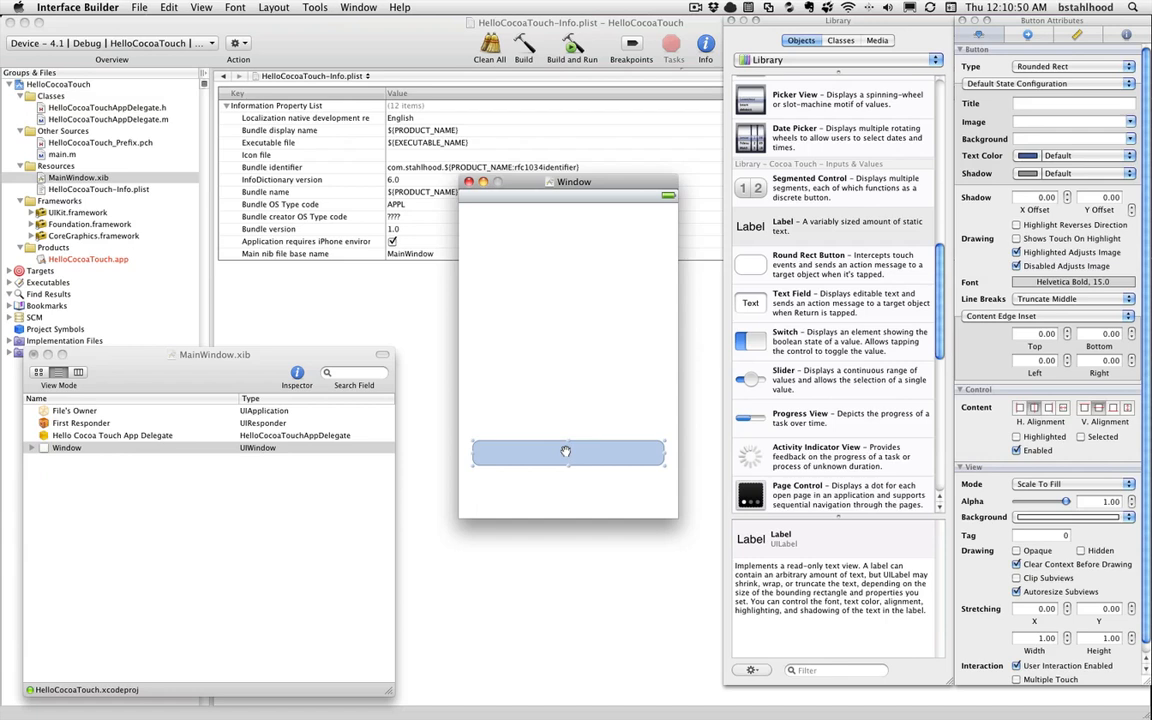
text(Hello Cocoa Touch)
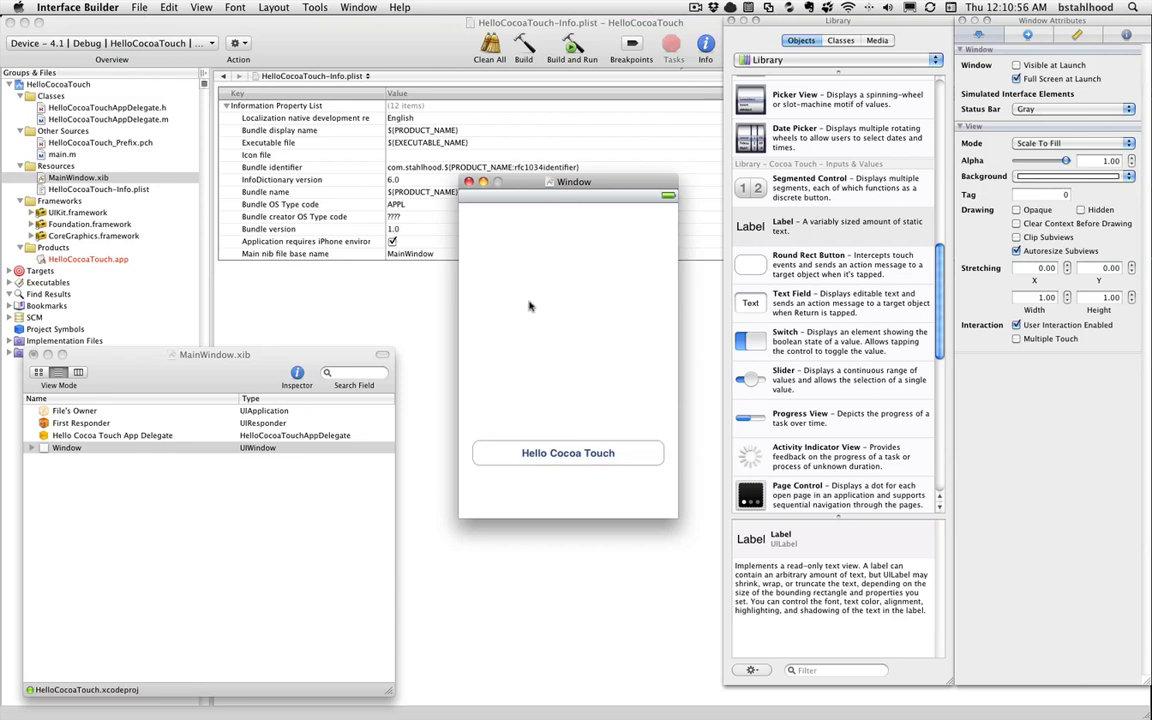
- Expand the Window in the nib list and inspect its label, the window itself and the Hello Cocoa Touch button
click(66, 448)
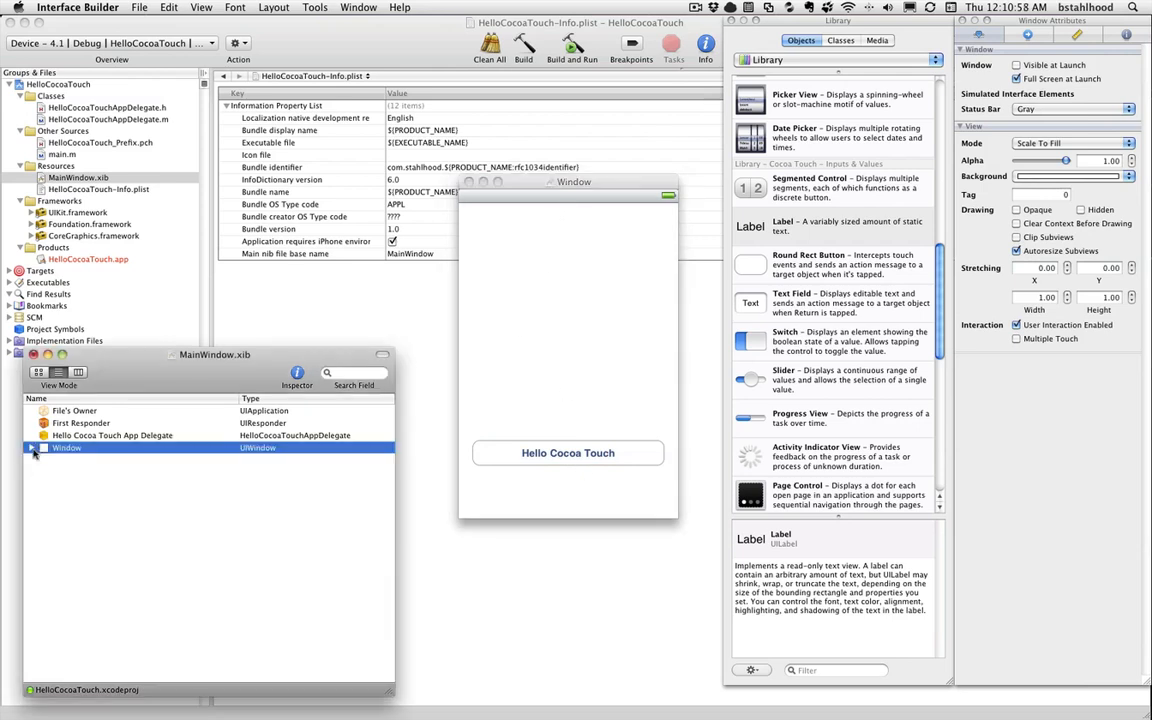
click(32, 448)
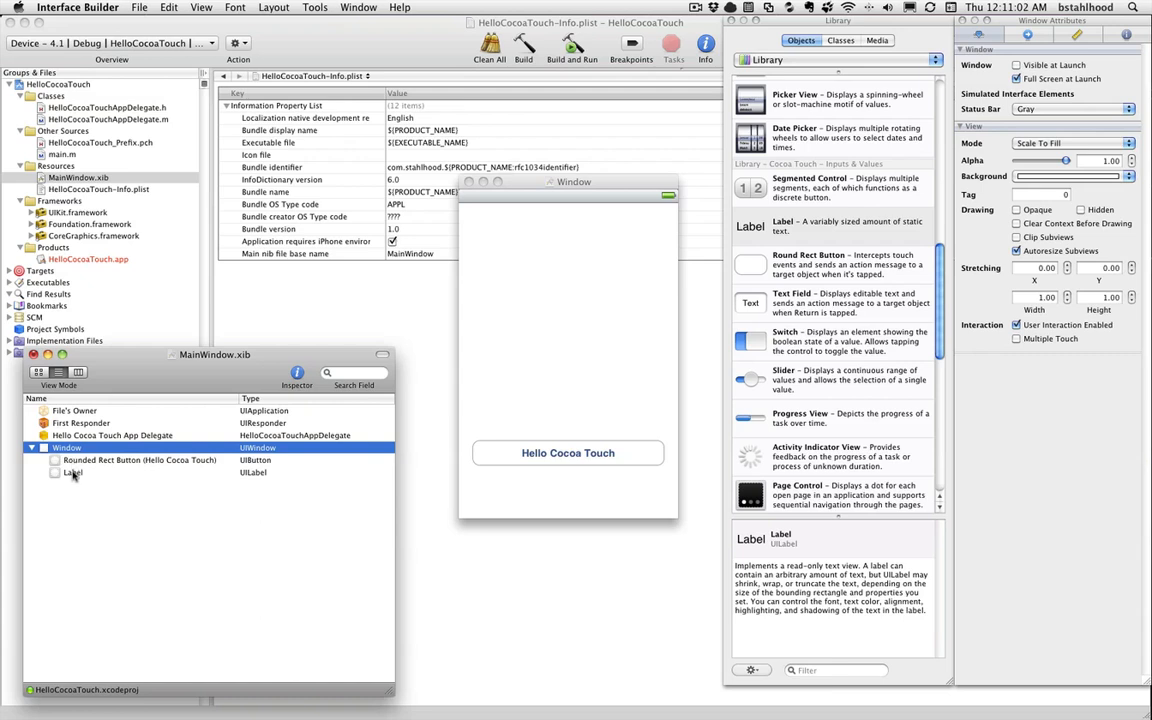
click(74, 472)
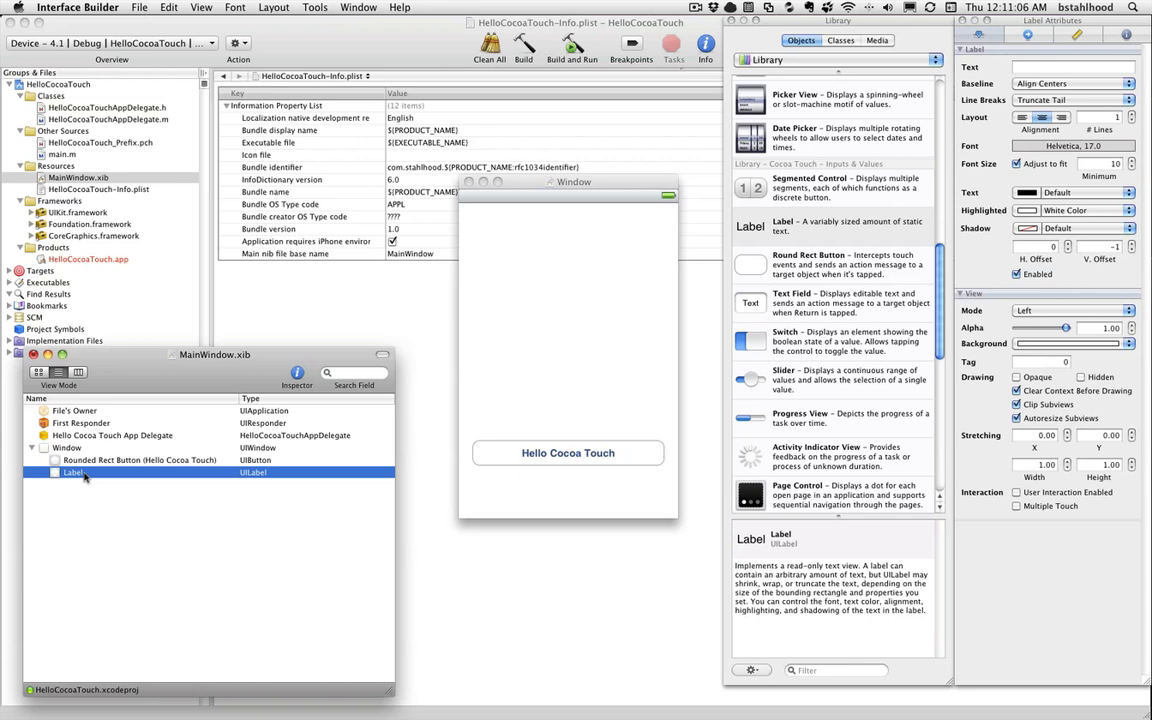
mouse_move(82, 478)
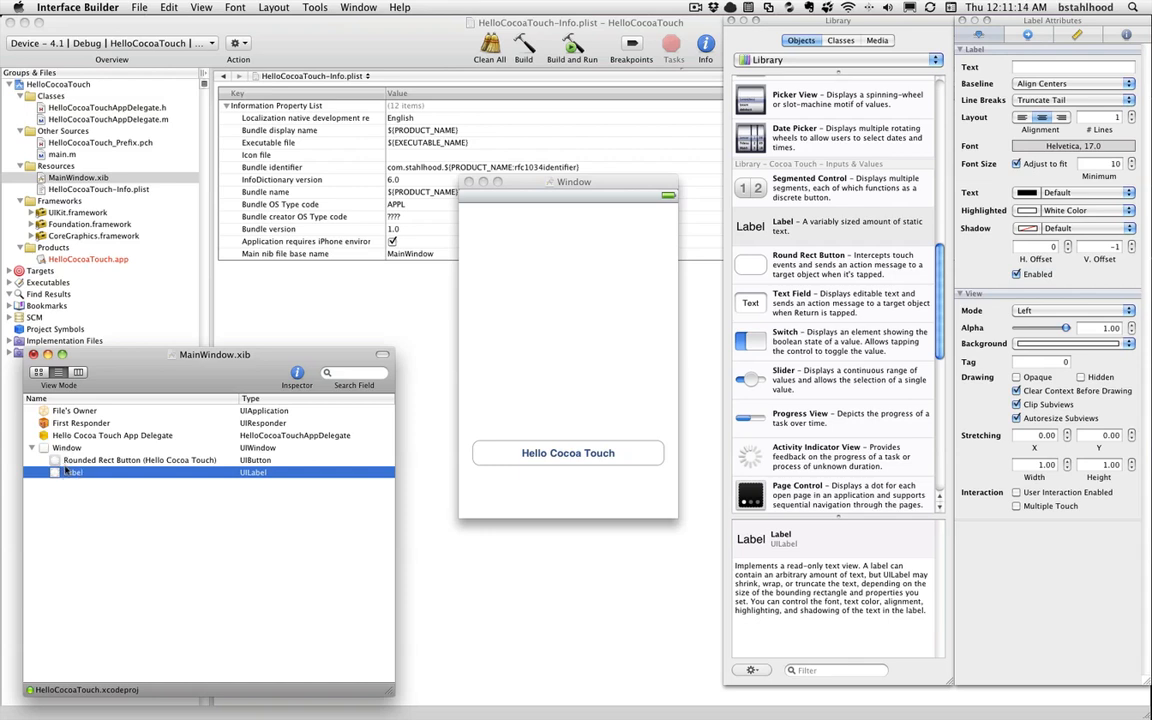
mouse_move(214, 398)
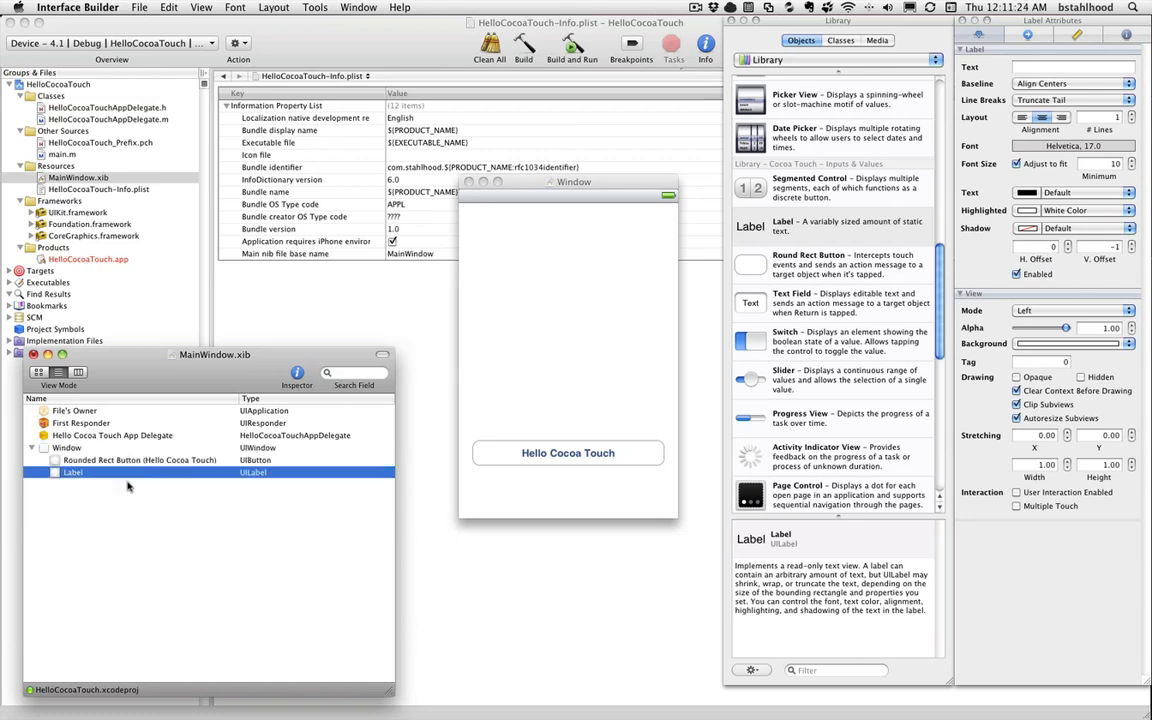
click(140, 460)
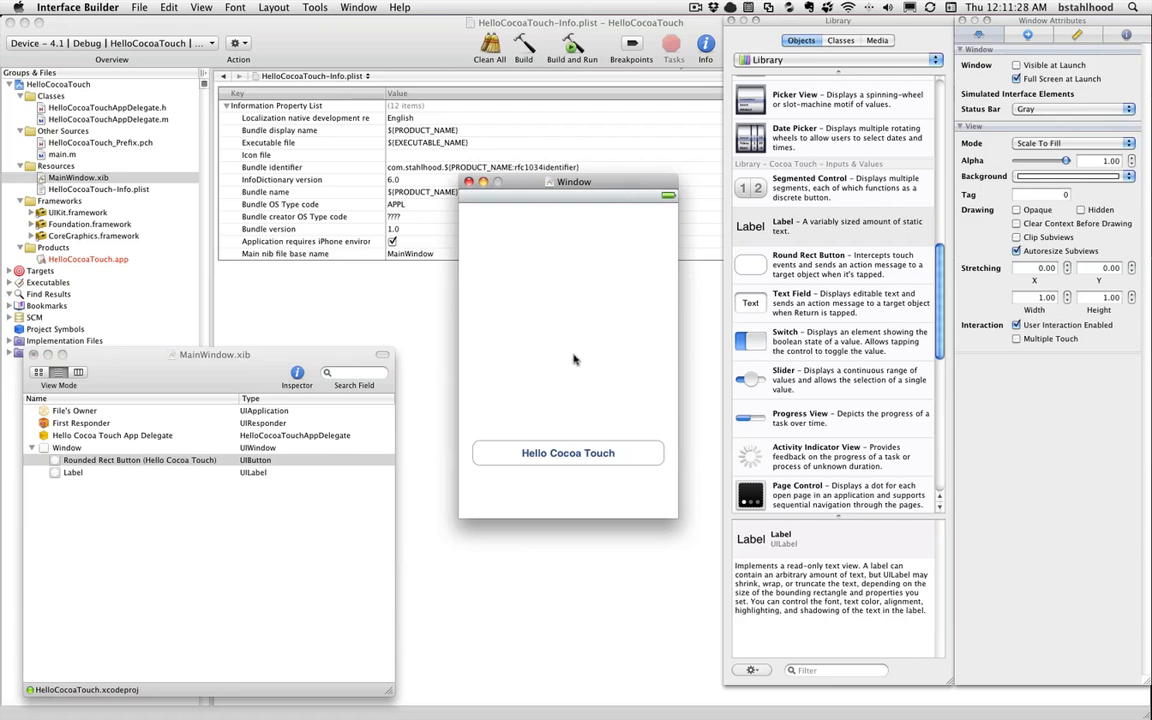
click(568, 452)
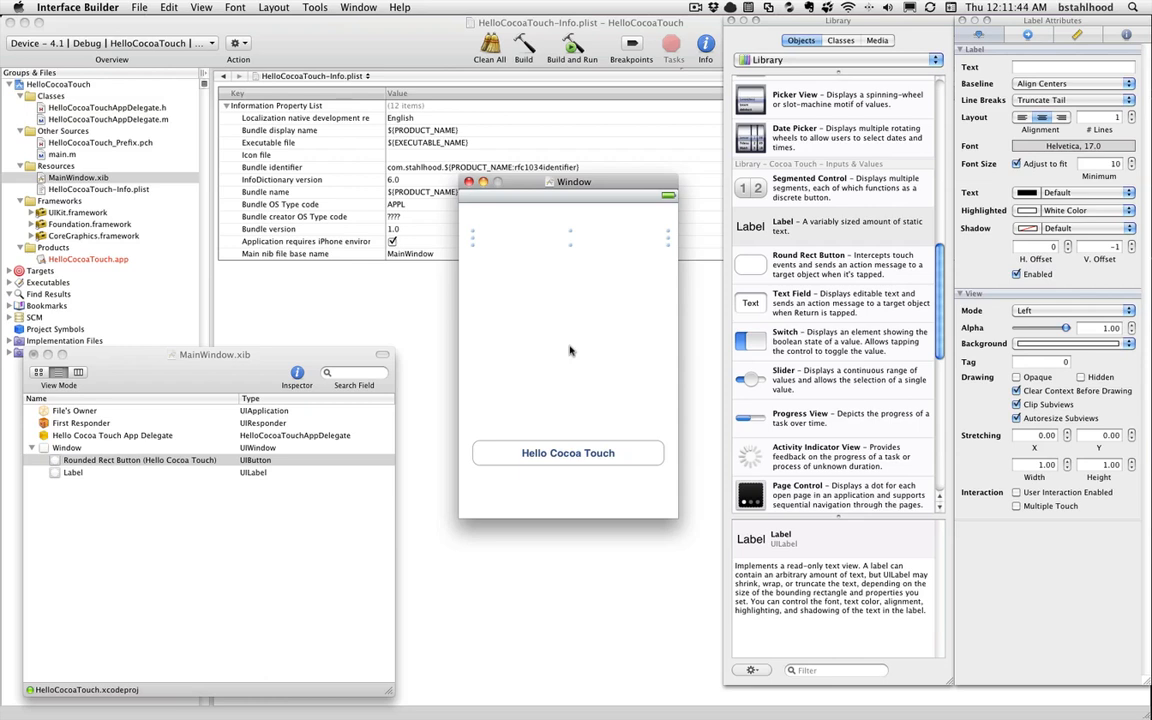
mouse_move(556, 332)
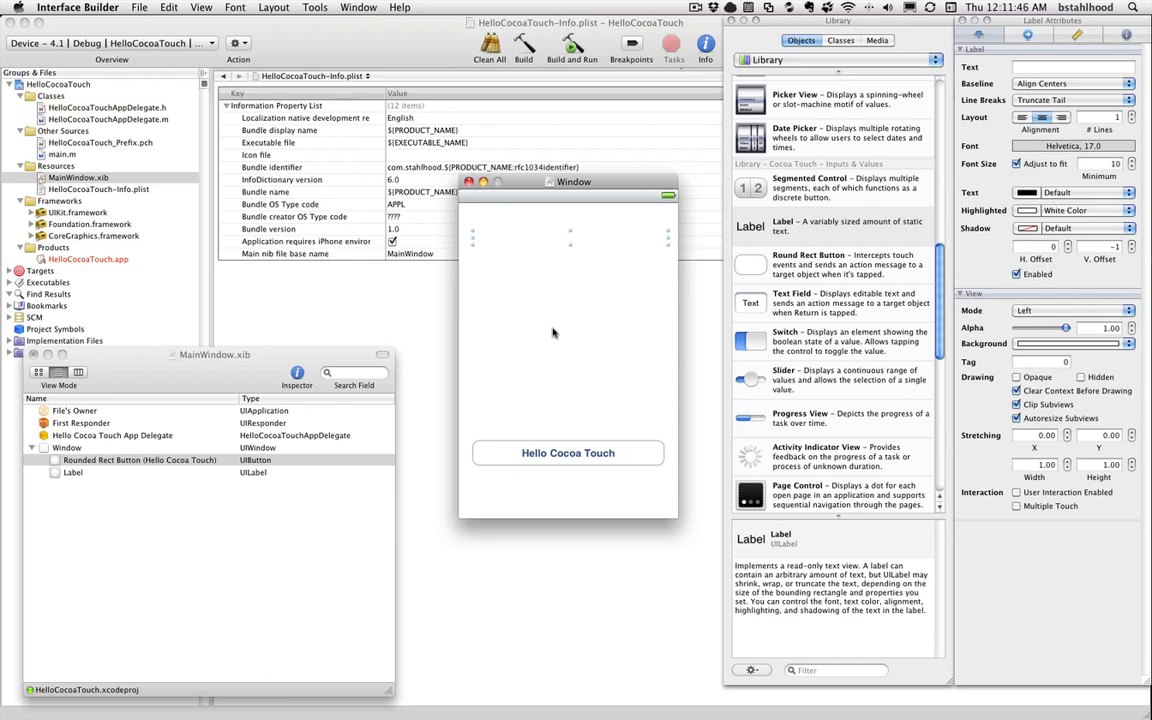
mouse_move(228, 276)
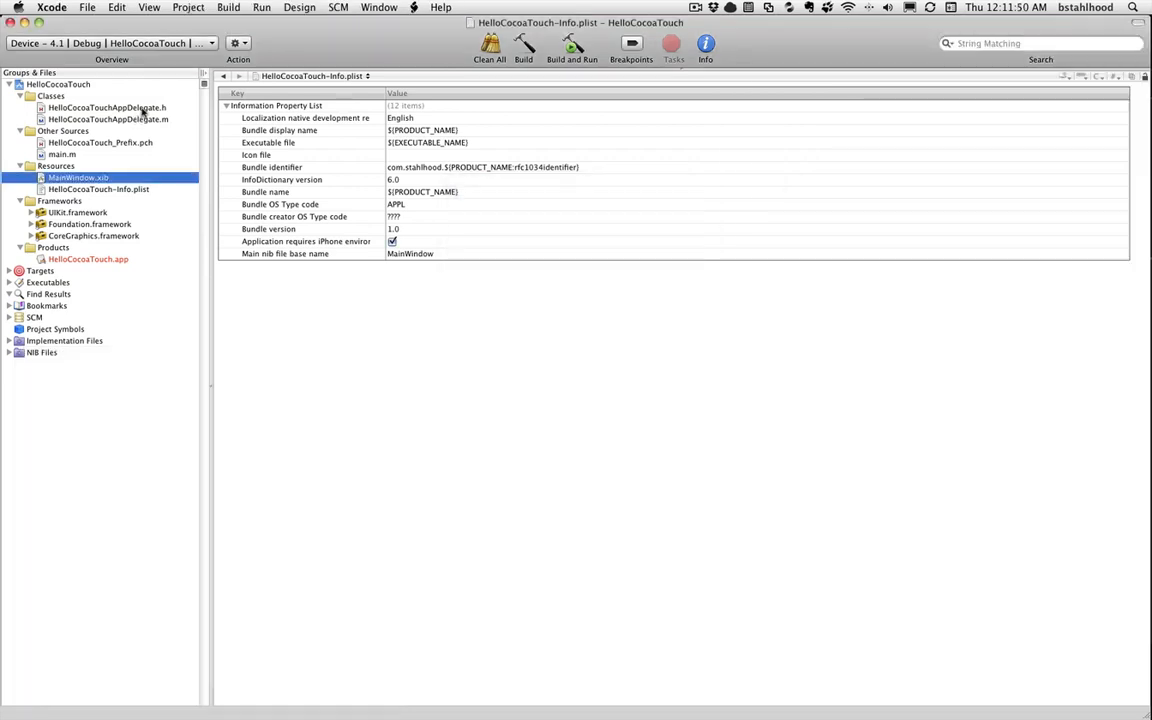
- Show HelloCocoaTouchAppDelegate.h and bring the Xcode project window forward
click(108, 108)
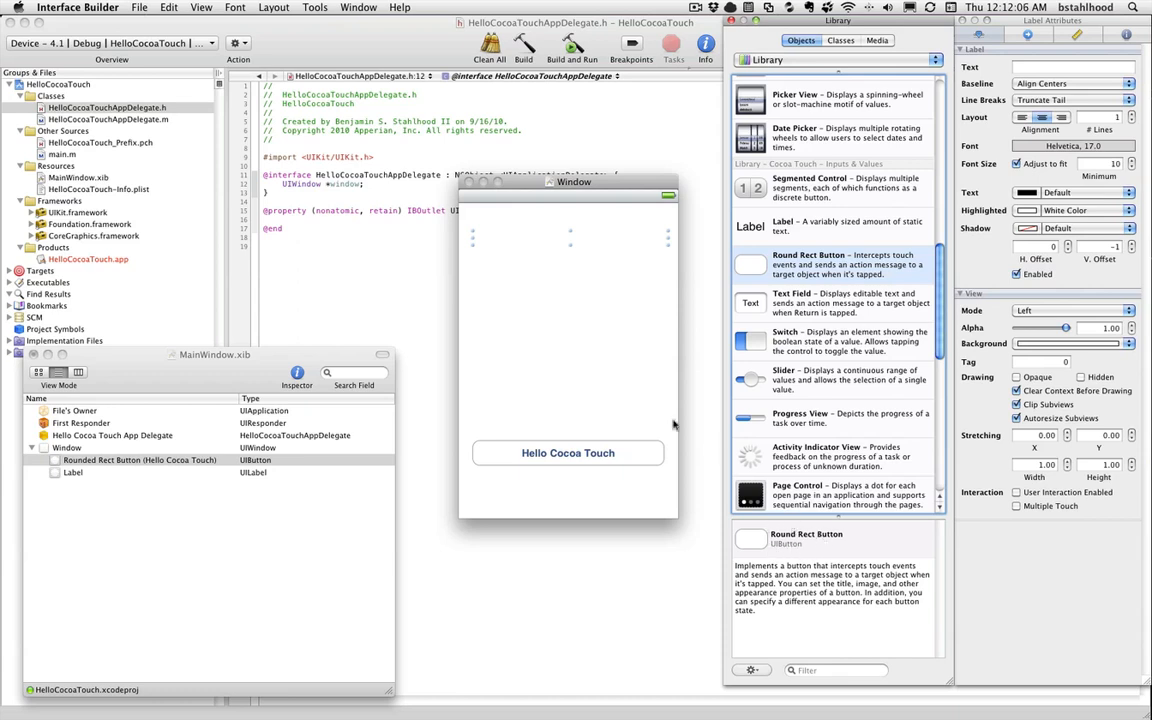
mouse_move(628, 384)
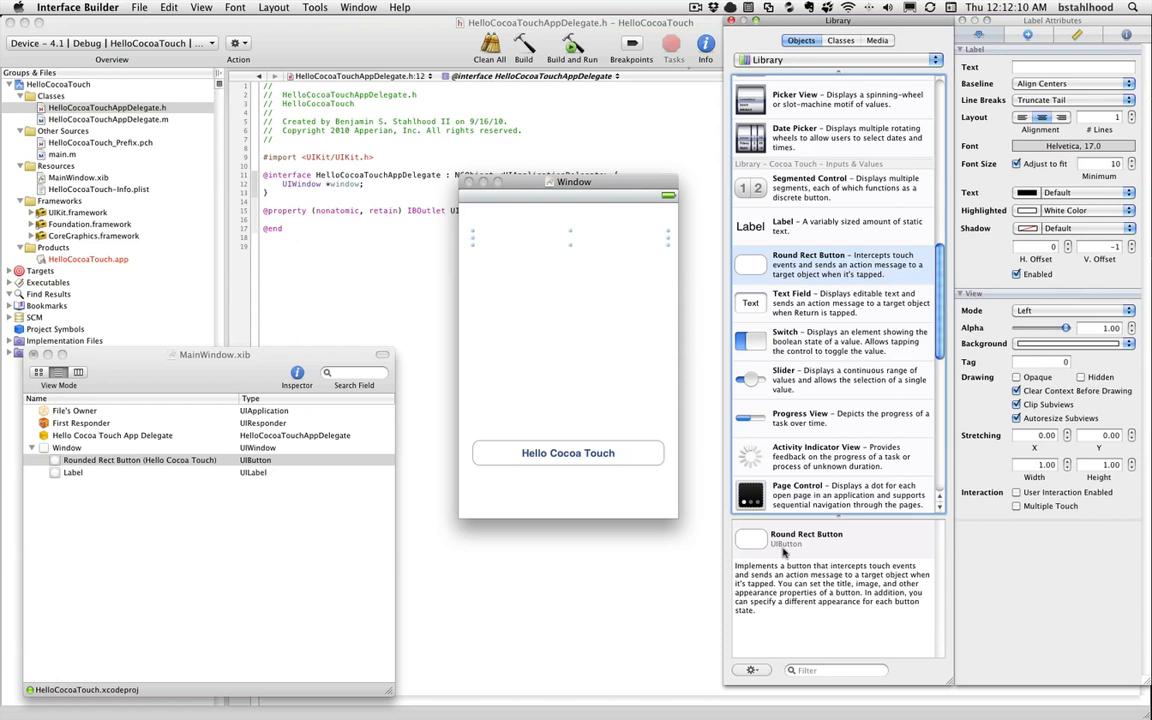
click(782, 378)
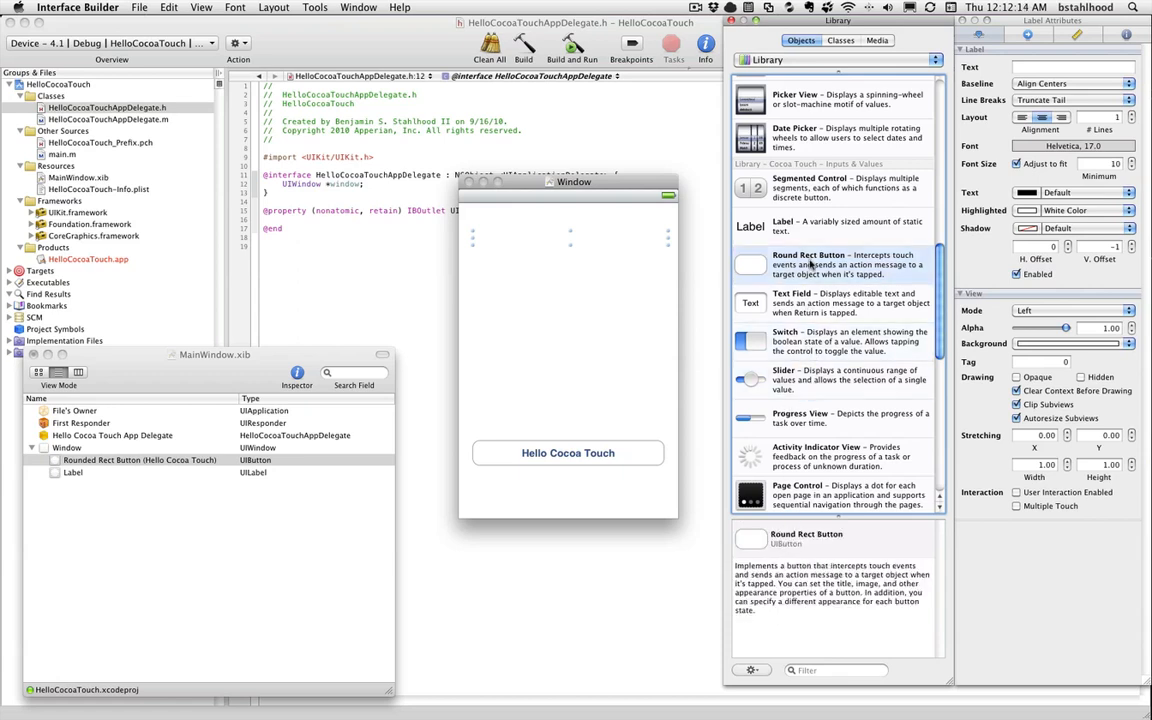
mouse_move(816, 418)
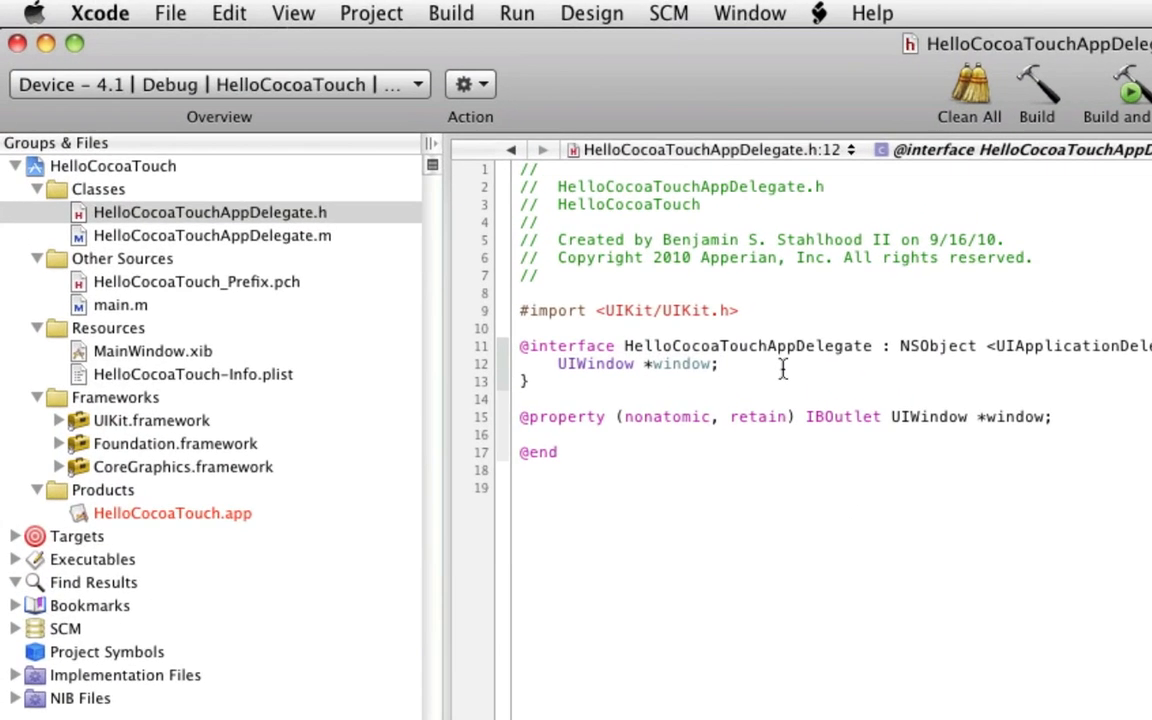
- Declare UILabel *helloLabel and UIButton *helloButton instance variables below the window ivar
key(Return)
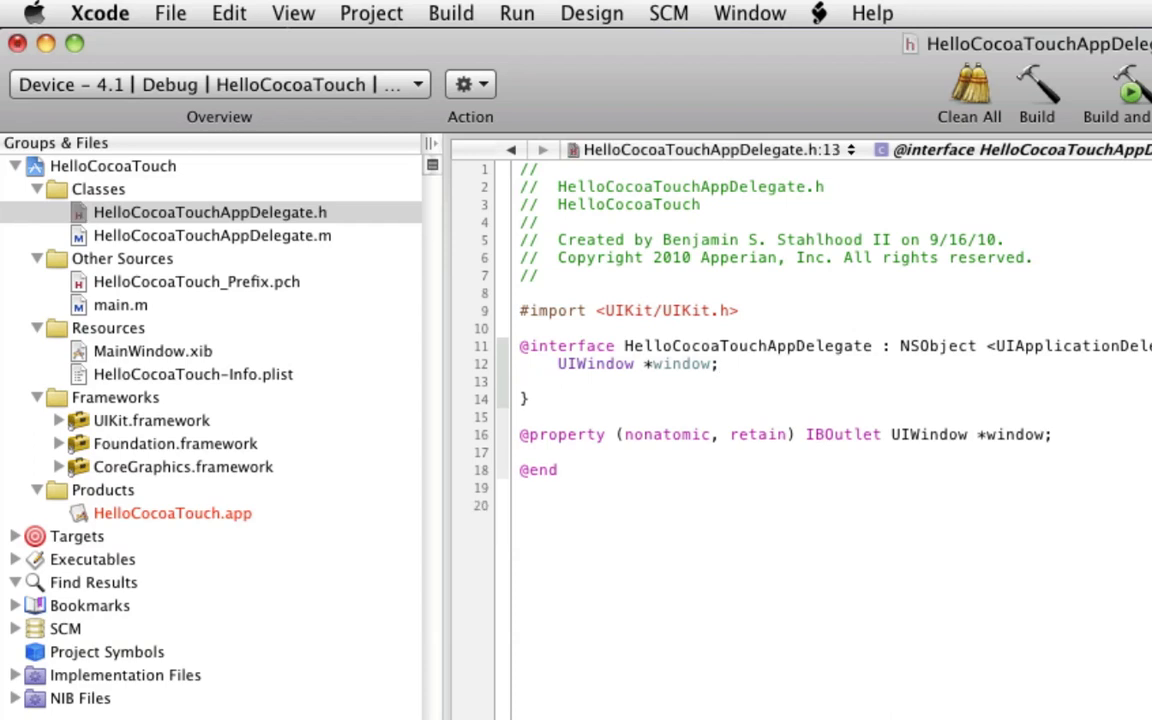
text(UILabel)
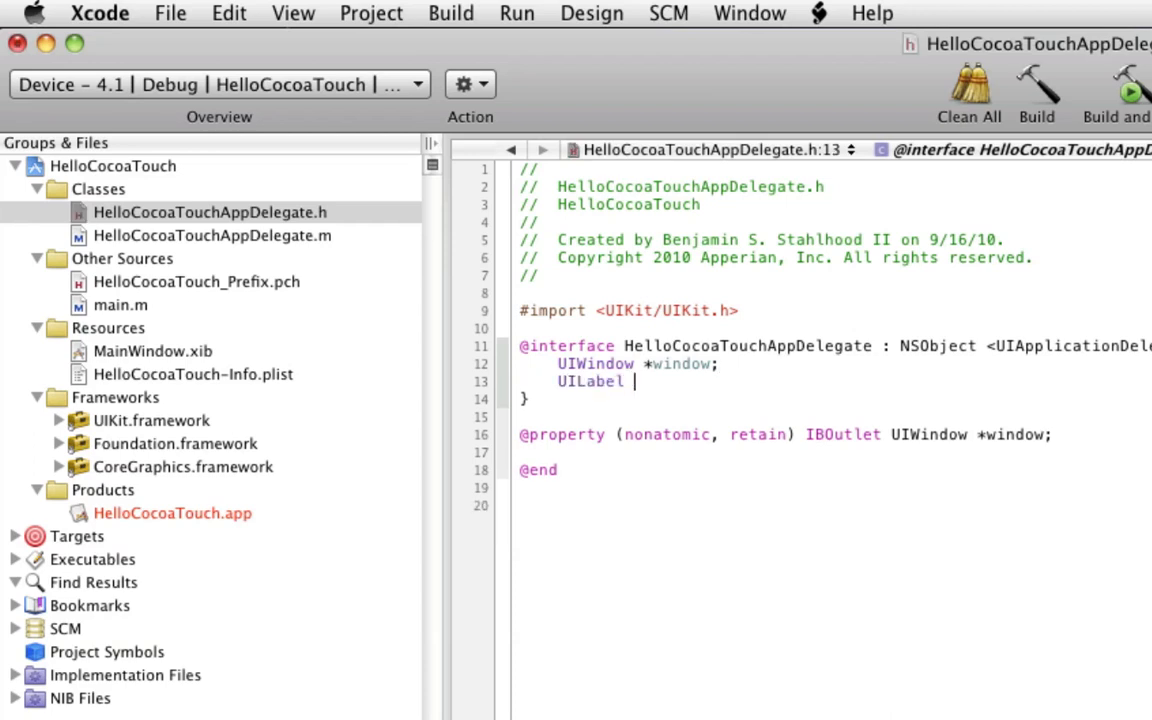
text(*helloLabel;)
text(UI)
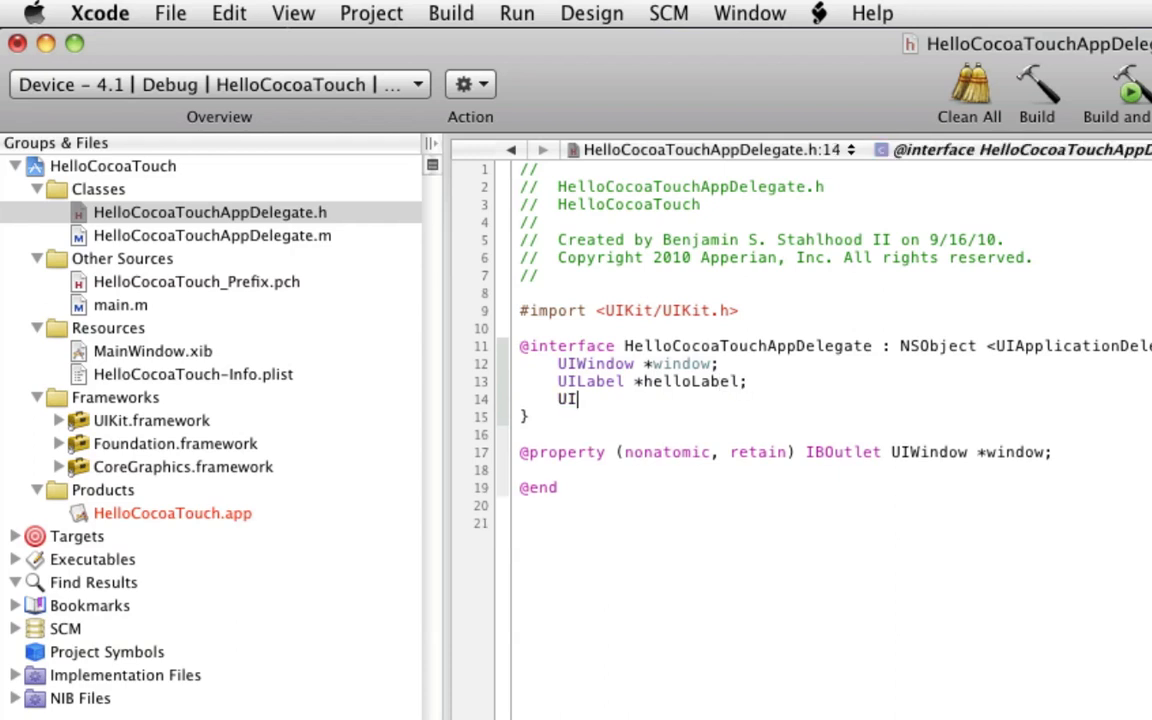
text(Button *he)
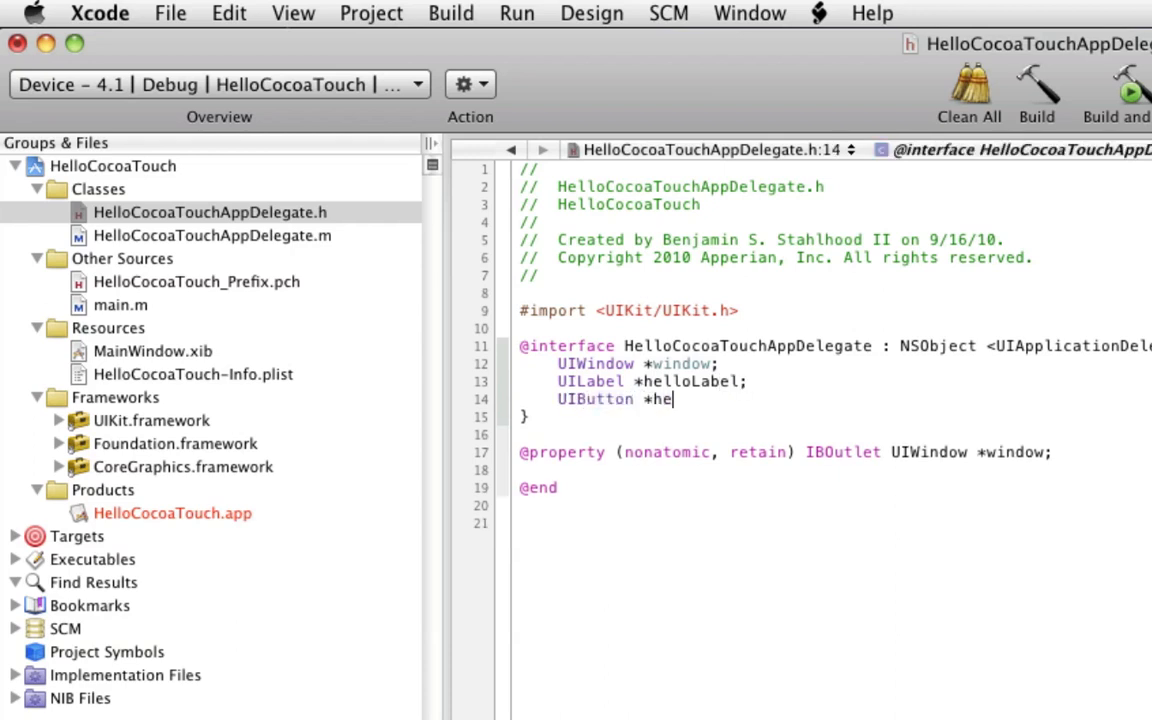
text(lloButto)
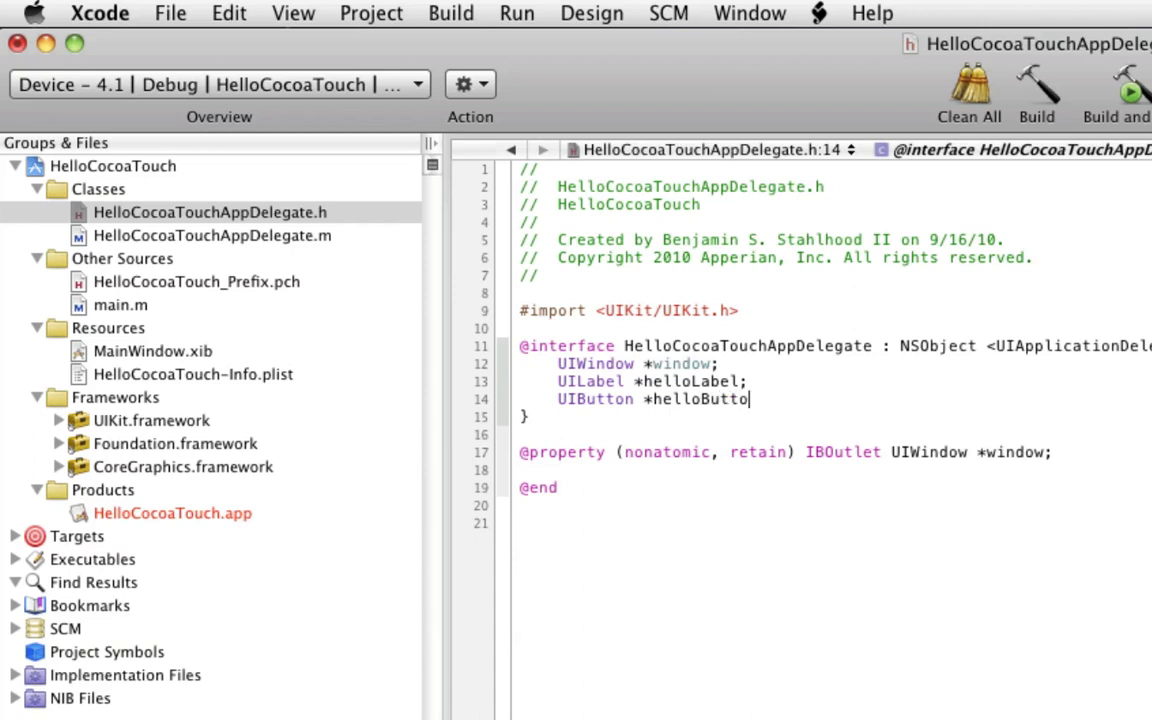
text(n;)
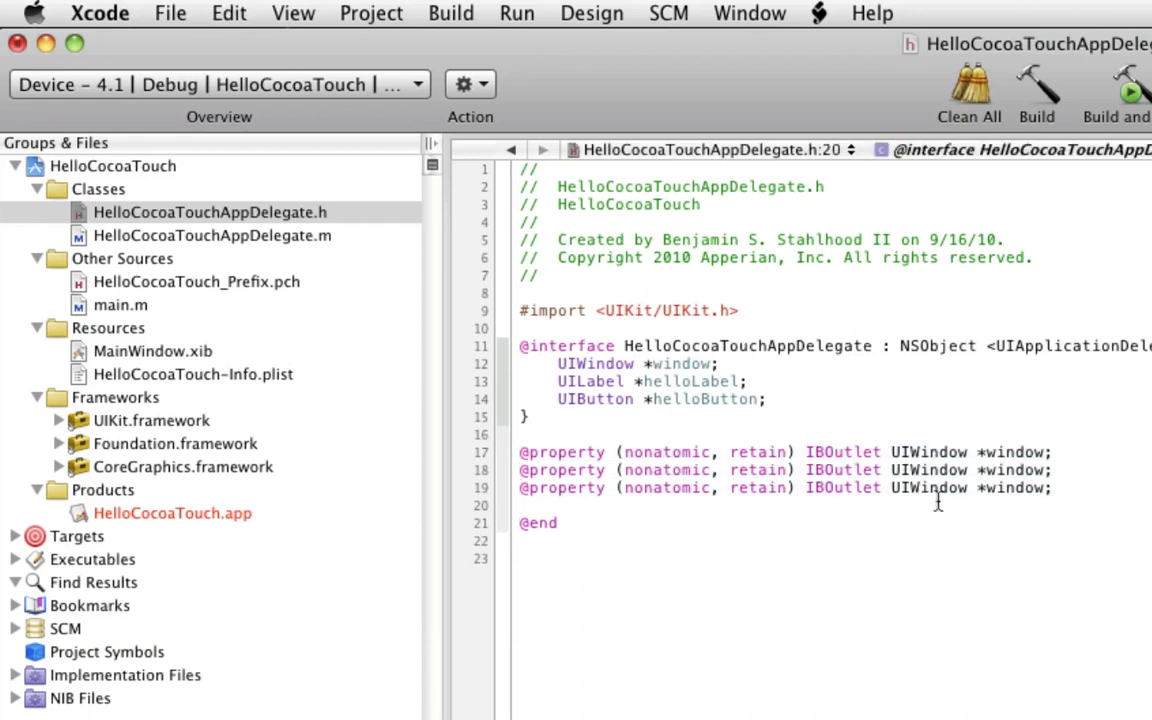
double_click(928, 470)
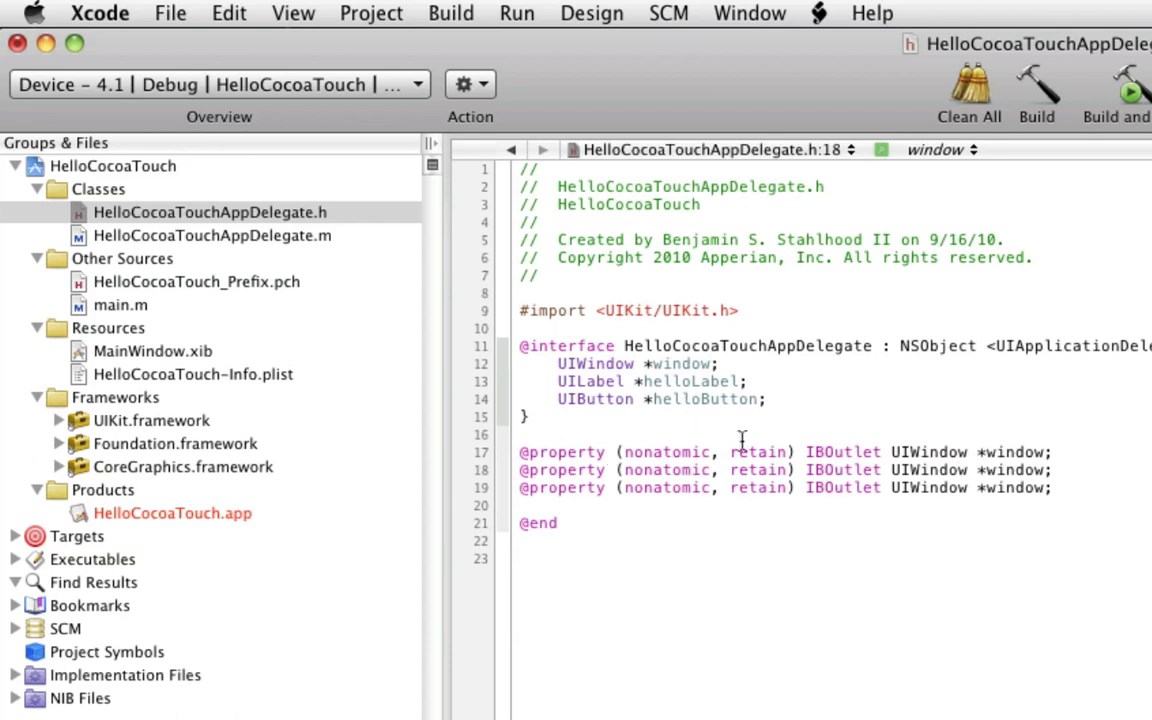
double_click(588, 380)
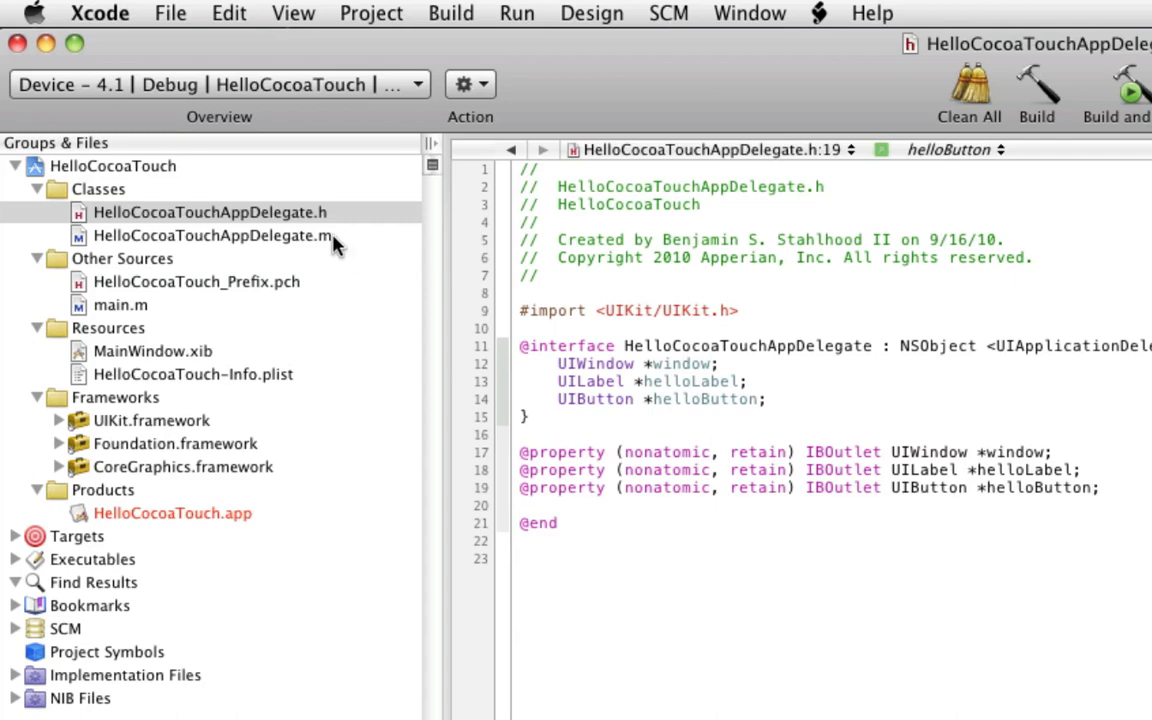
click(212, 236)
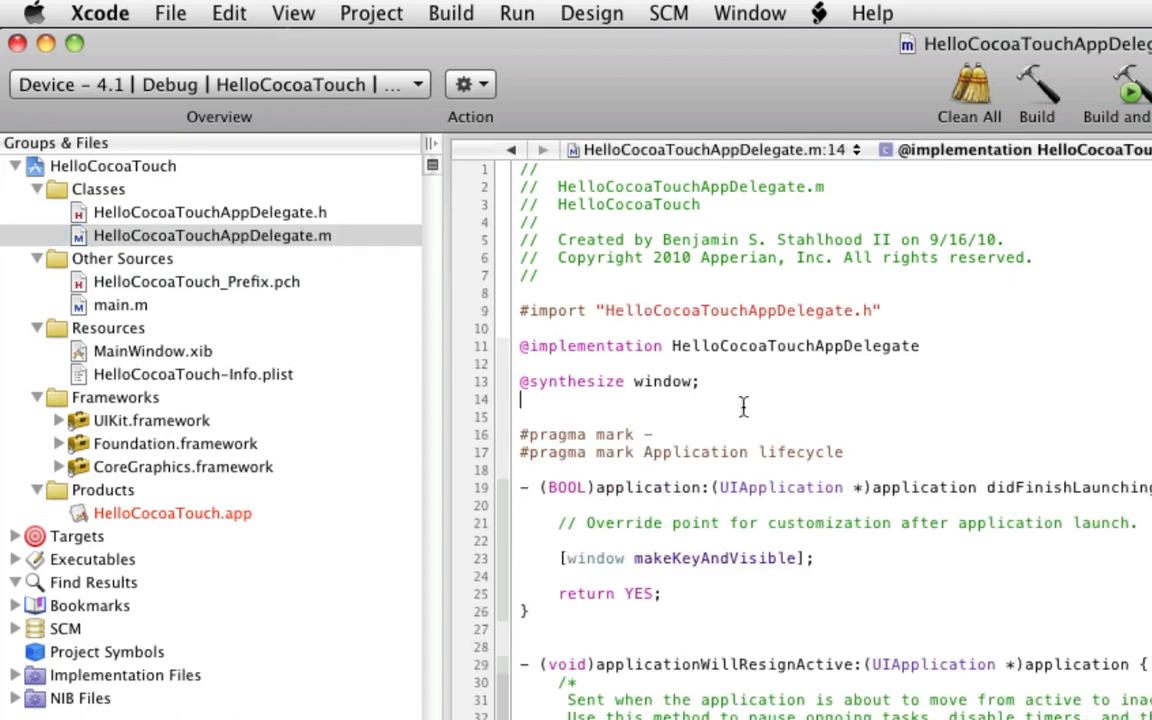
text(@synthesize)
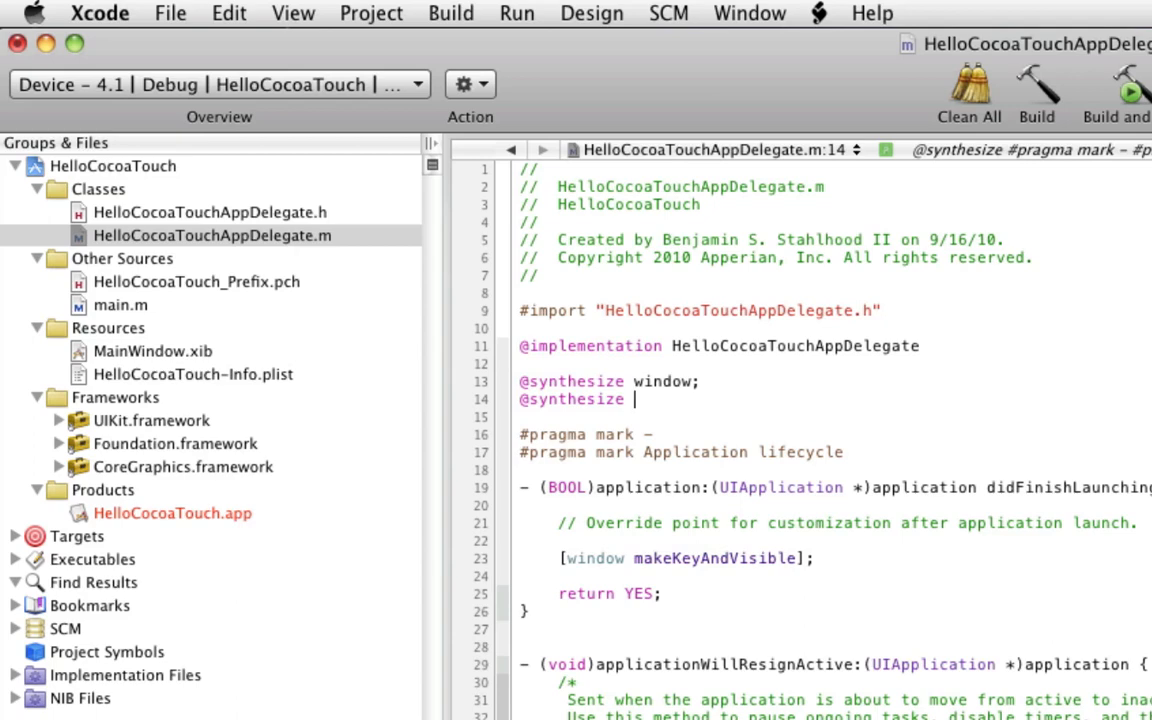
text(helloL)
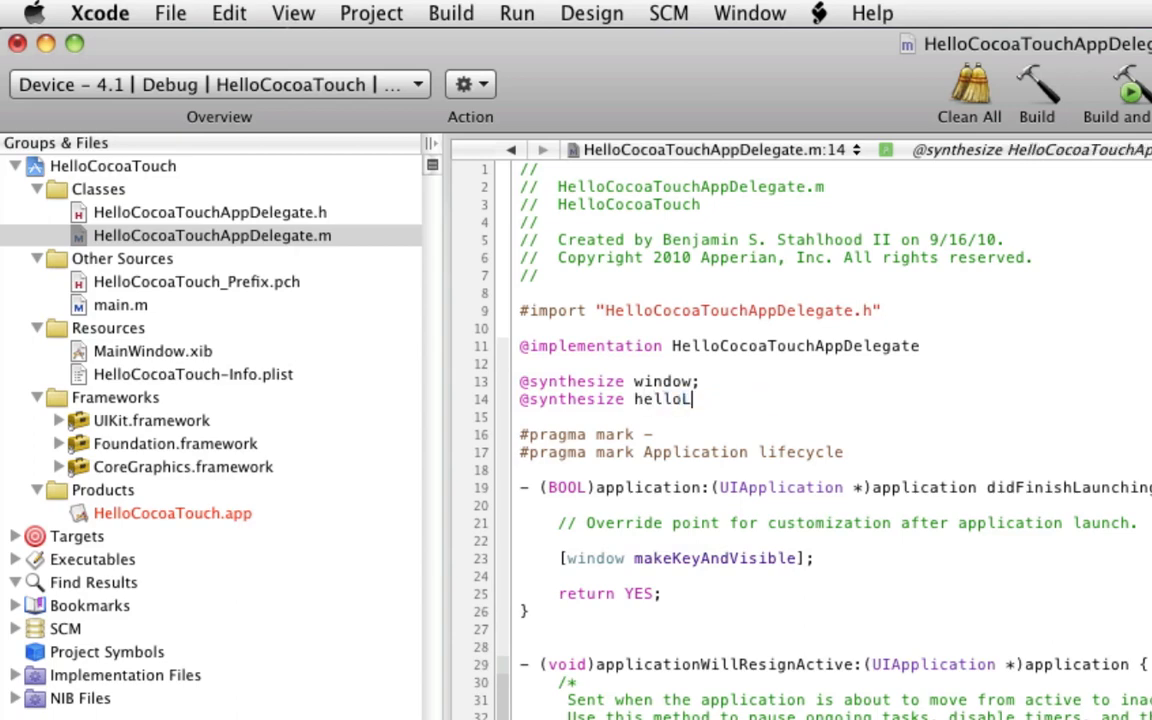
text(abel;)
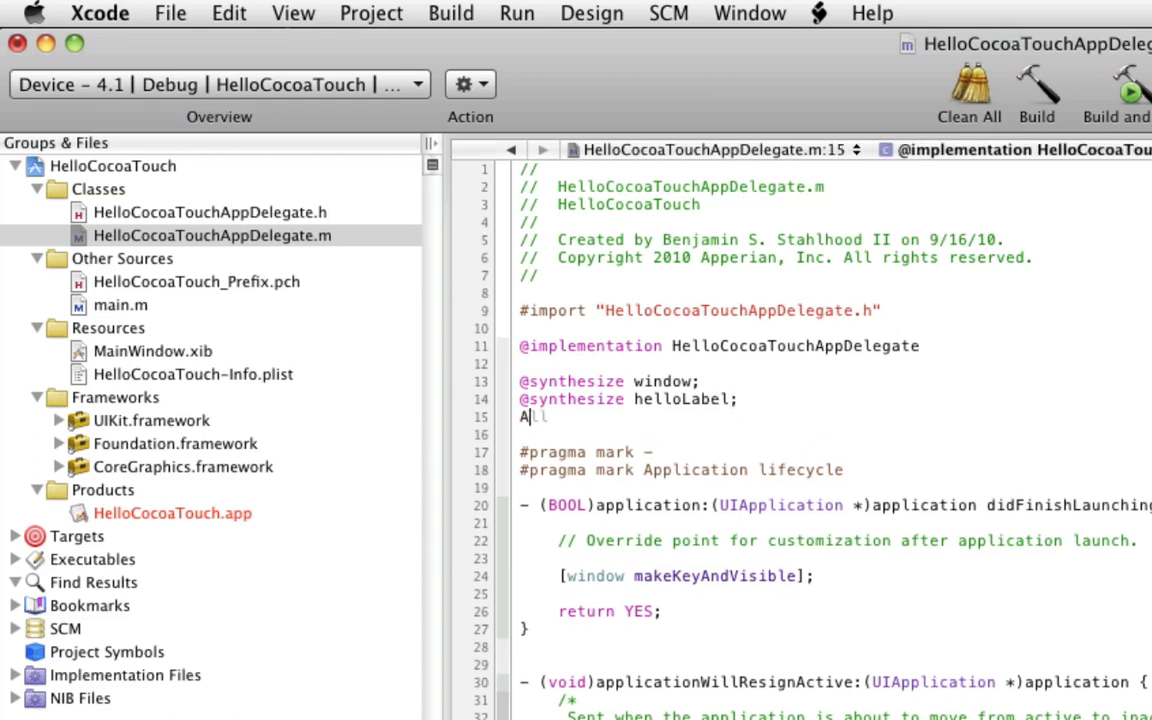
text(@synthesize)
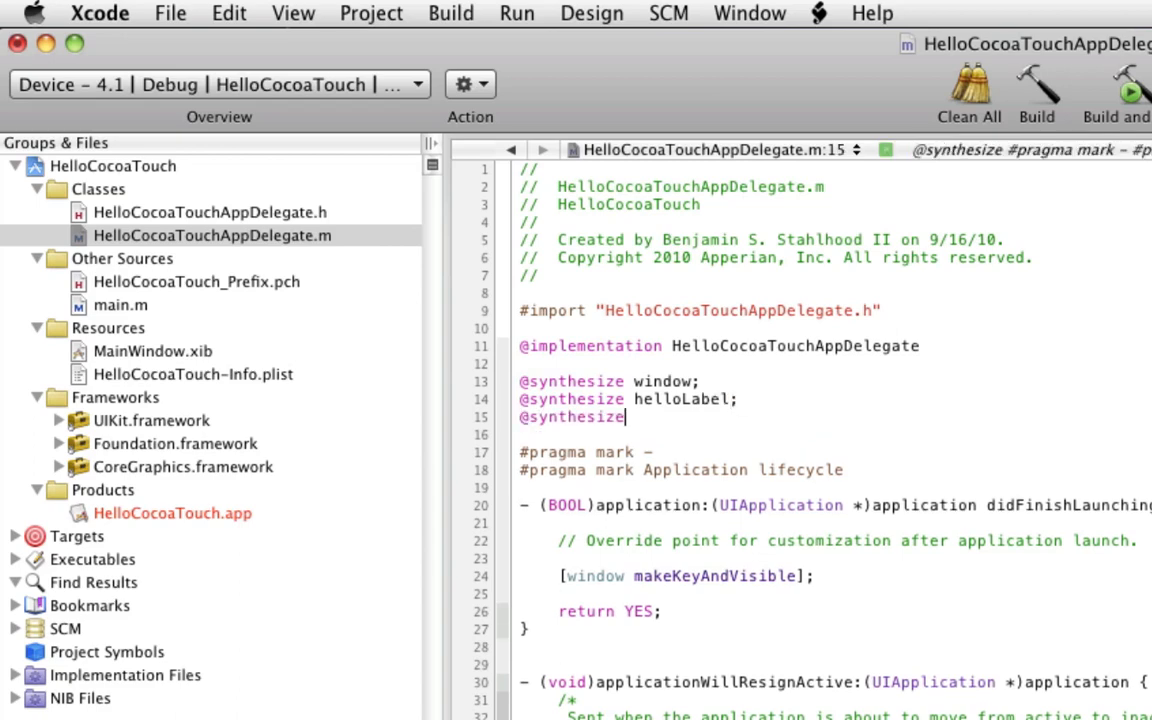
text(HelloCocoaTouchAppDelegate)
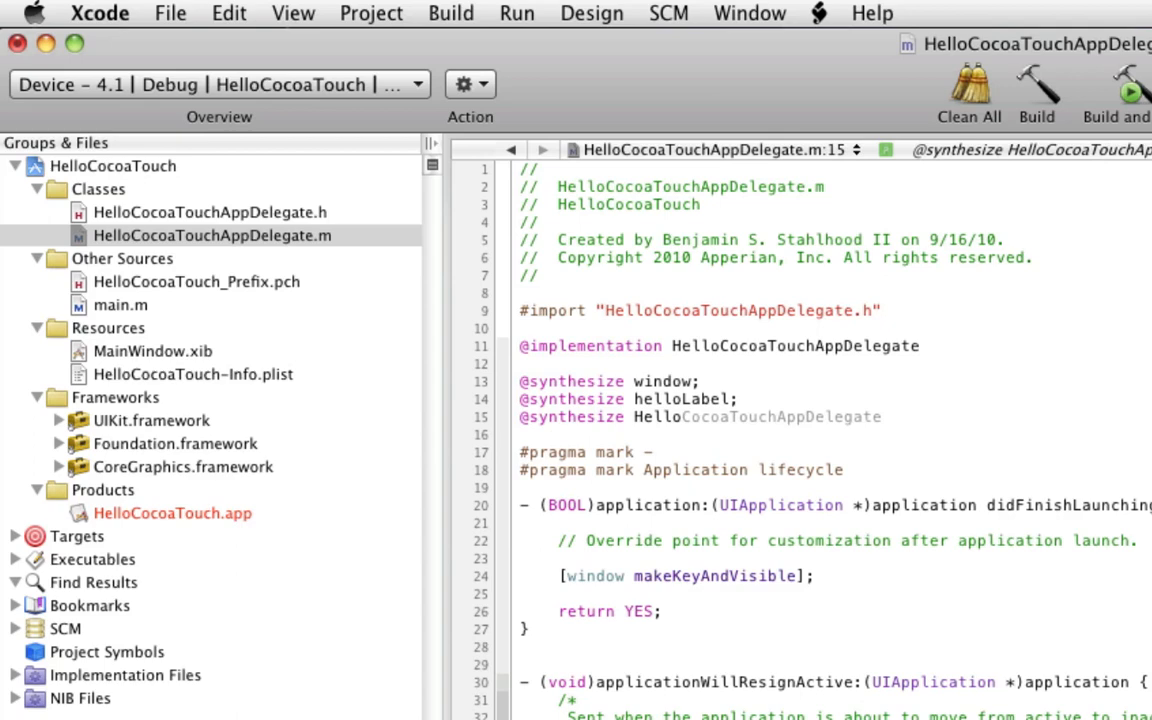
text(helloButton;)
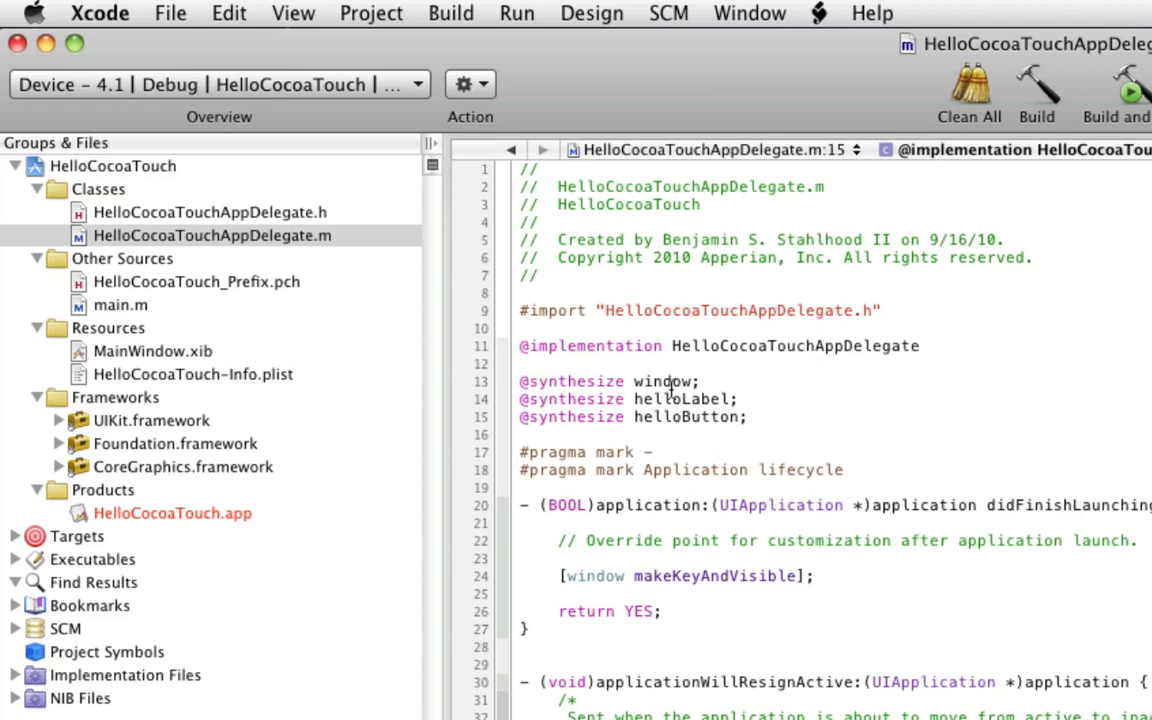
click(748, 418)
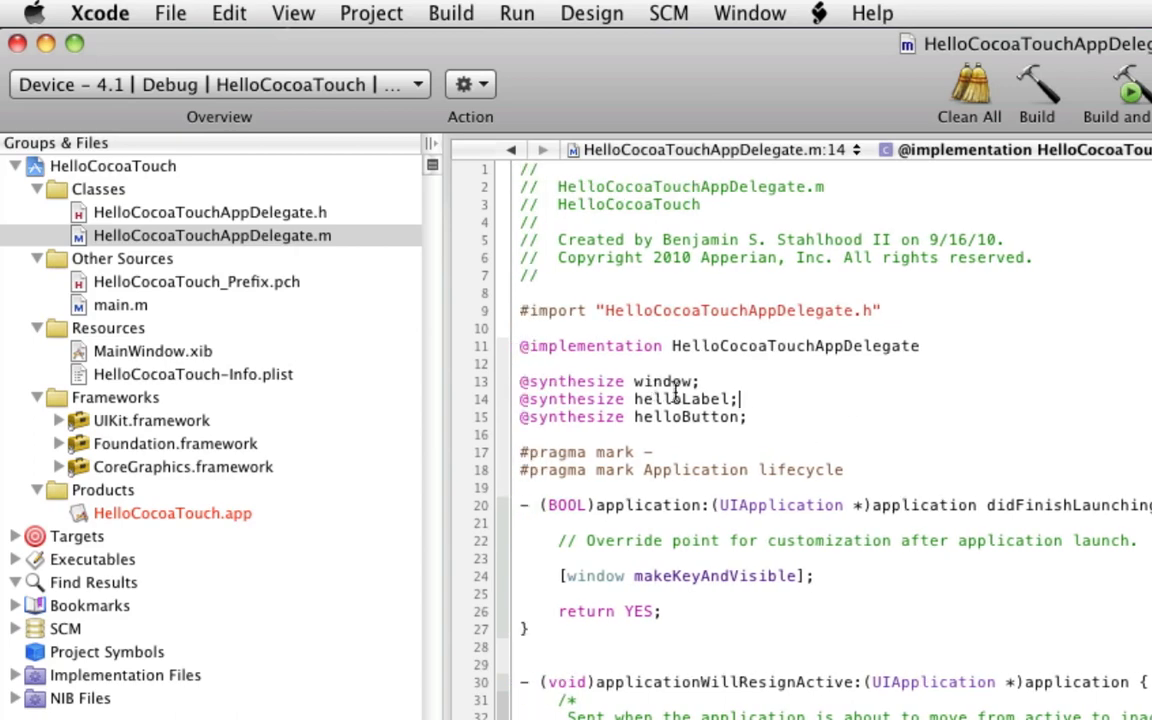
click(210, 212)
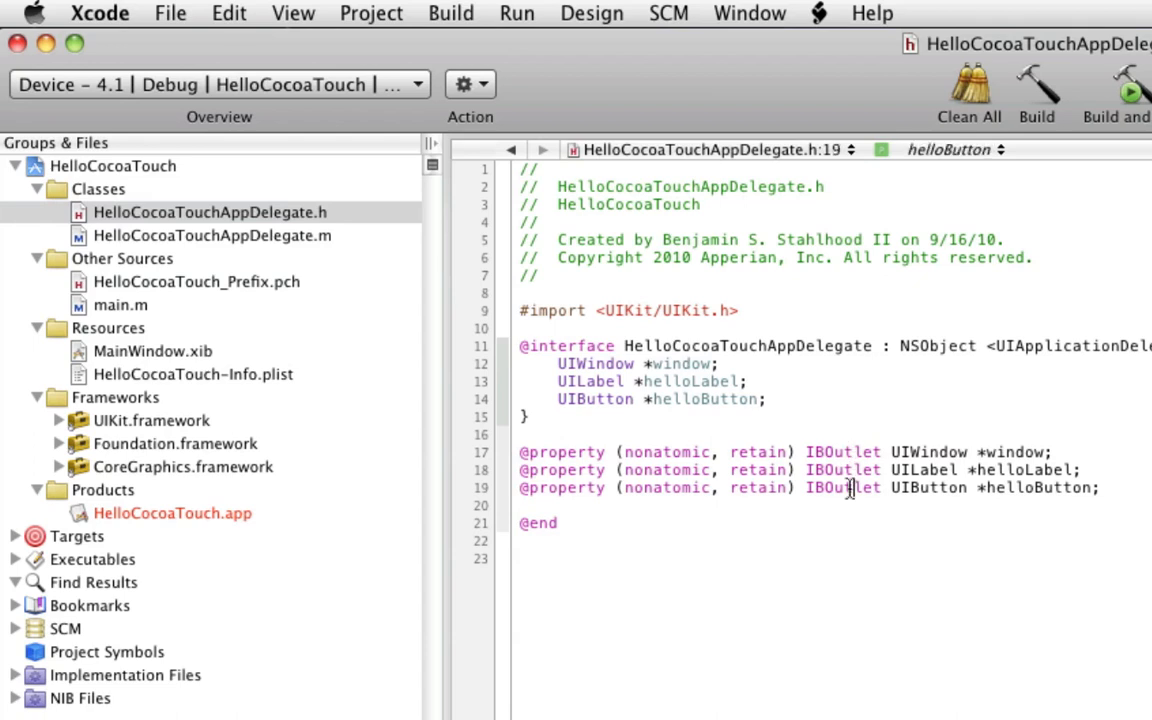
mouse_move(852, 488)
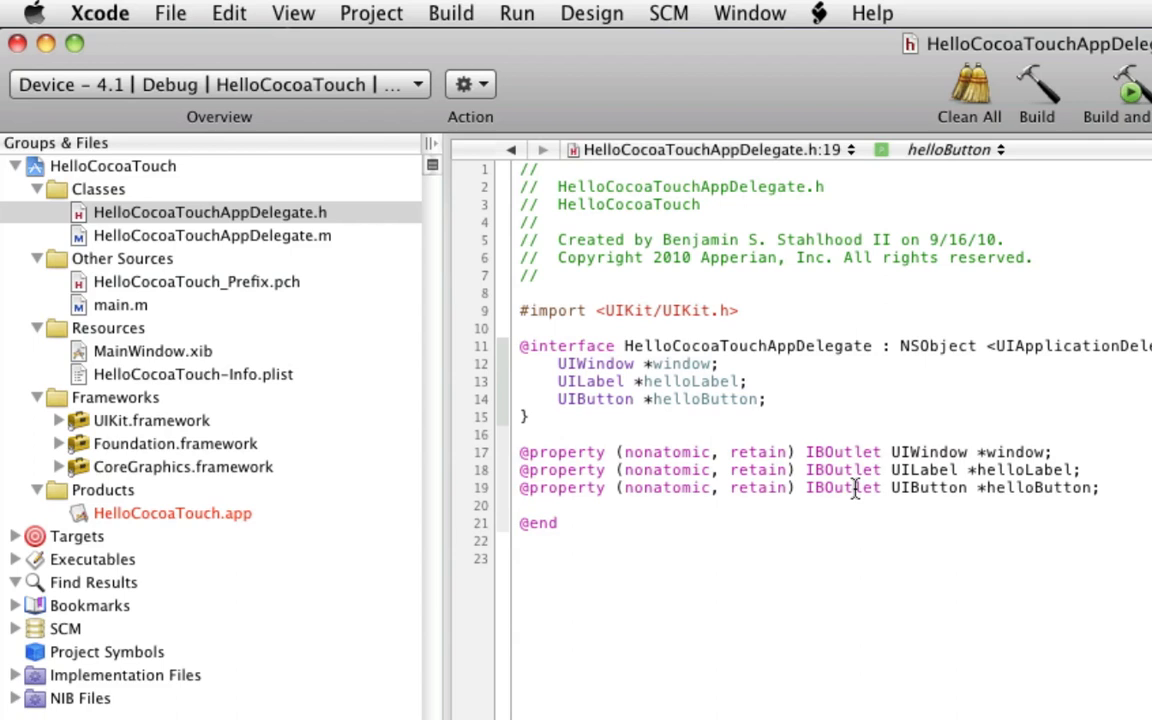
- Show the connections HUD of Hello Cocoa Touch App Delegate in MainWindow.xib
click(852, 488)
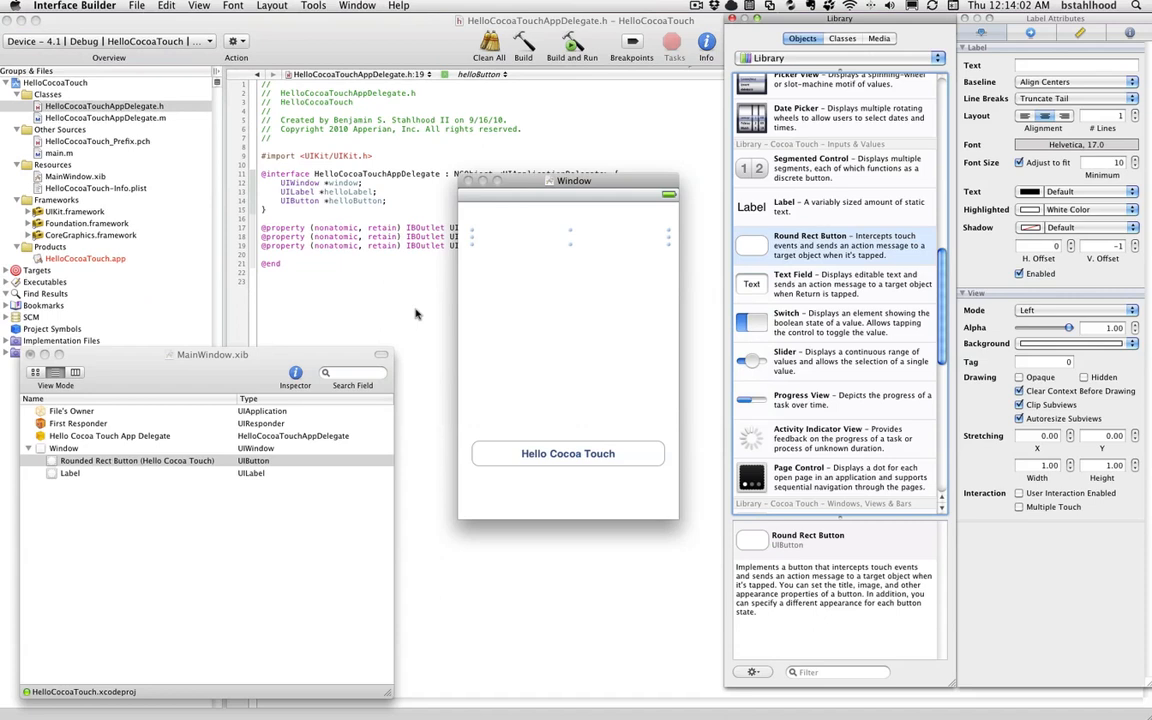
drag(574, 180, 576, 212)
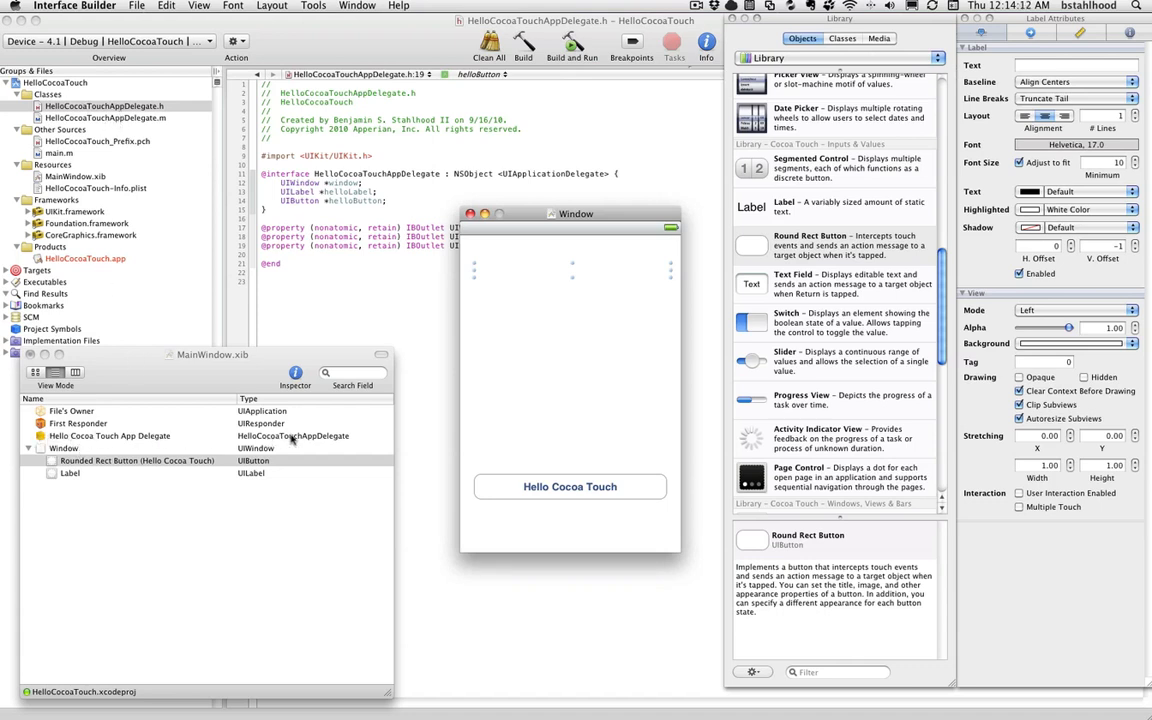
click(108, 436)
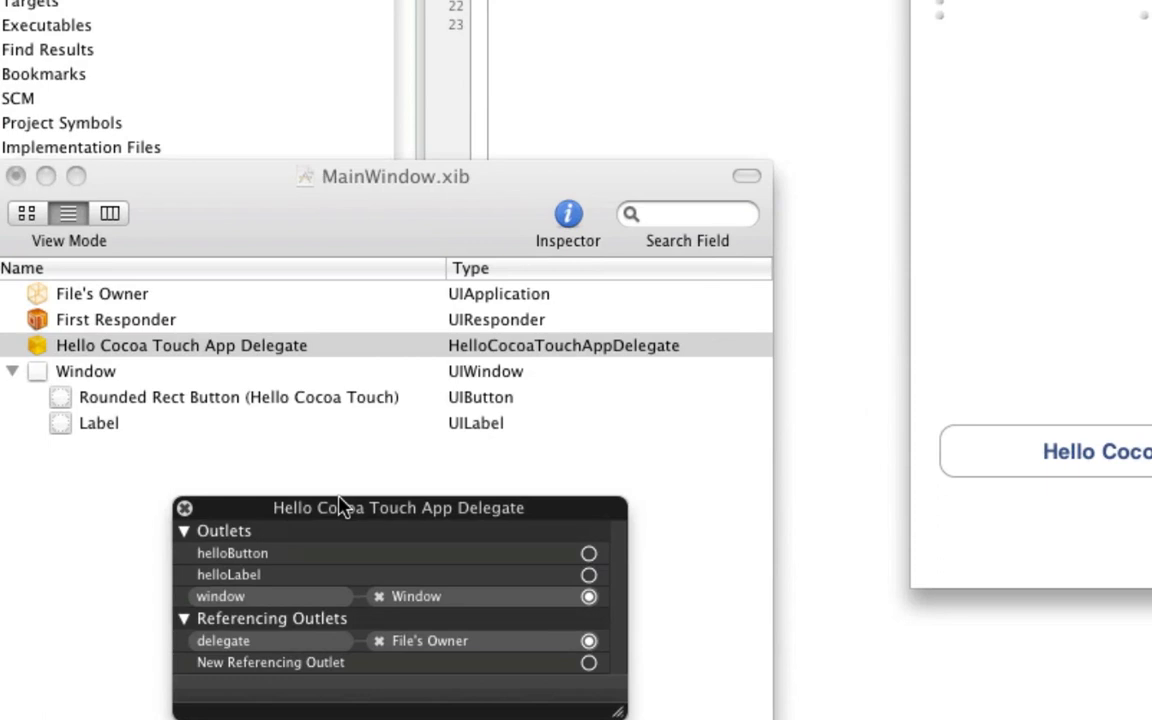
mouse_move(262, 576)
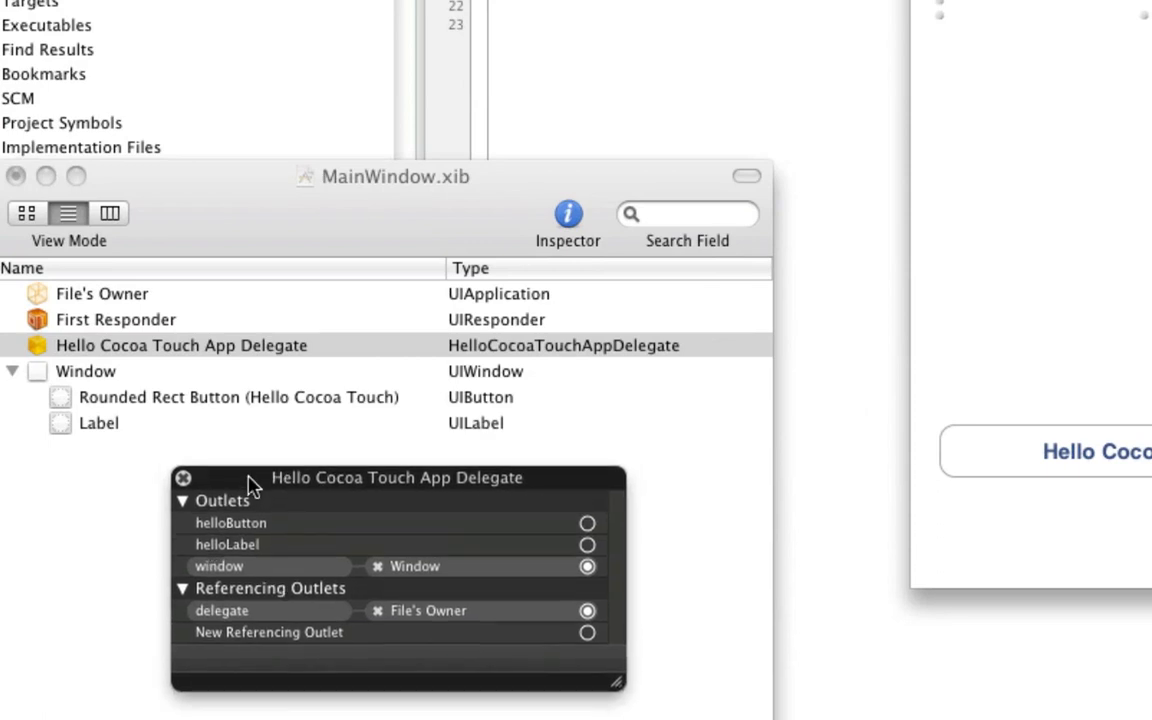
mouse_move(244, 508)
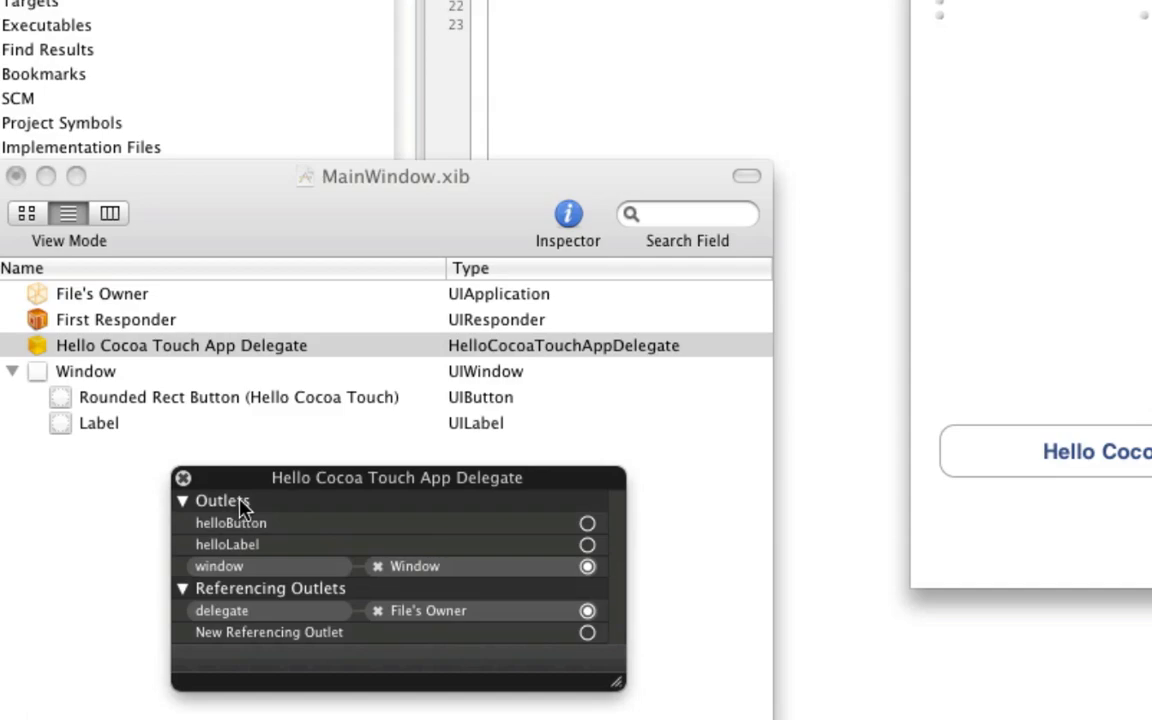
mouse_move(276, 536)
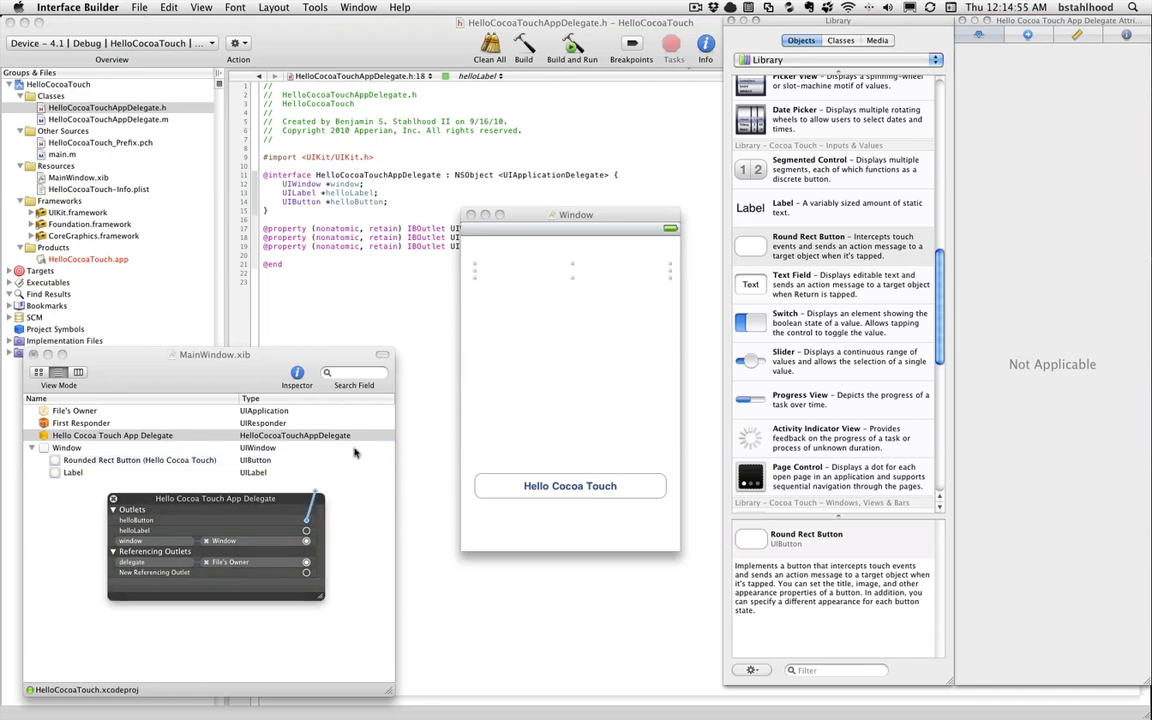
- Wire the helloButton outlet to the Rounded Rect Button and helloLabel to the Label
drag(310, 528, 530, 490)
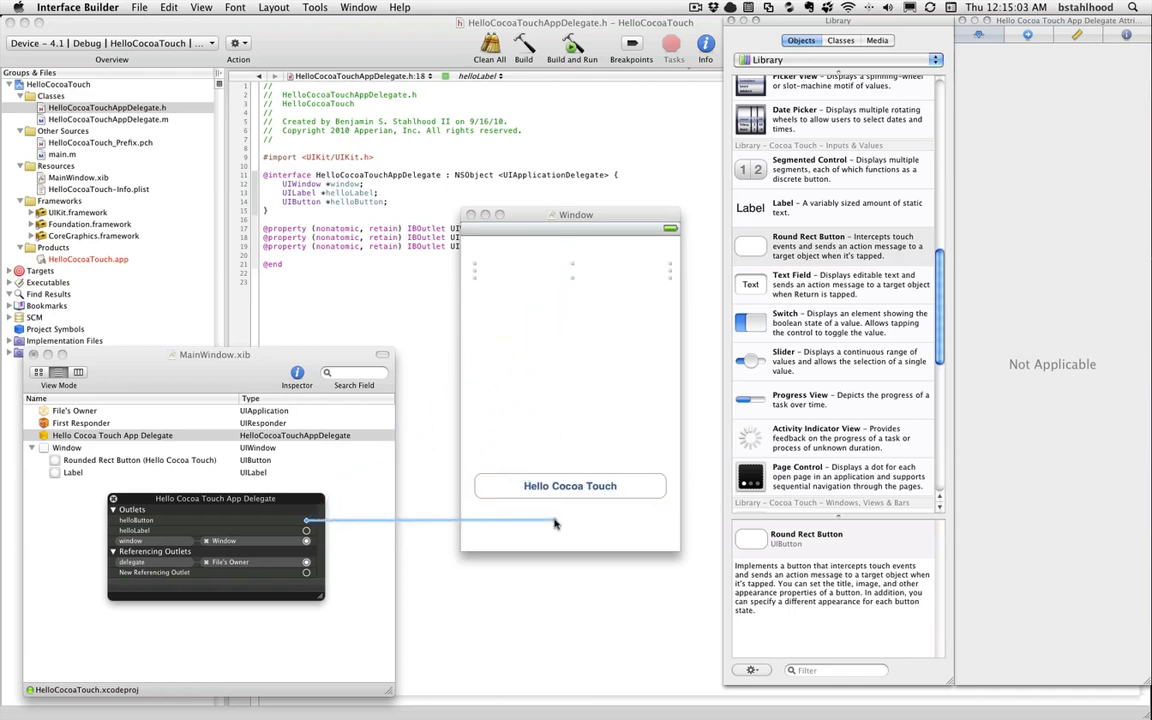
drag(308, 520, 548, 272)
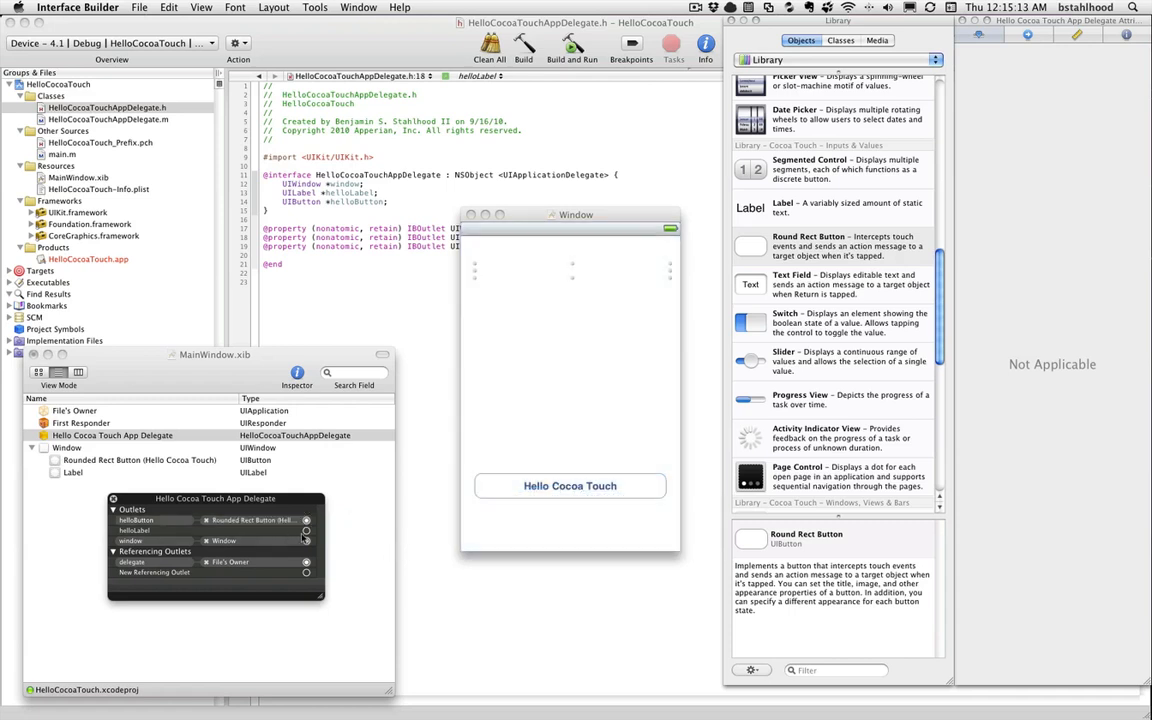
drag(306, 520, 570, 486)
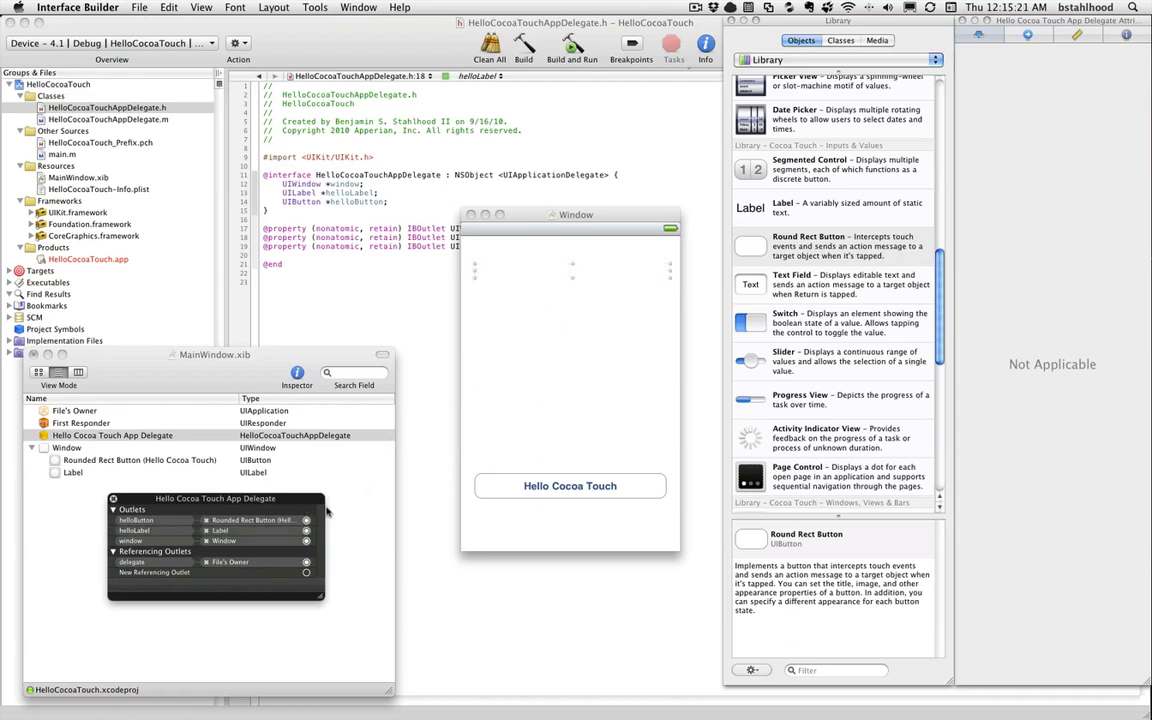
mouse_move(384, 382)
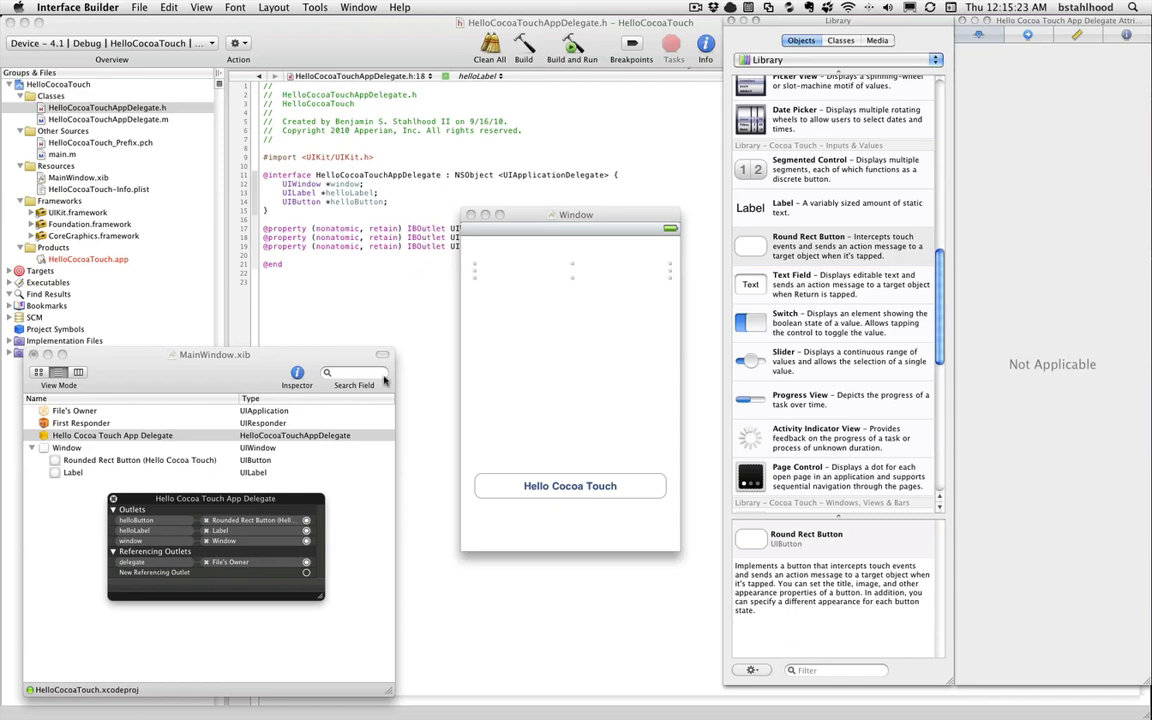
mouse_move(628, 268)
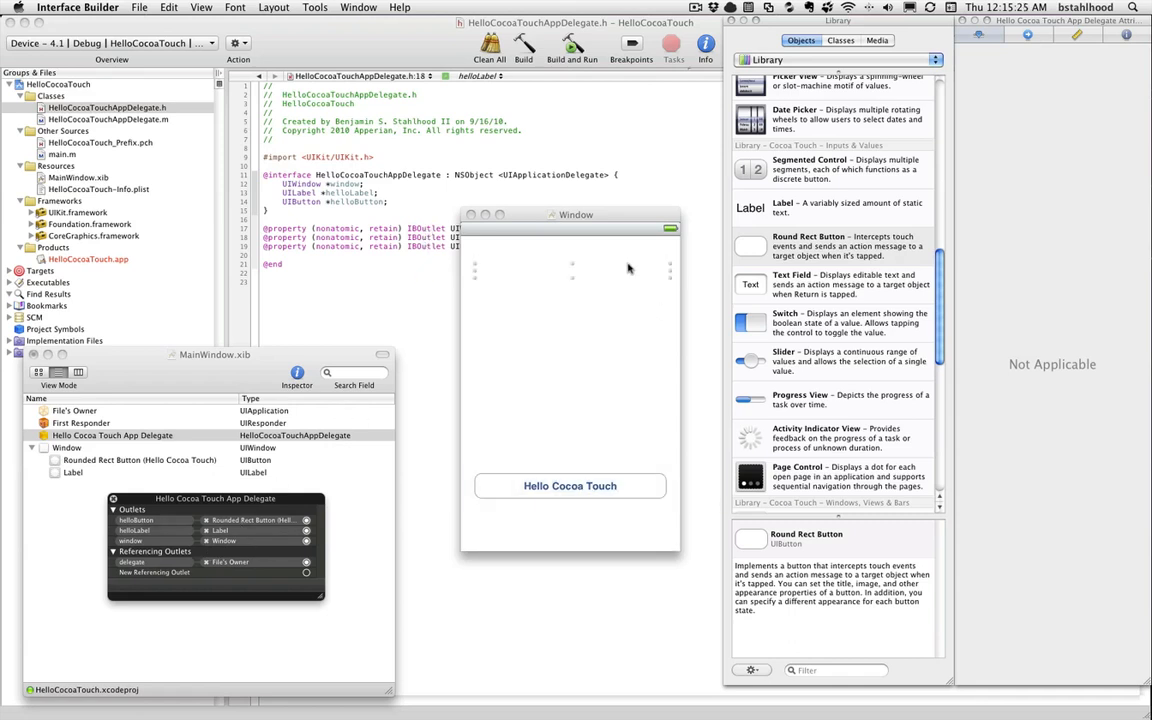
mouse_move(558, 412)
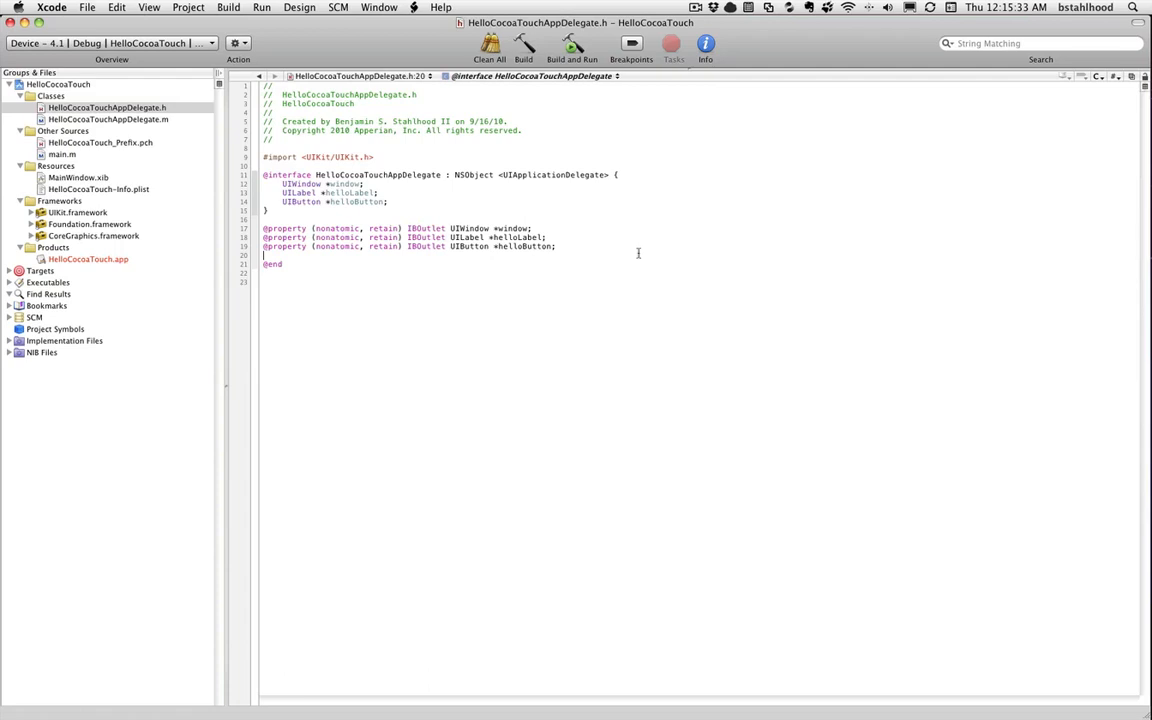
- Declare '- (IBAction)helloCocoaTouch;' in HelloCocoaTouchAppDelegate.h and select the line for copying
double_click(78, 176)
text(-)
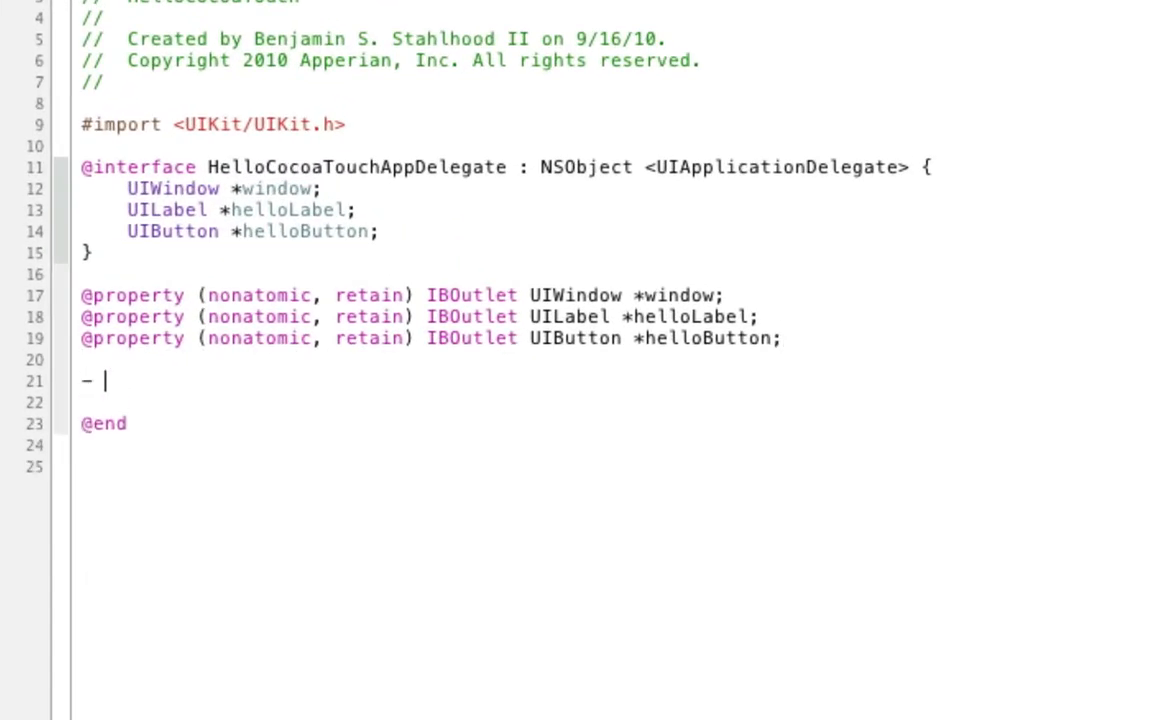
text((IBOutlet)
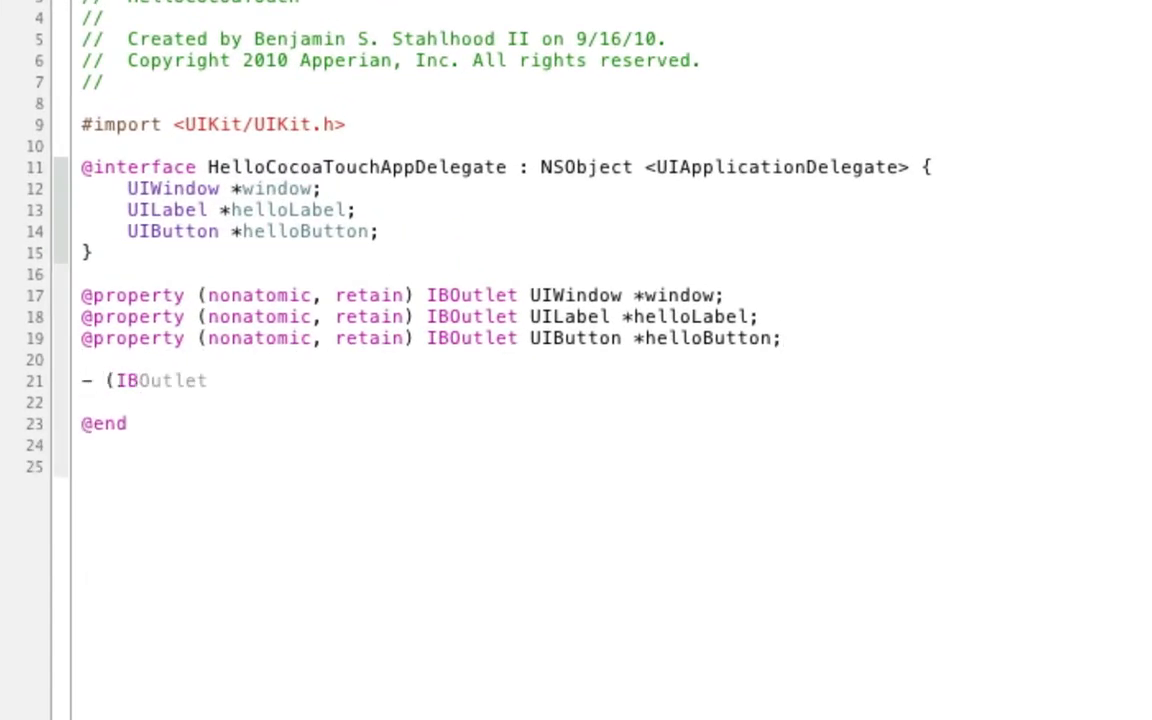
text(Action))
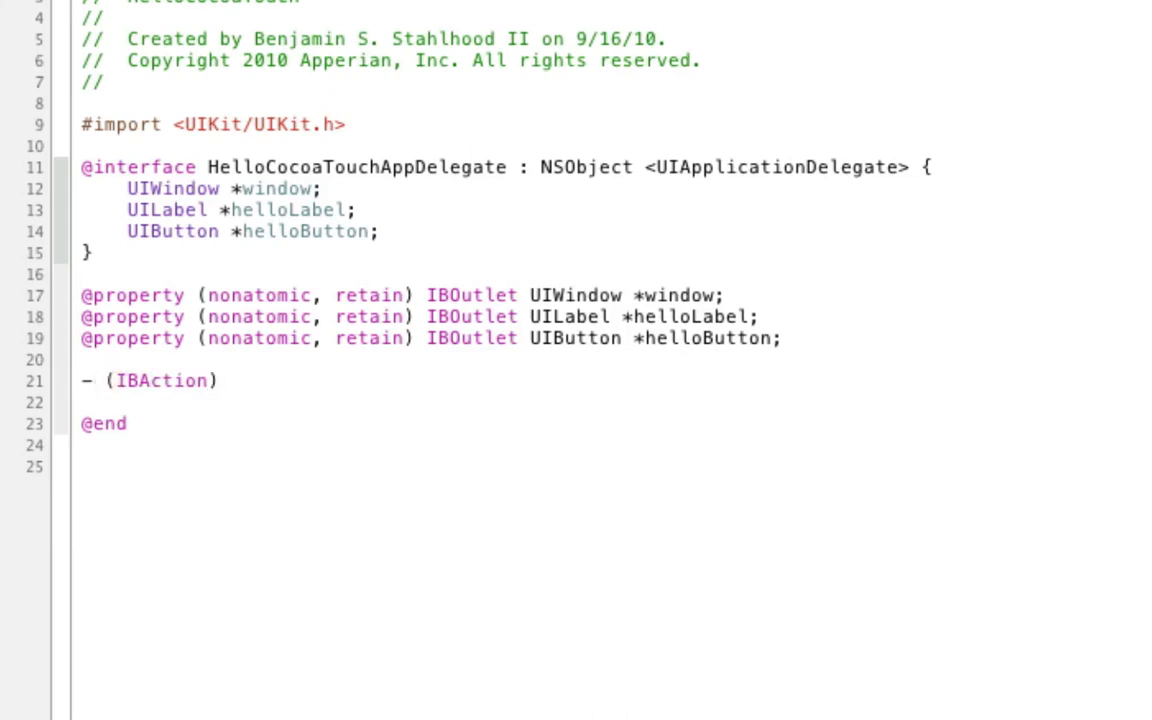
text(heel)
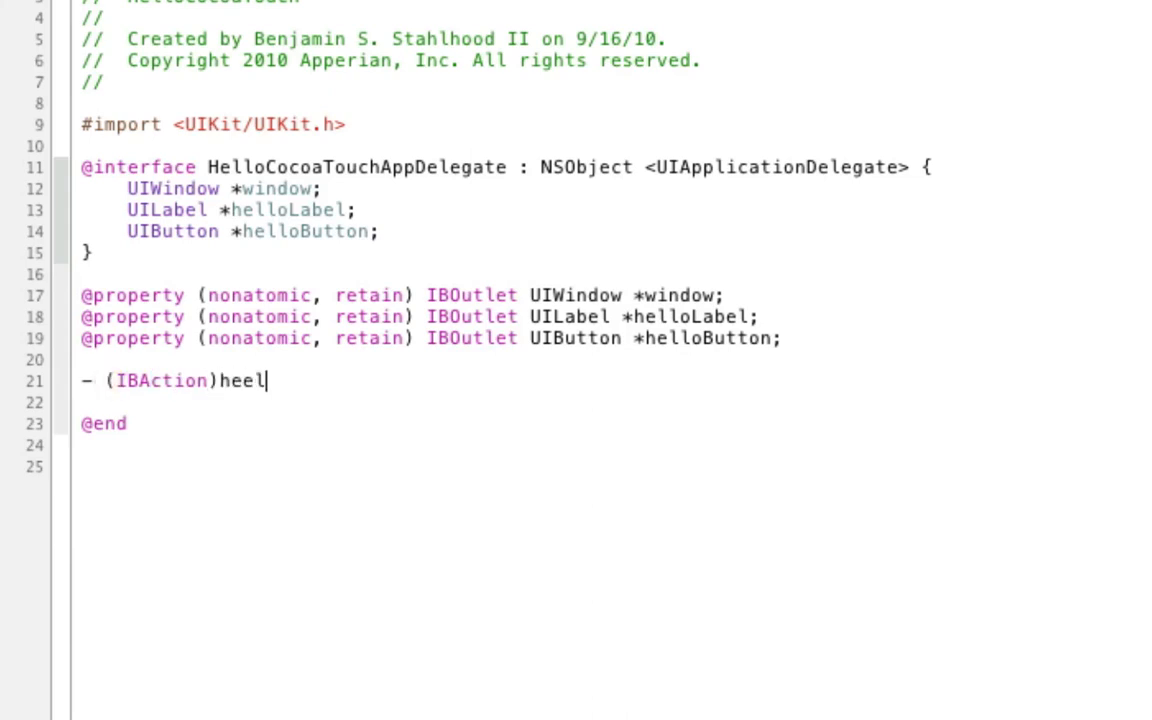
text(HelloCocoaTouch)
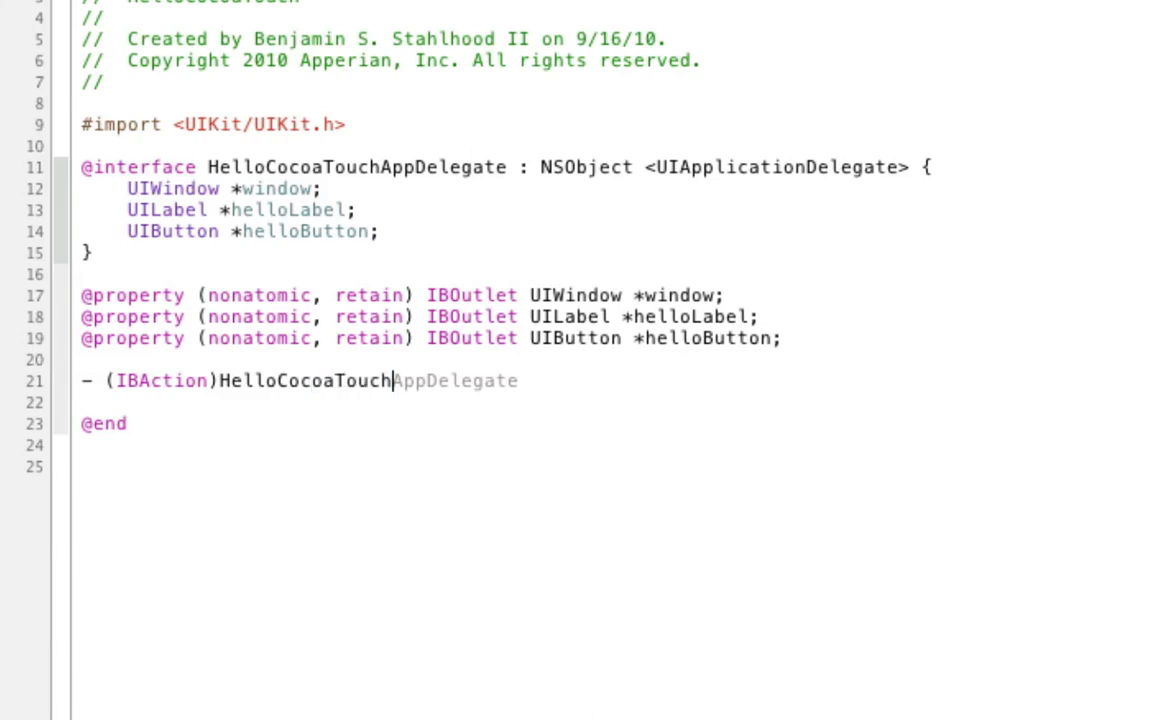
text(;)
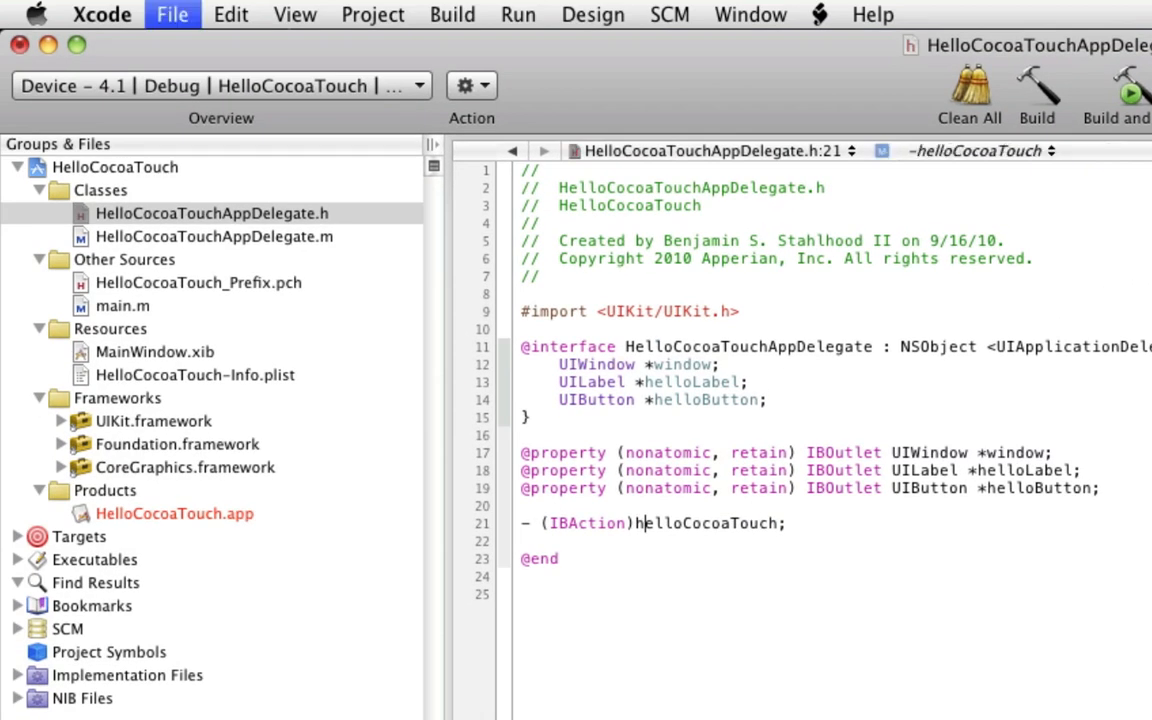
triple_click(650, 524)
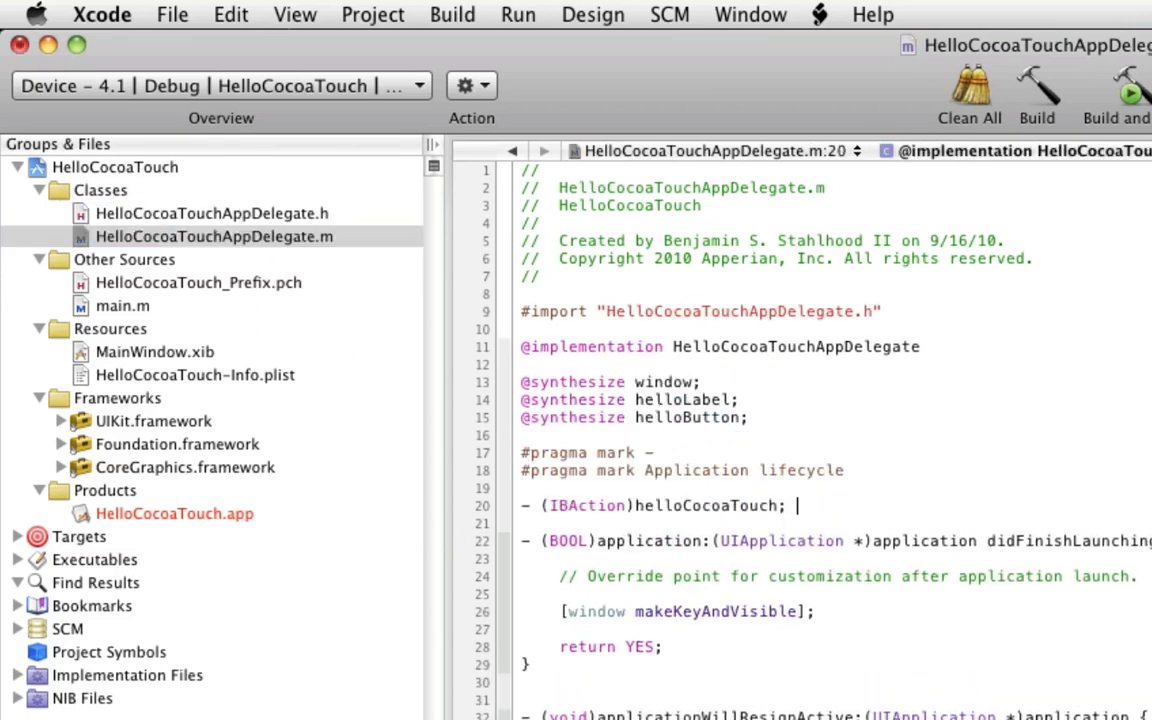
- Start the helloCocoaTouch method body with '{' in the .m file, then show the header again
text({)
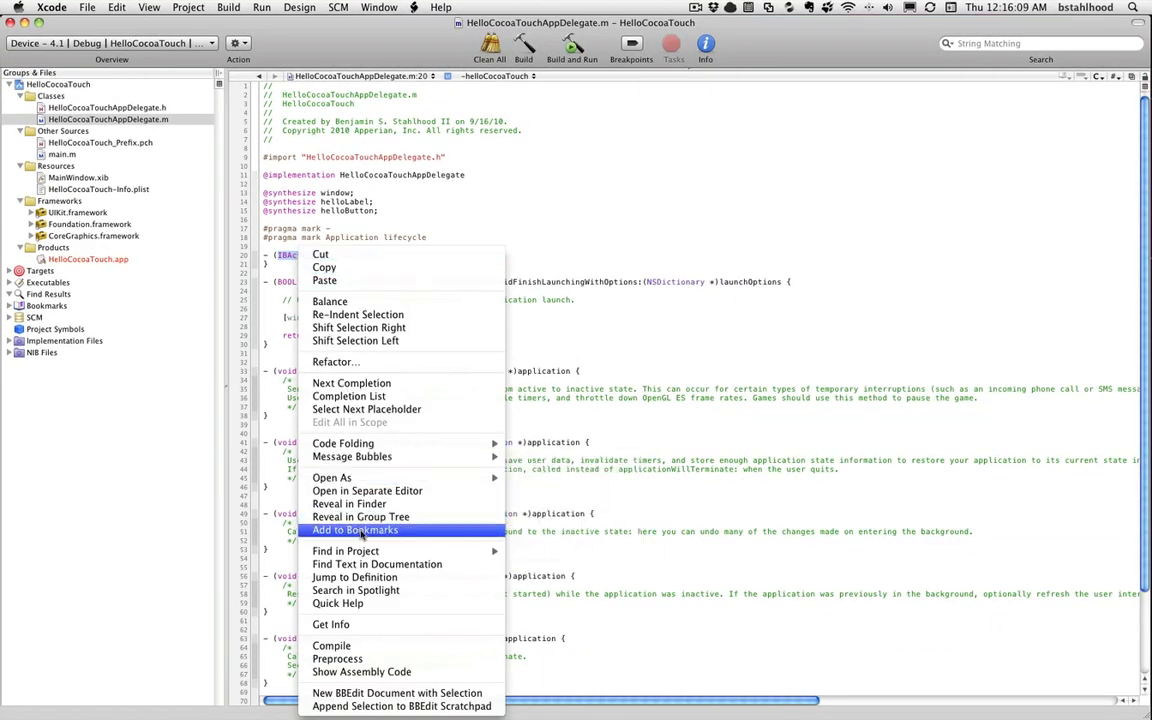
mouse_move(376, 564)
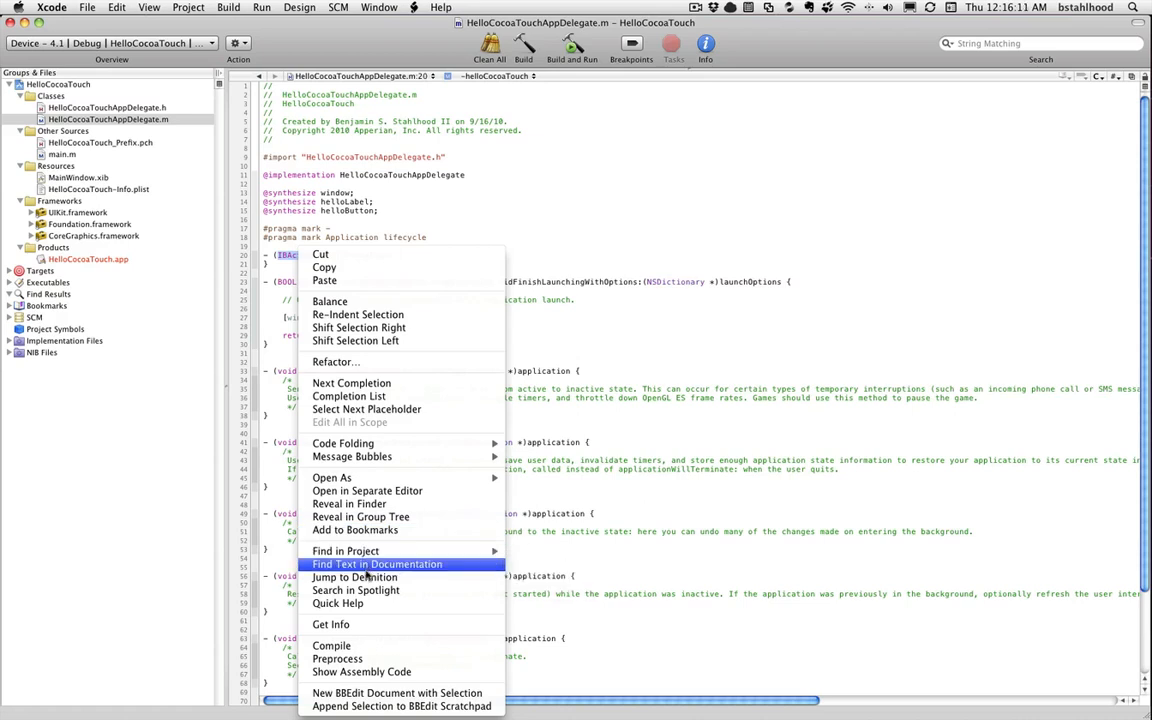
click(354, 576)
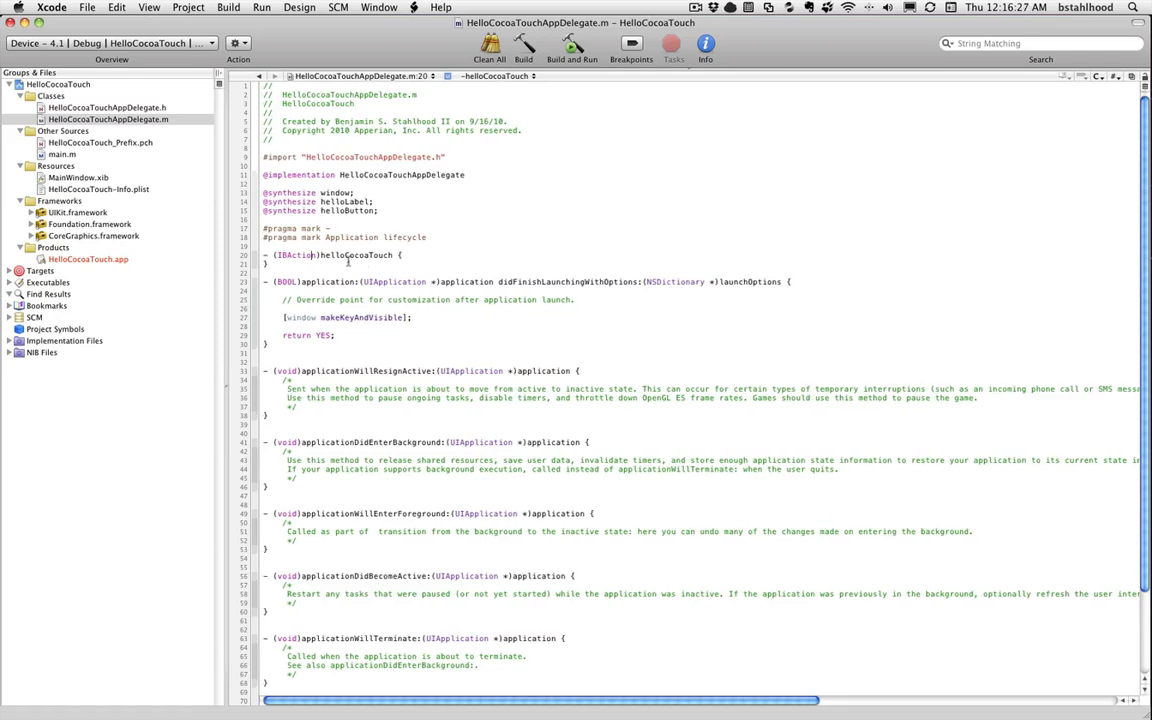
click(108, 108)
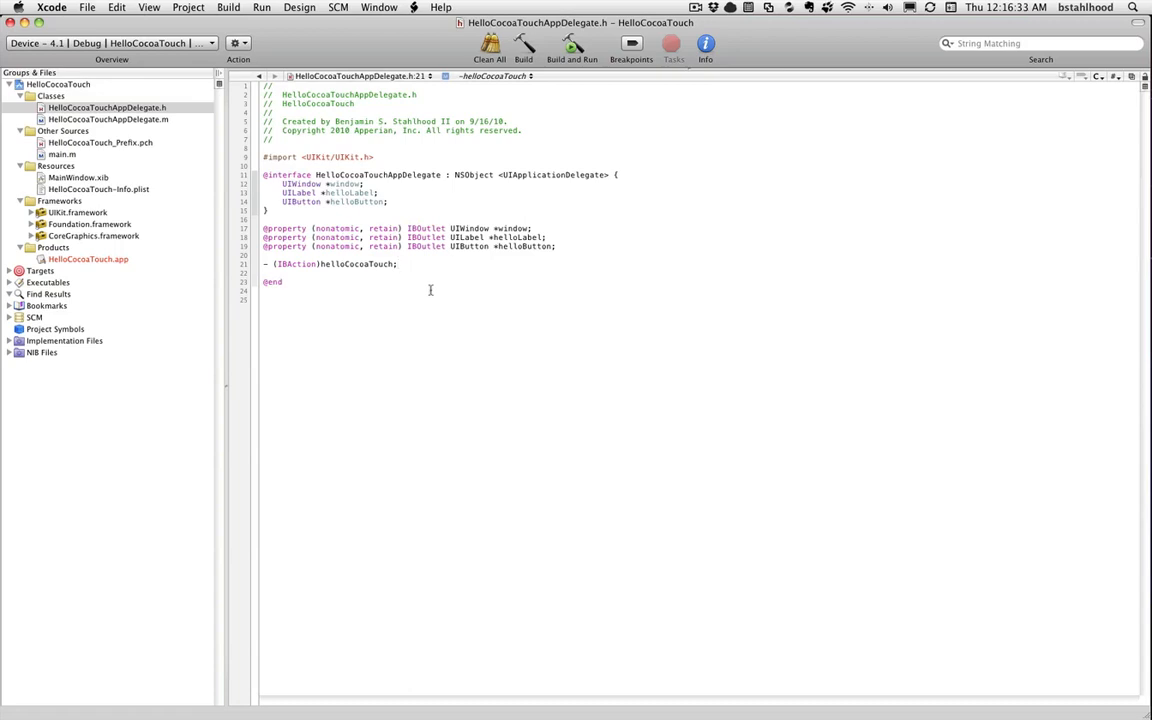
- Link the button's Touch Up Inside event to the app delegate's helloCocoaTouch action in MainWindow.xib
double_click(78, 176)
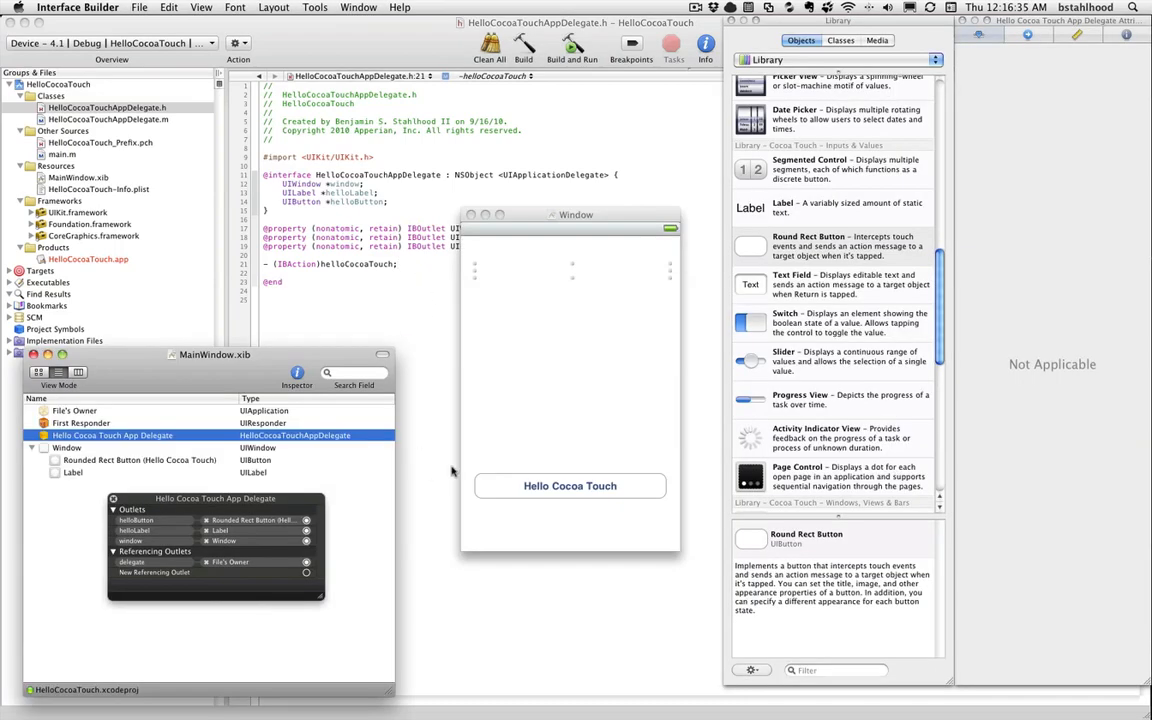
click(112, 436)
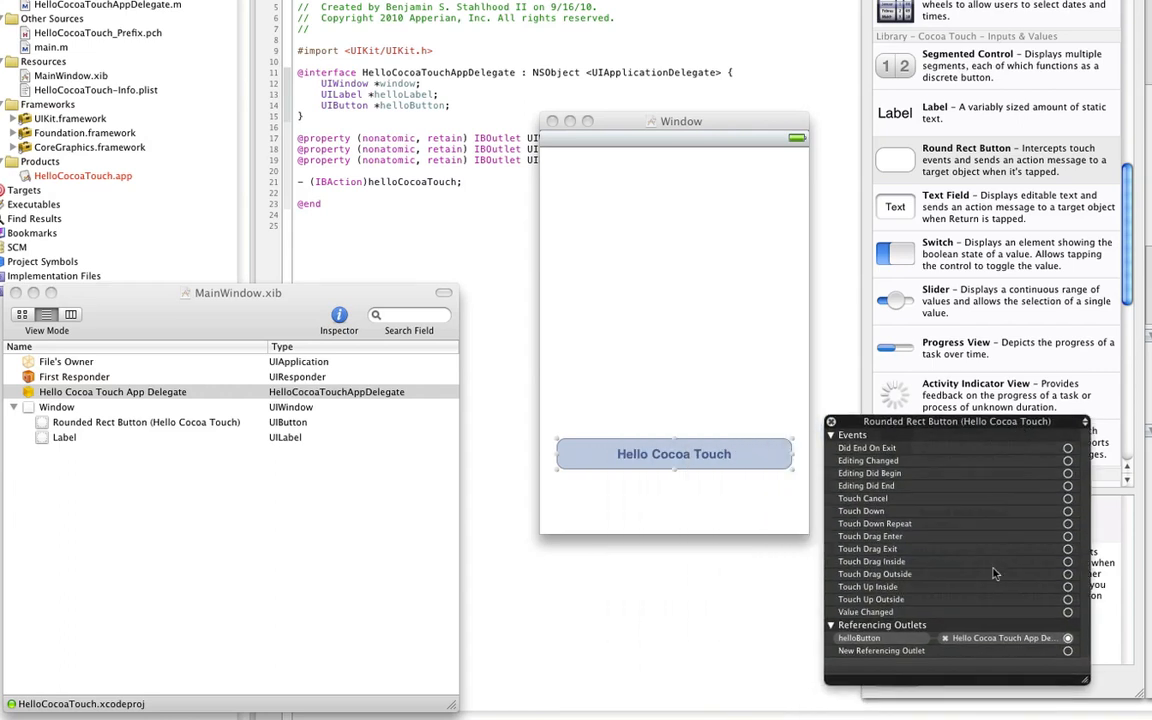
mouse_move(788, 510)
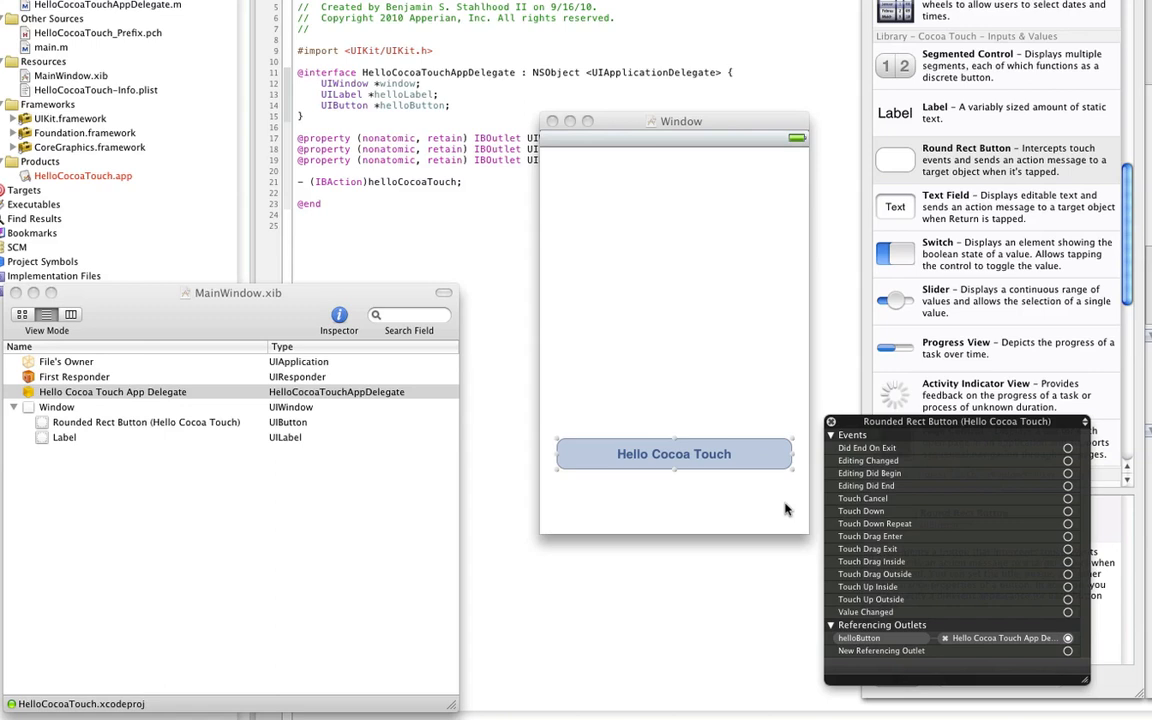
mouse_move(1058, 596)
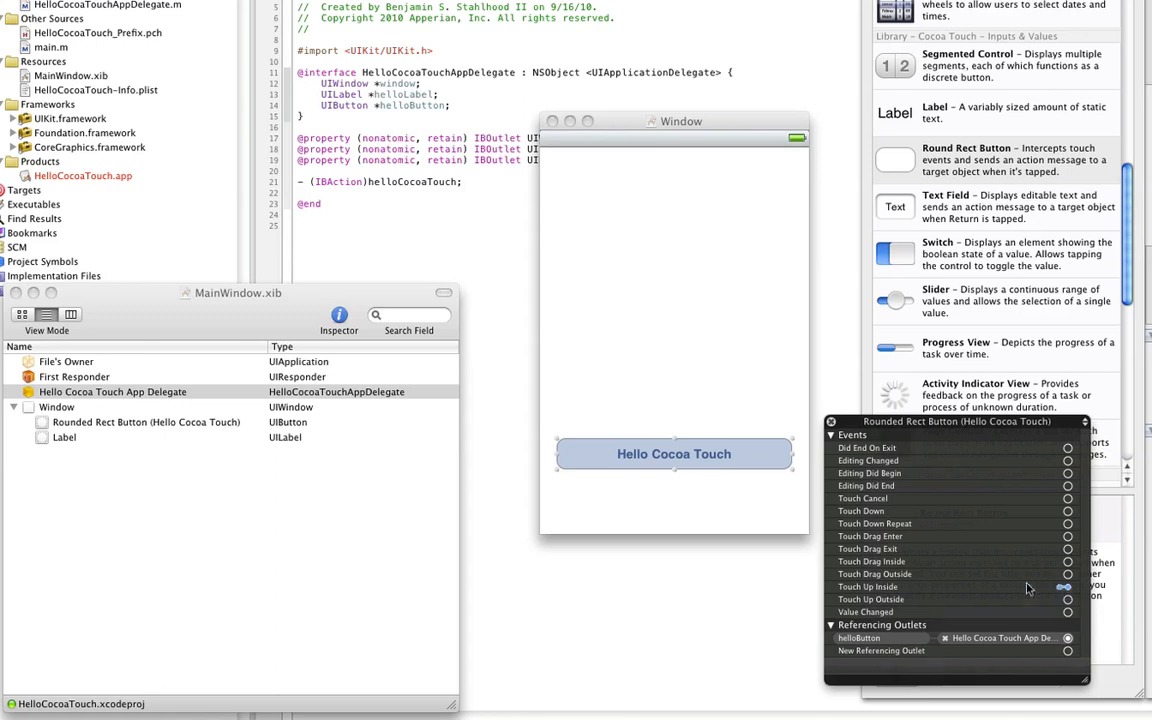
drag(1068, 588, 150, 390)
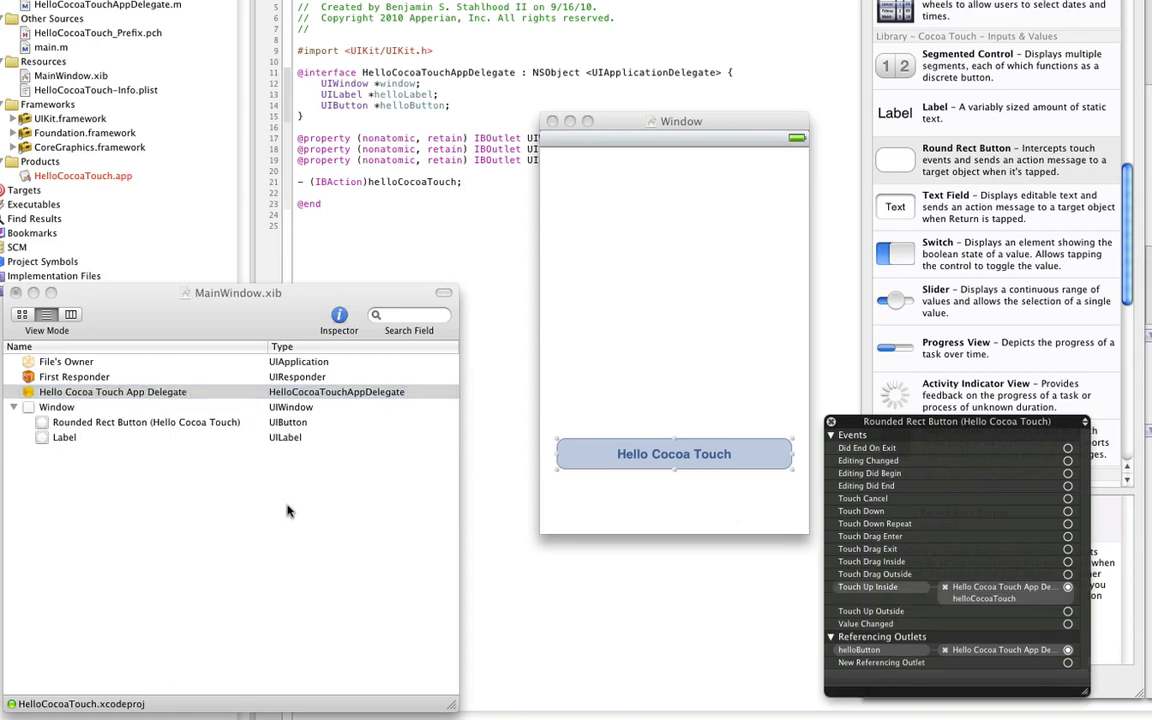
mouse_move(692, 472)
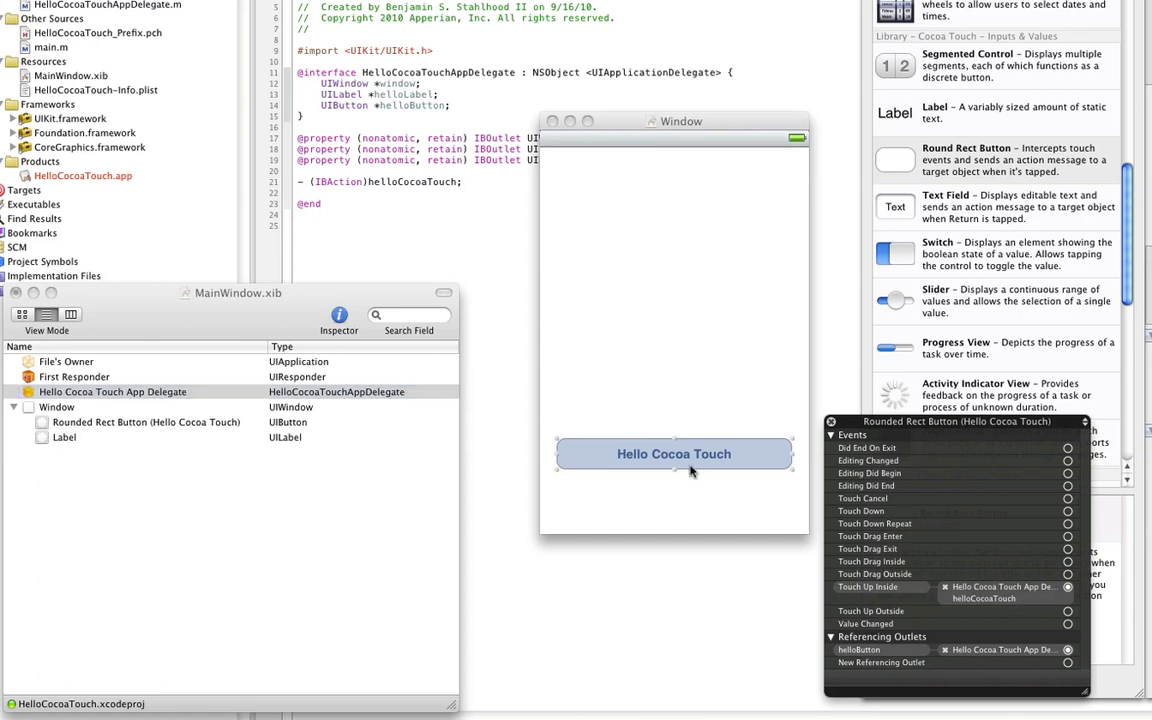
mouse_move(888, 560)
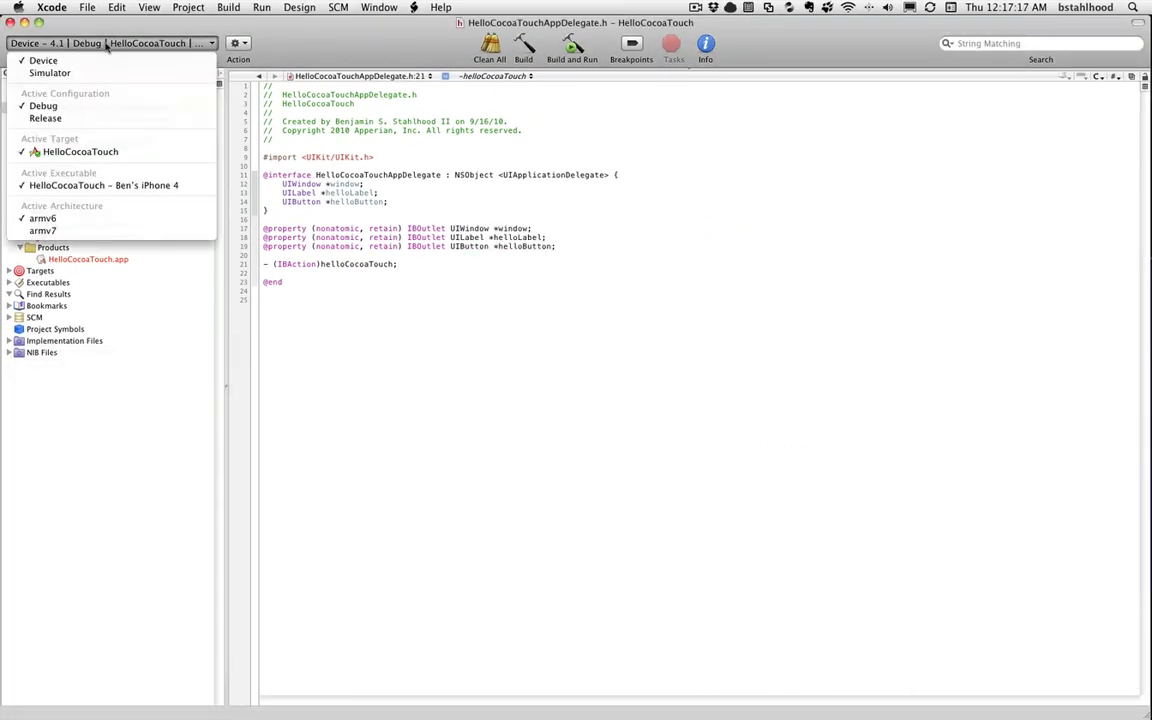
- Switch the active SDK to iPhone Simulator 4.1, stop the running app and bring Xcode forward
click(50, 72)
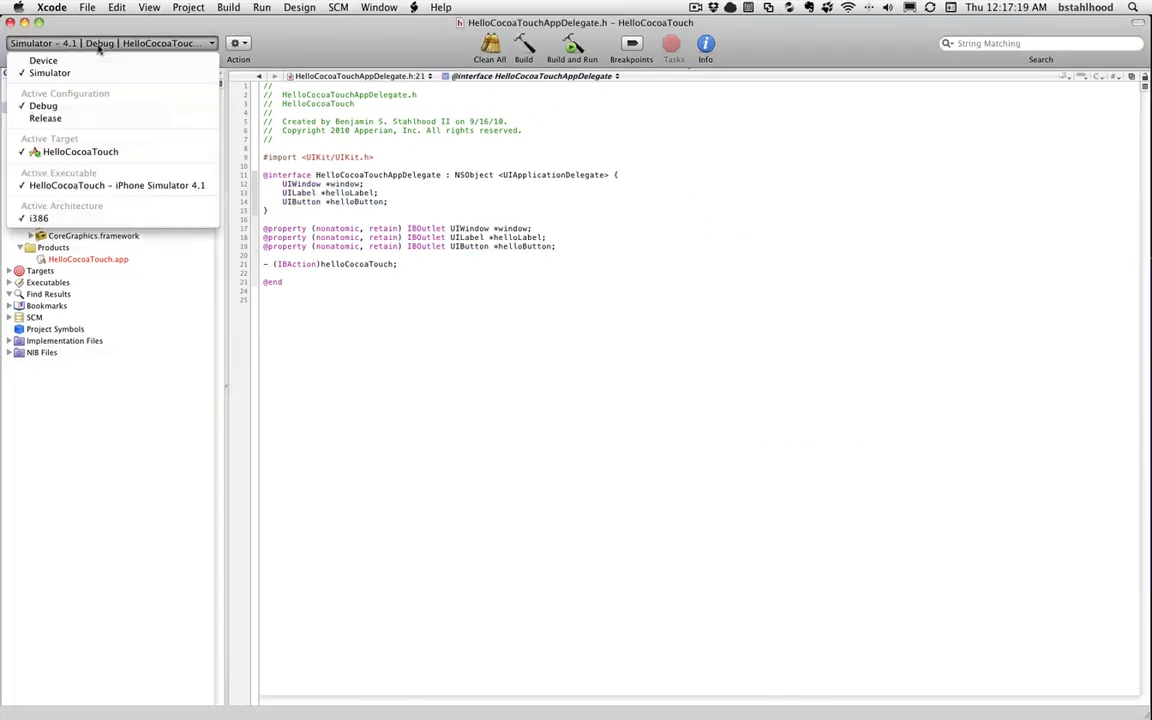
click(110, 44)
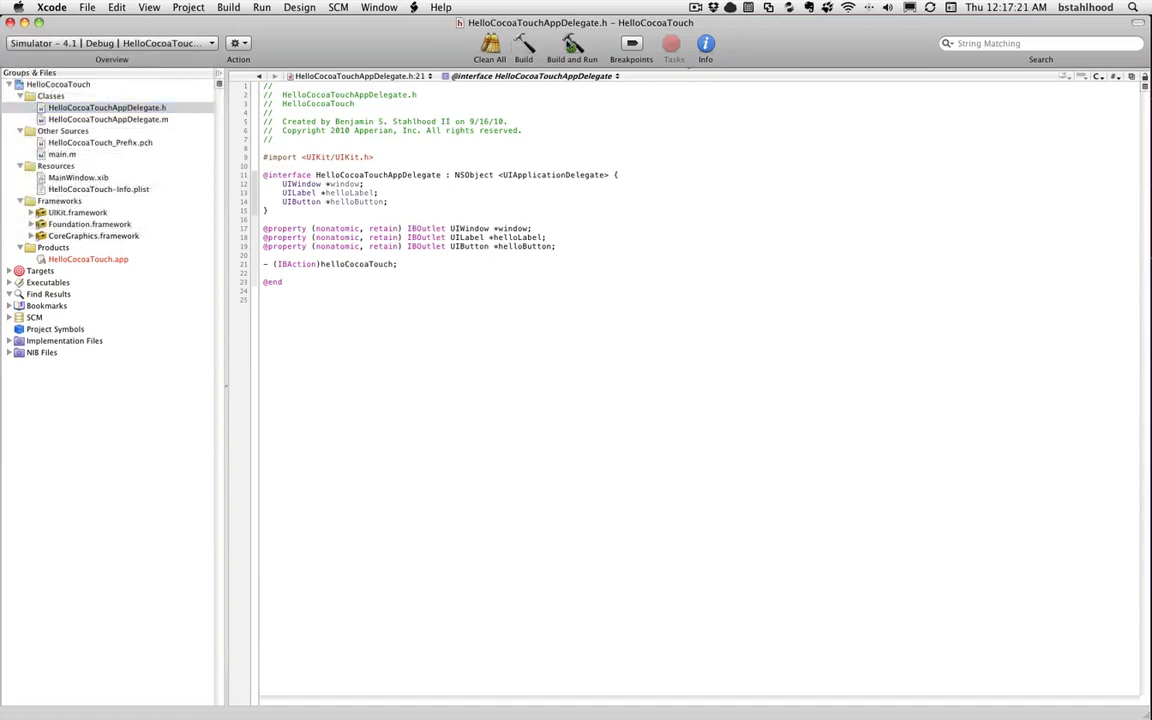
click(572, 44)
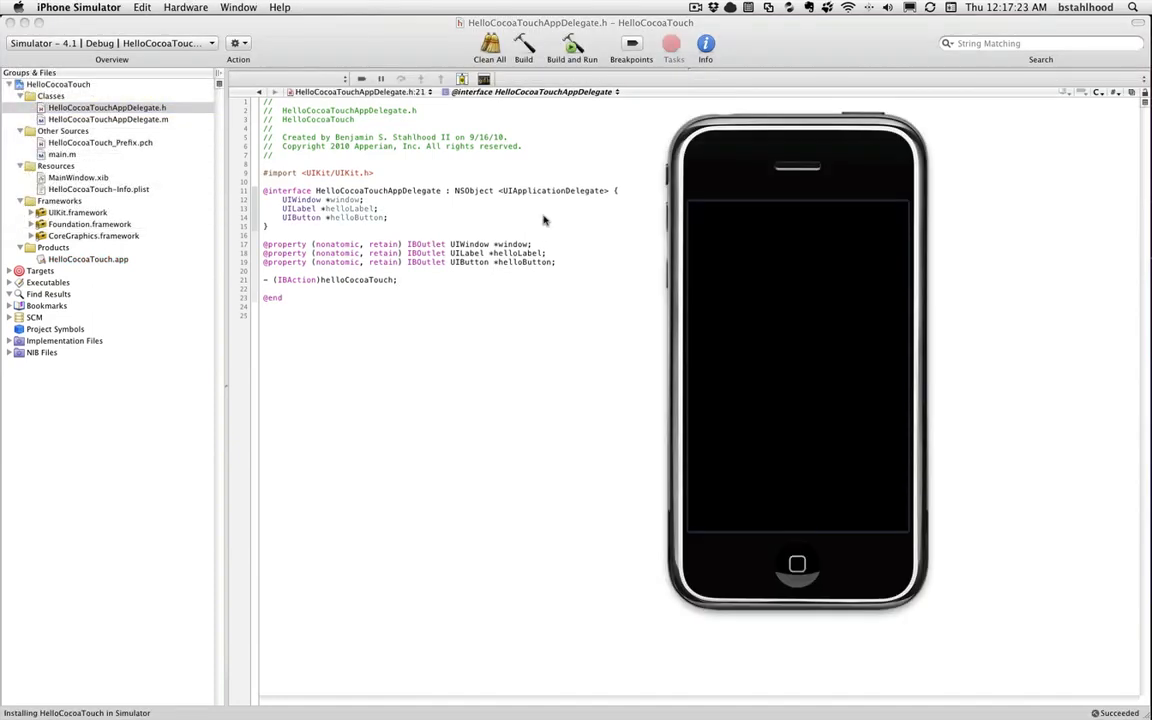
click(572, 44)
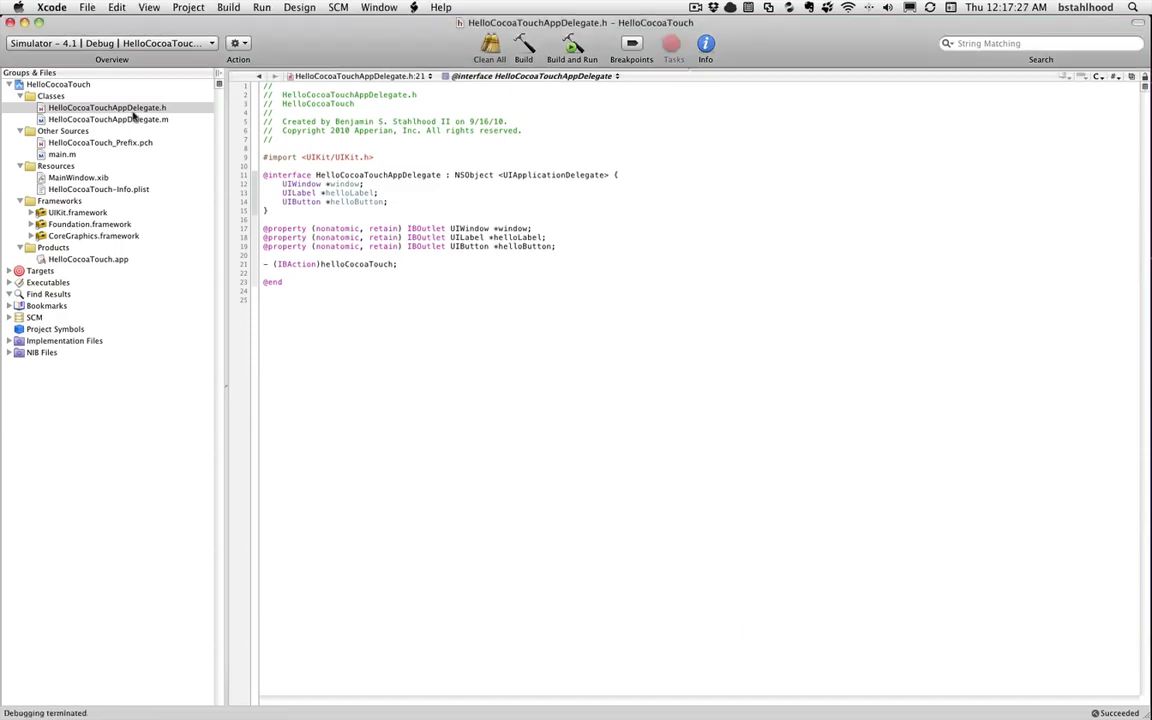
- Write self.helloLabel.text = @"Hello Cocoa Touch!"; and self.helloButton.hidden = YES; inside helloCocoaTouch
click(108, 120)
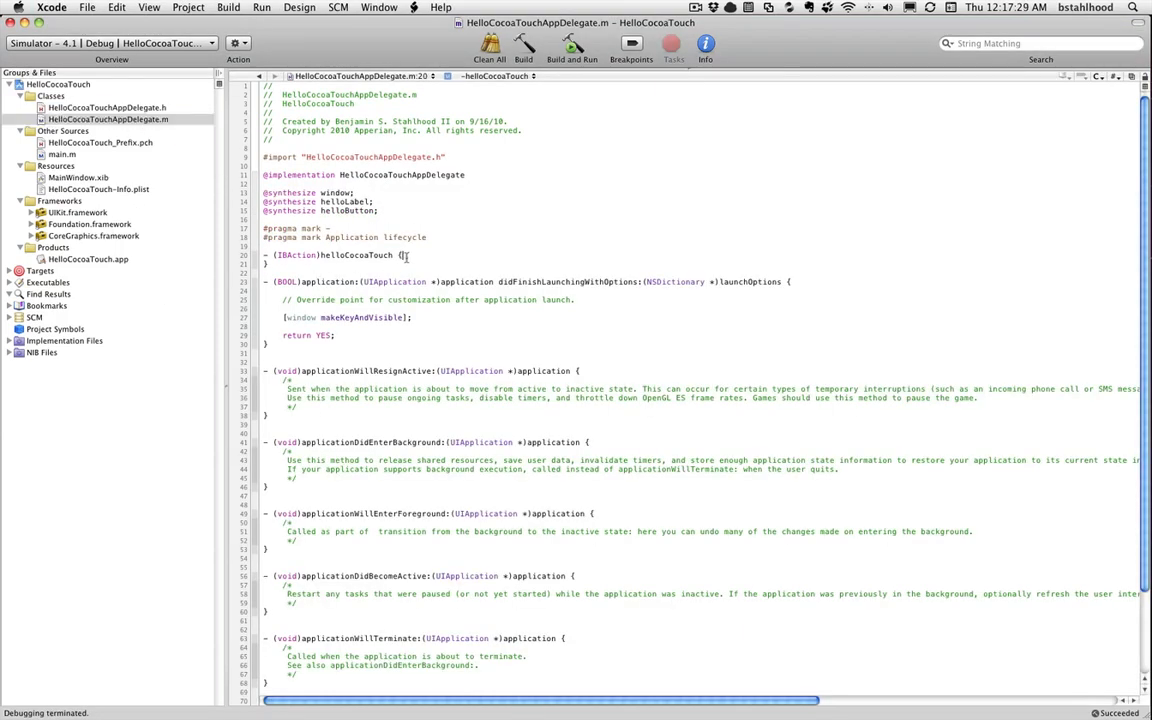
text(self.helloLabel.text = @")
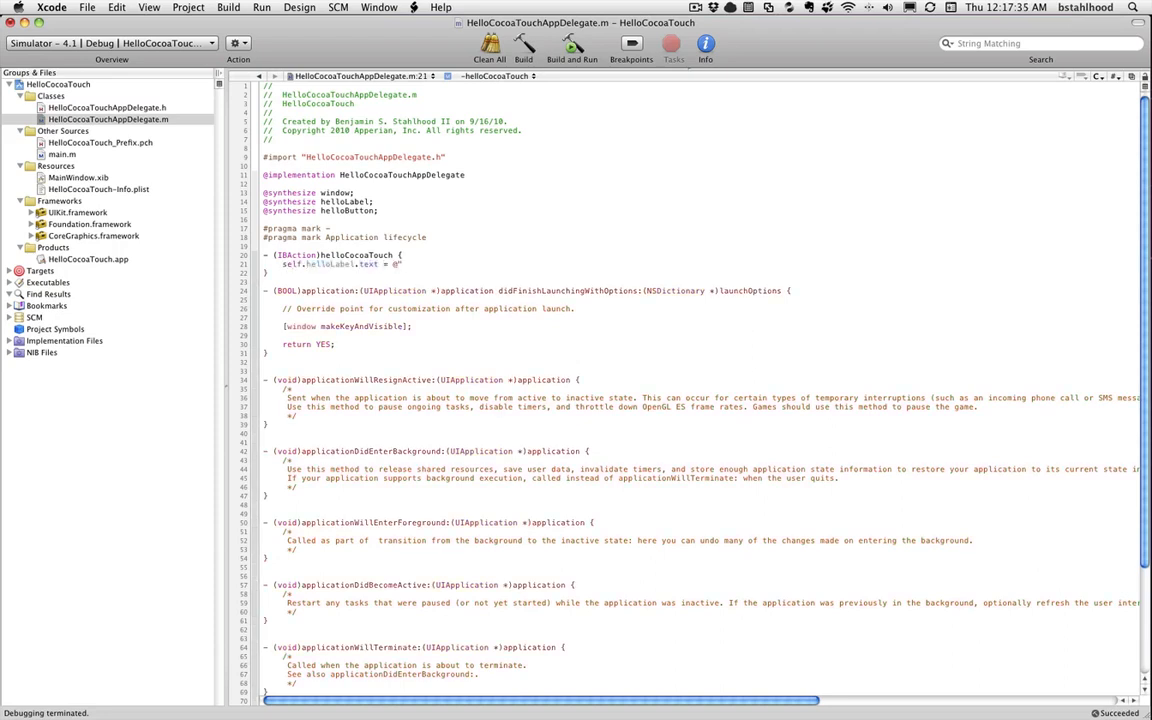
text(Hello Cocoa Touch!";)
text(self.helloButton.hidden = YES;)
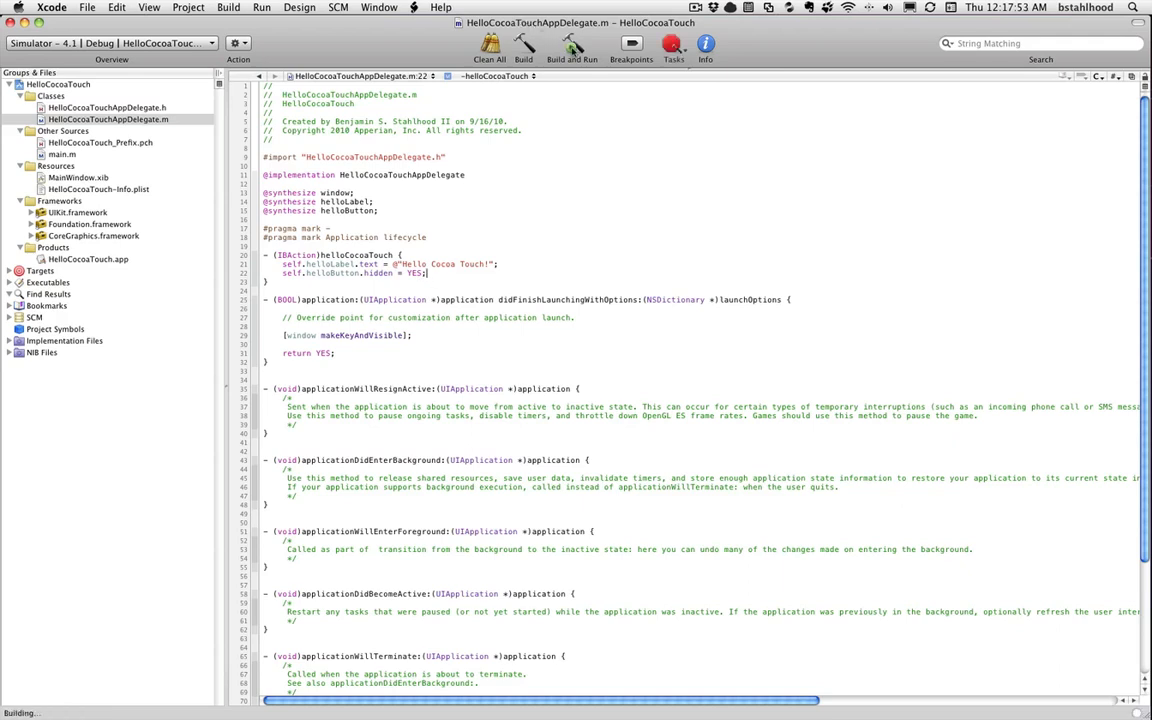
- Tap the Hello Cocoa Touch button in the simulator so the label reads 'Hello Cocoa Touch!' and the button hides
click(572, 48)
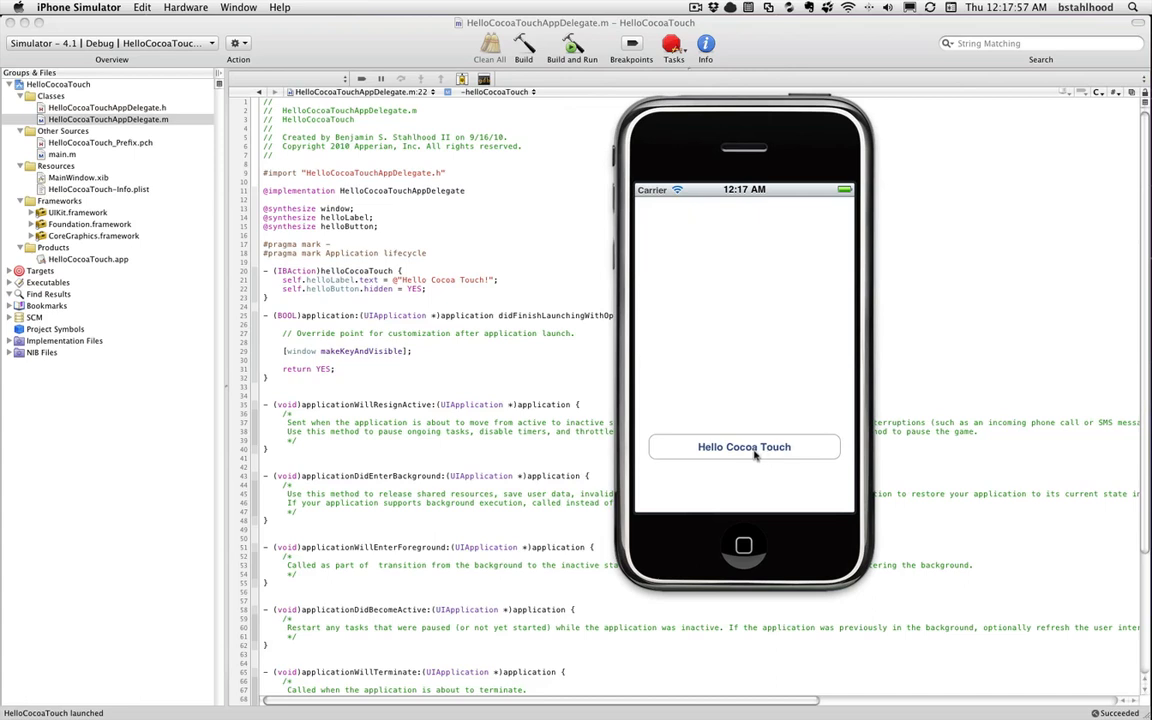
click(744, 448)
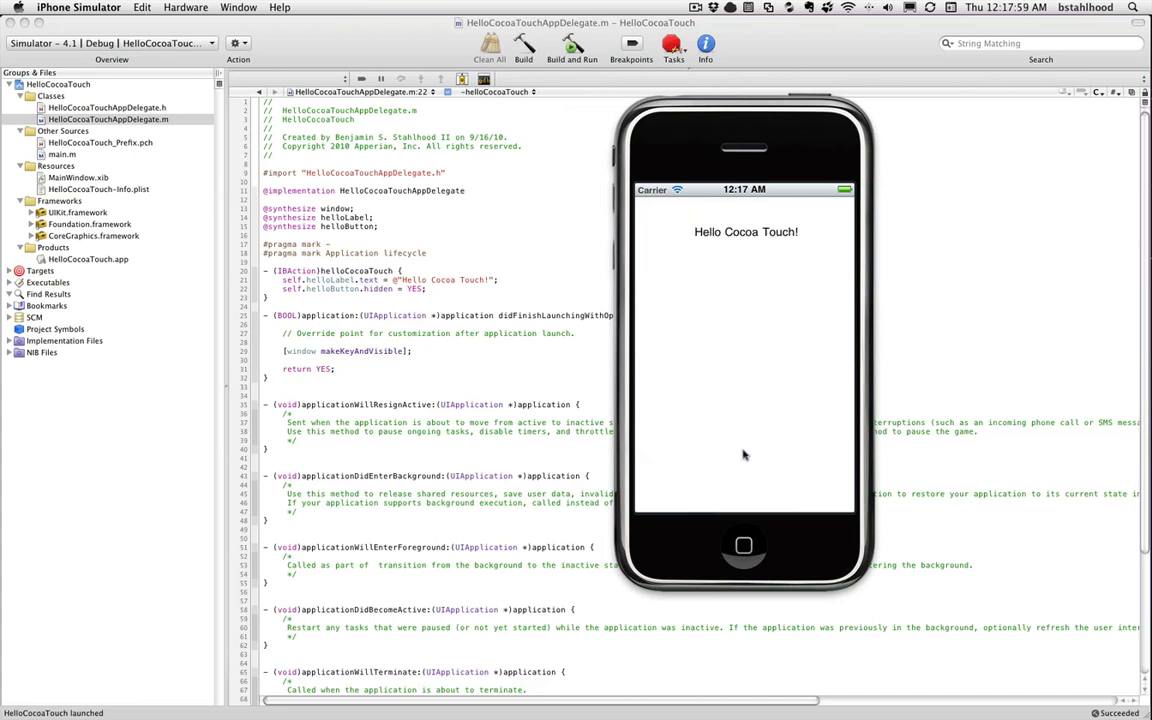
mouse_move(768, 280)
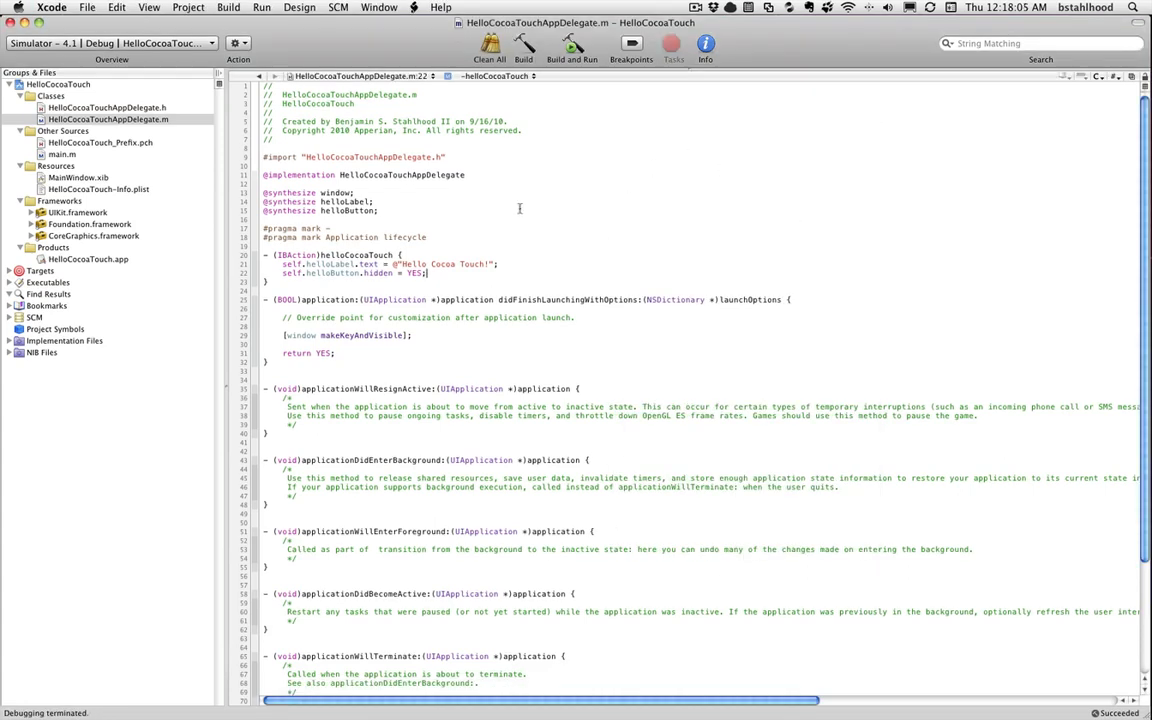
mouse_move(184, 114)
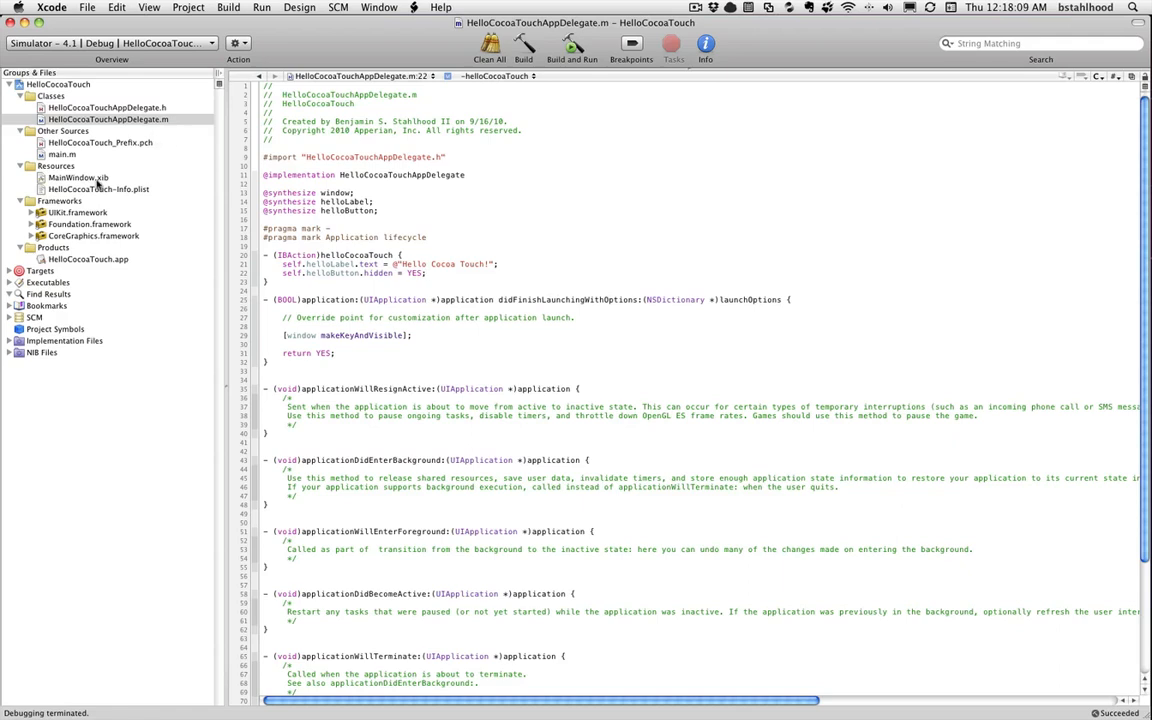
mouse_move(96, 184)
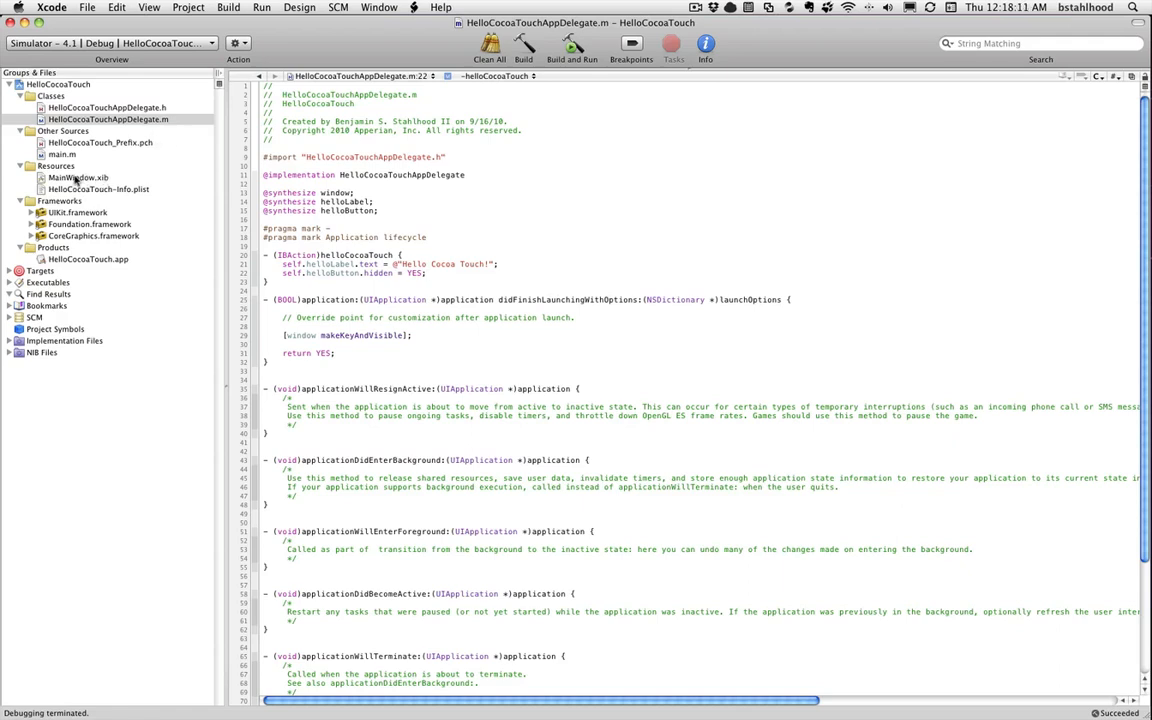
- Reopen MainWindow.xib in Interface Builder and show the app delegate's outlet and action connections
click(78, 176)
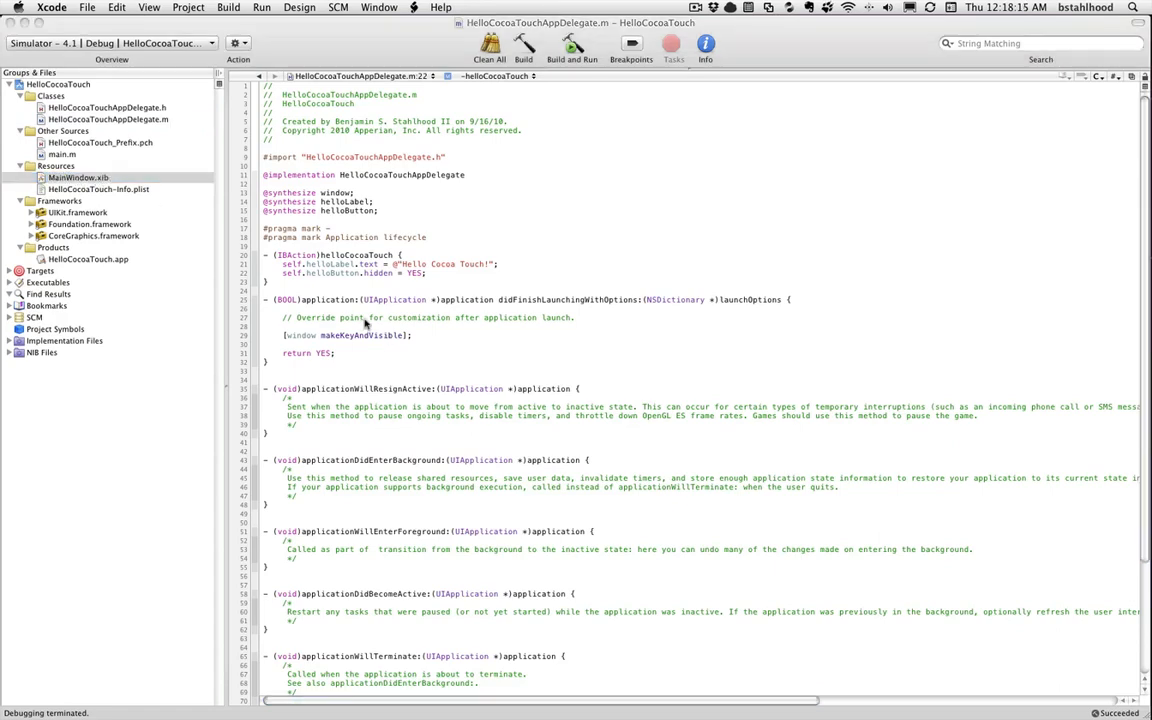
double_click(78, 176)
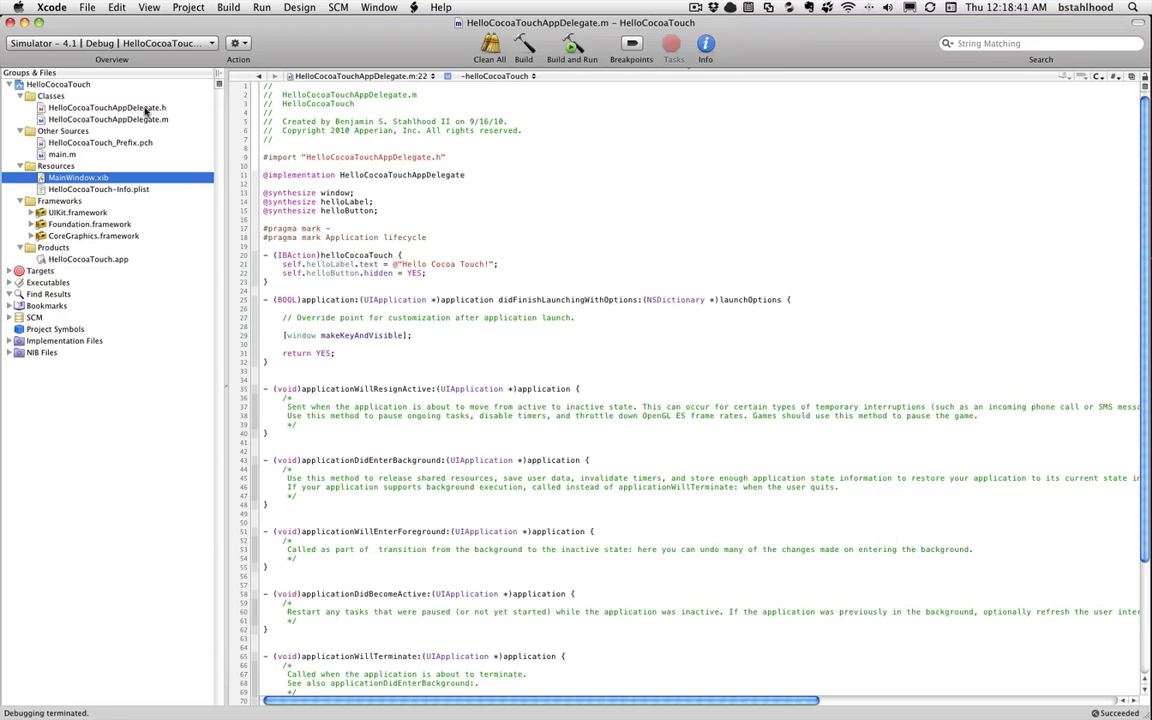
click(108, 108)
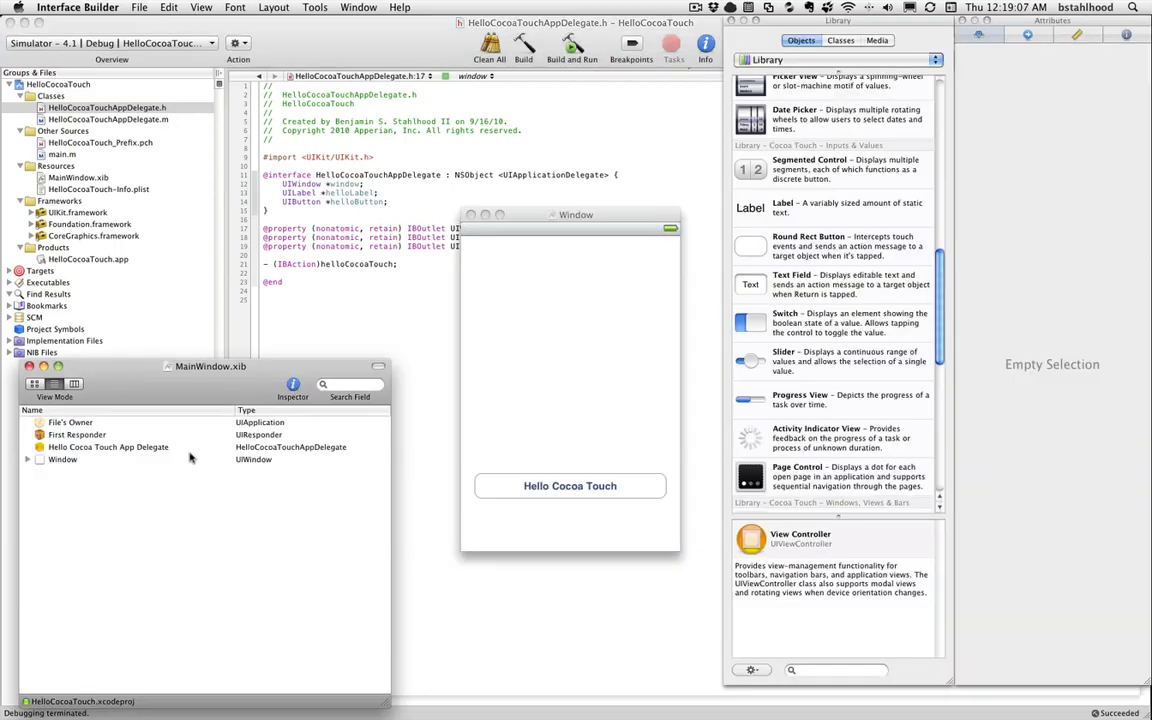
click(108, 448)
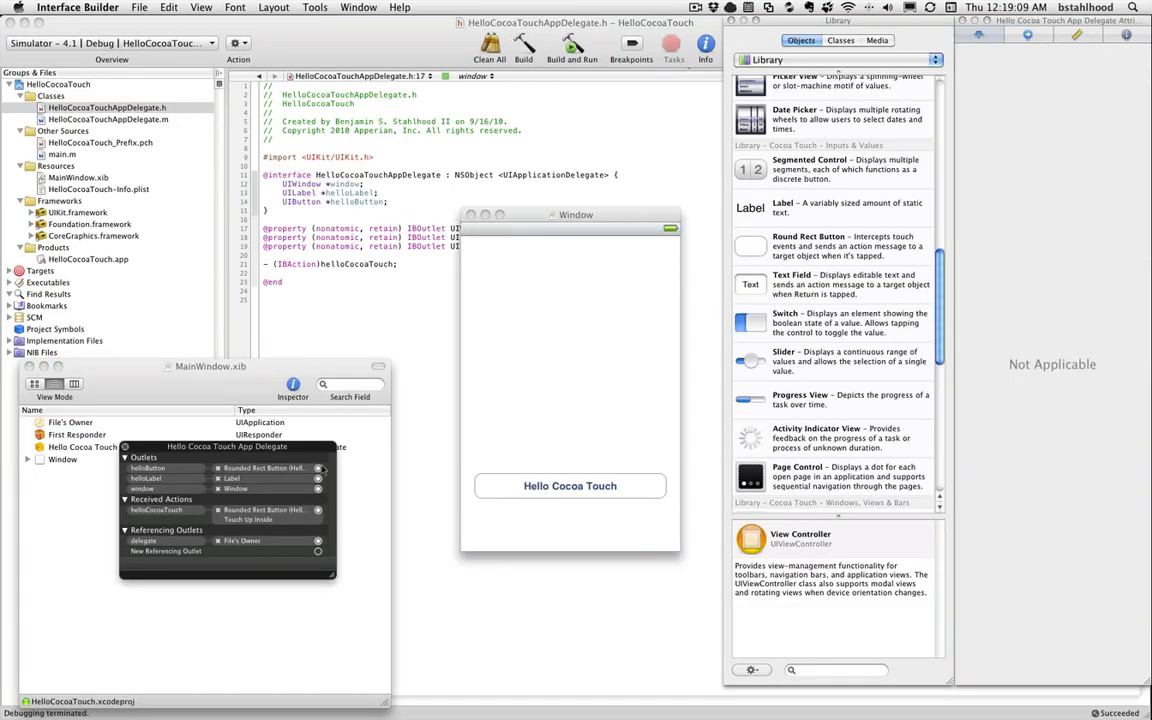
mouse_move(144, 456)
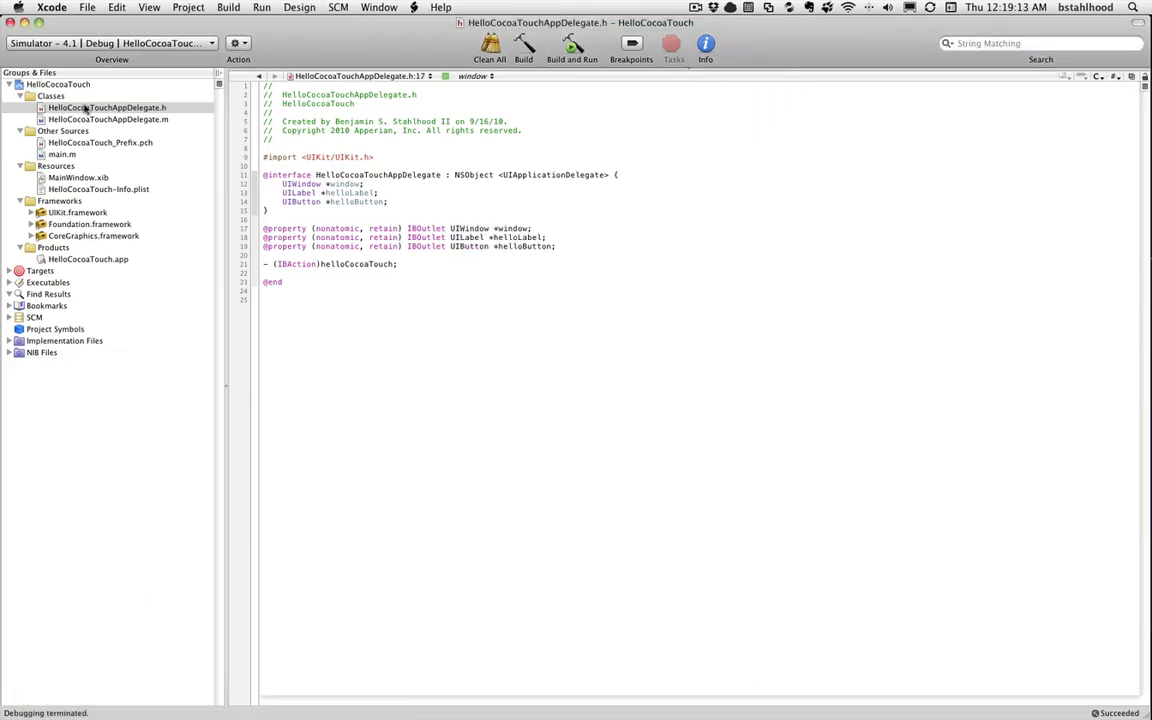
- Review HelloCocoaTouchAppDelegate.m, then bring MainWindow.xib up in Interface Builder
click(108, 120)
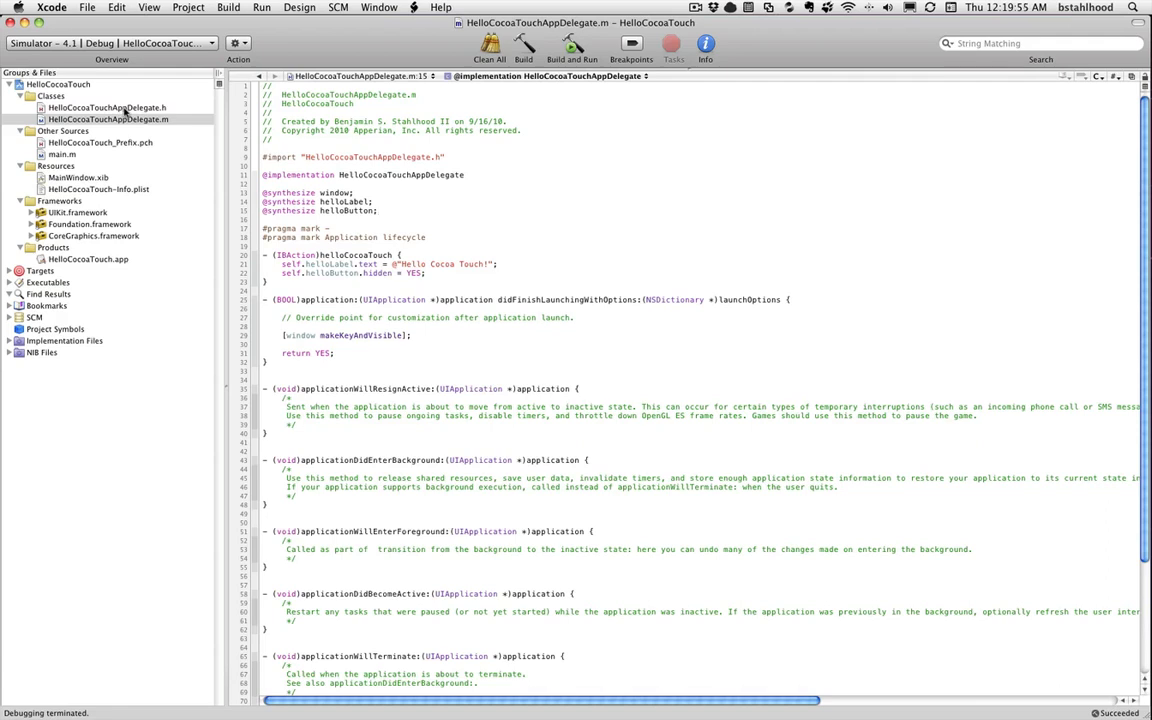
mouse_move(108, 108)
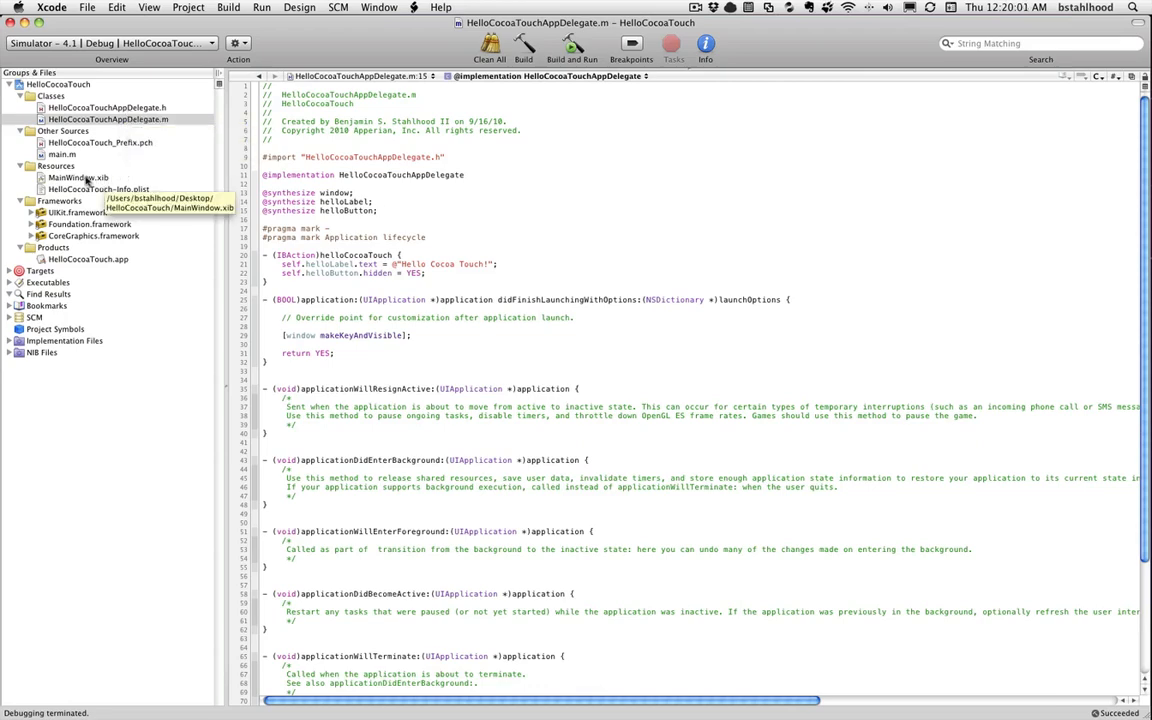
double_click(76, 176)
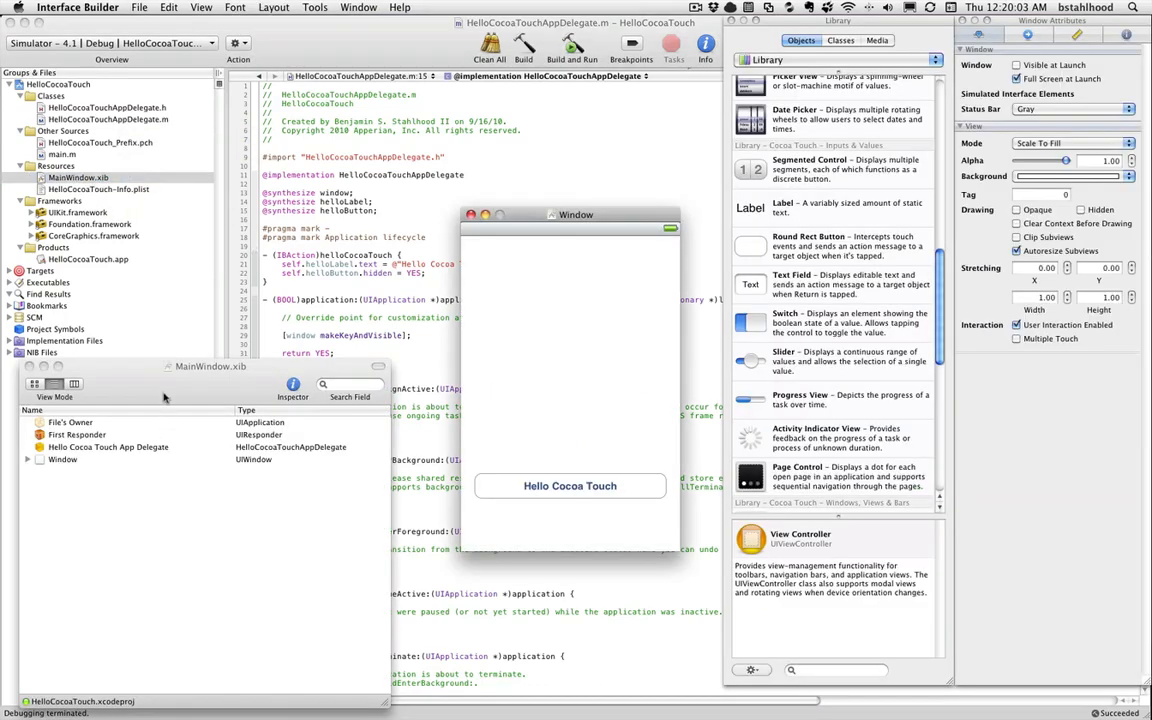
- Select the File's Owner (UIApplication) object in the MainWindow.xib document window
click(70, 396)
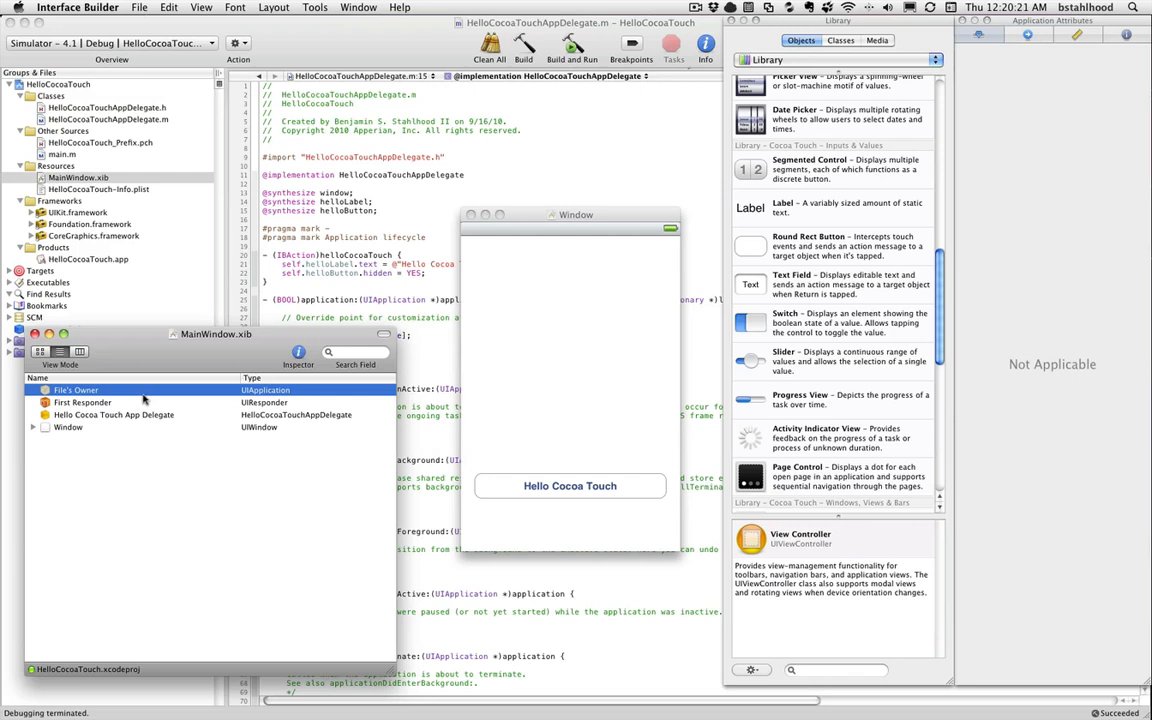
mouse_move(238, 388)
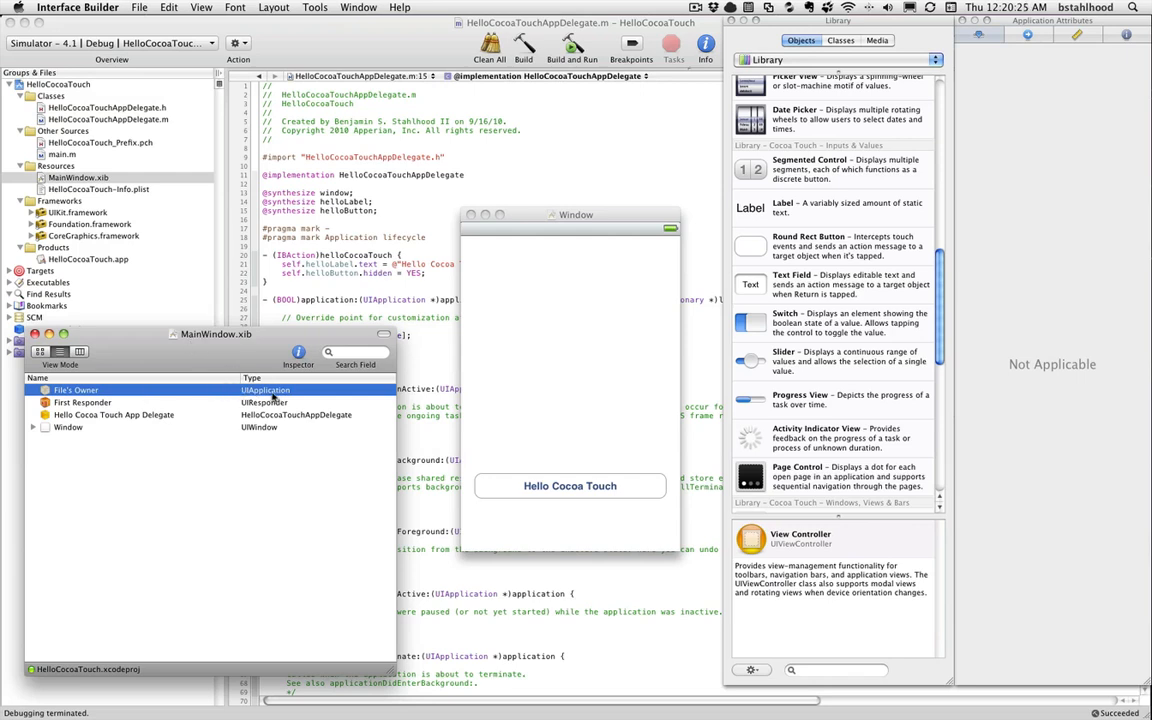
click(76, 388)
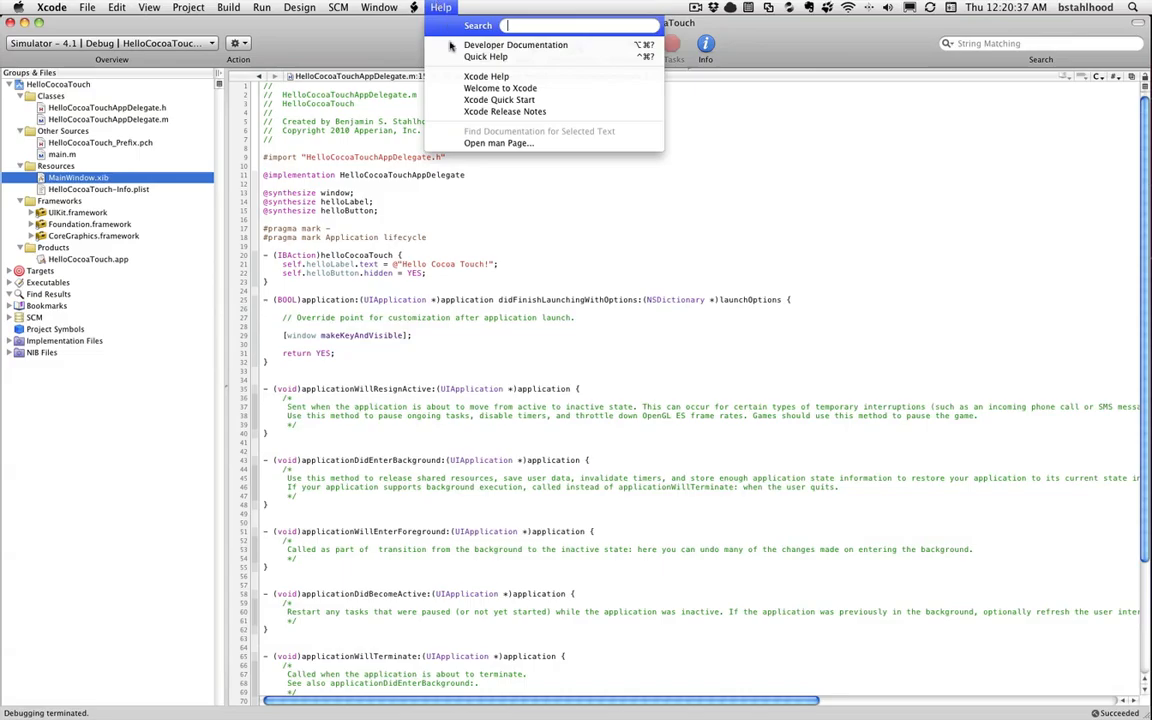
- Search the developer documentation for UIApplication and view the class reference's properties
click(500, 100)
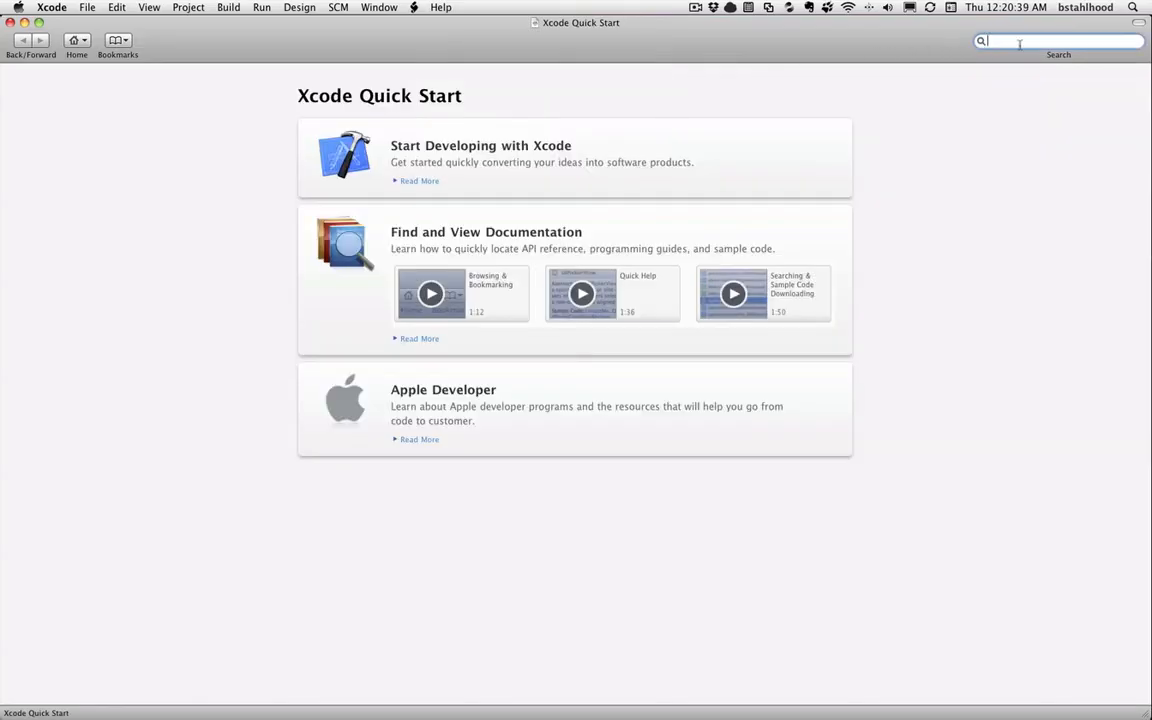
text(UIApplication)
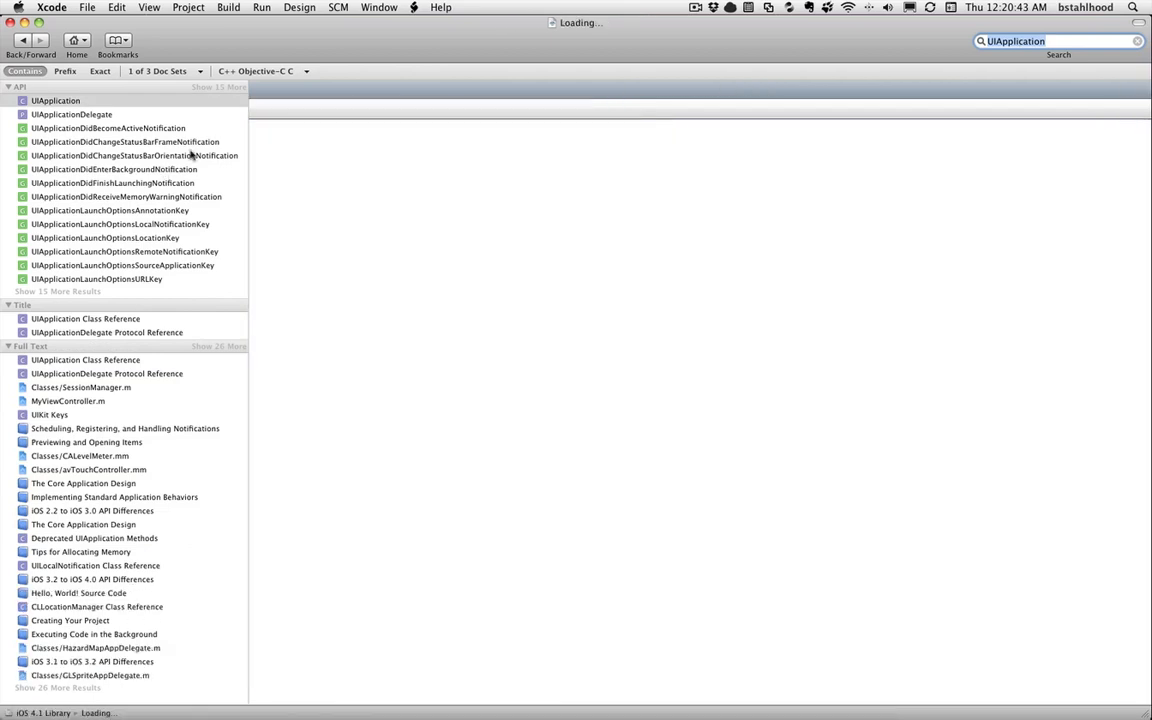
click(56, 100)
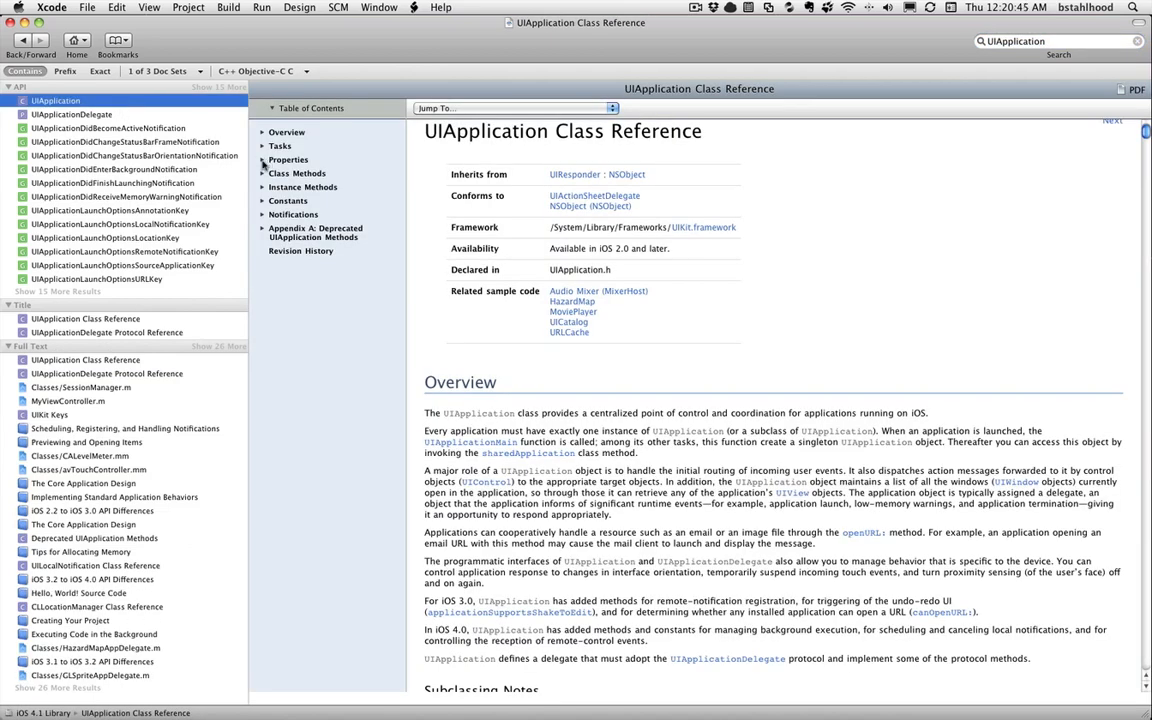
click(262, 160)
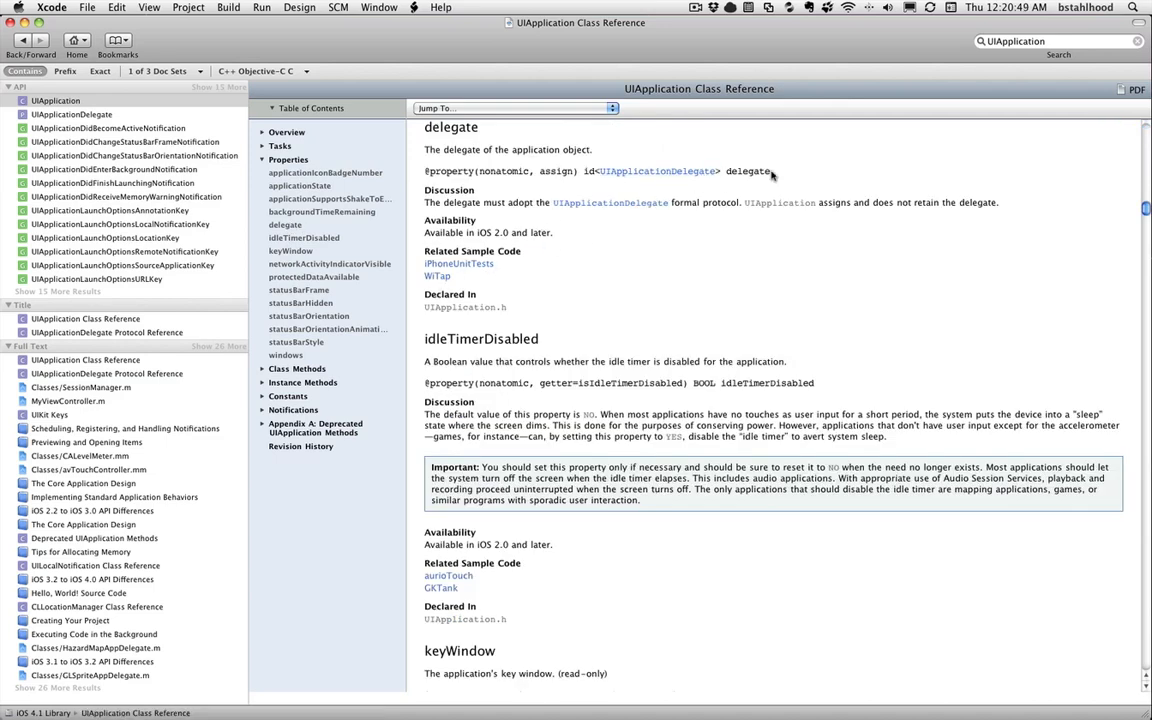
mouse_move(770, 180)
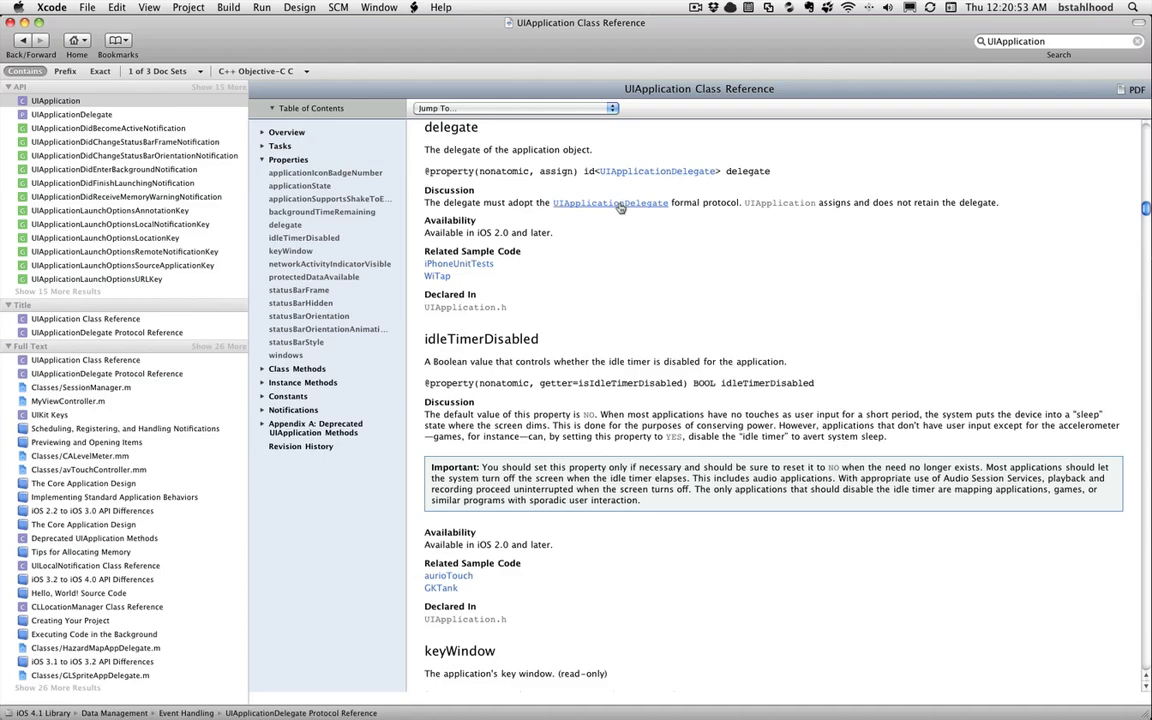
- Follow the delegate property to the UIApplicationDelegate Protocol Reference and scroll to its Tasks
click(610, 202)
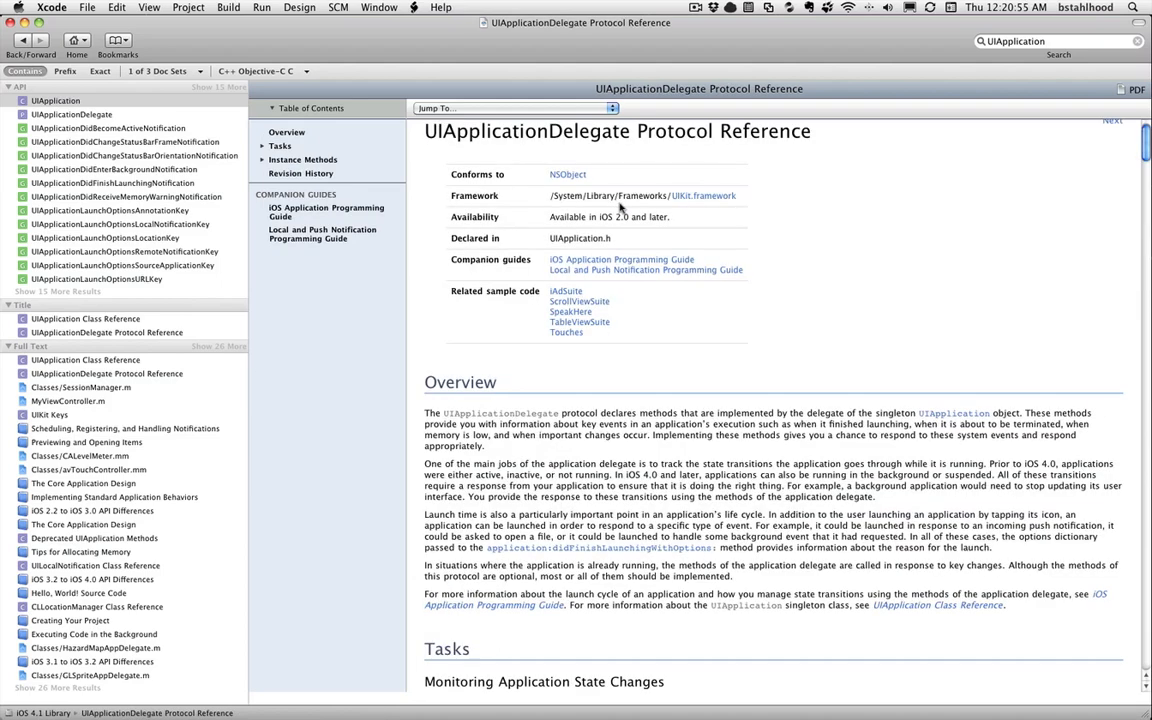
scroll(down, 3)
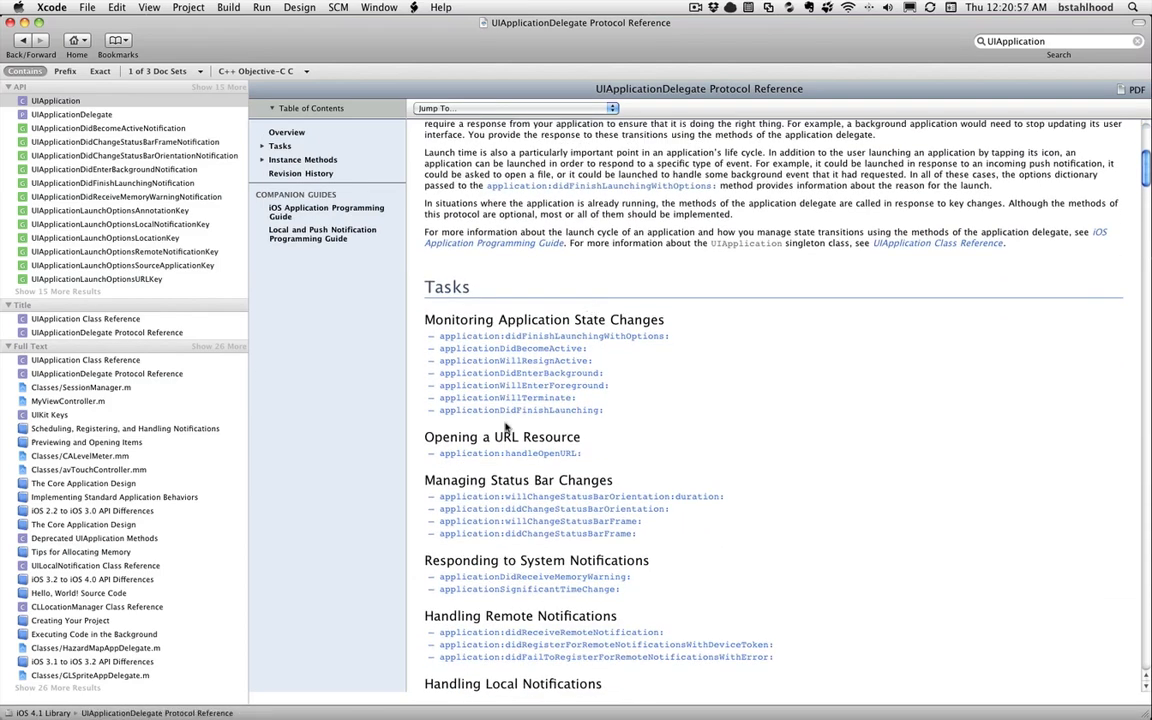